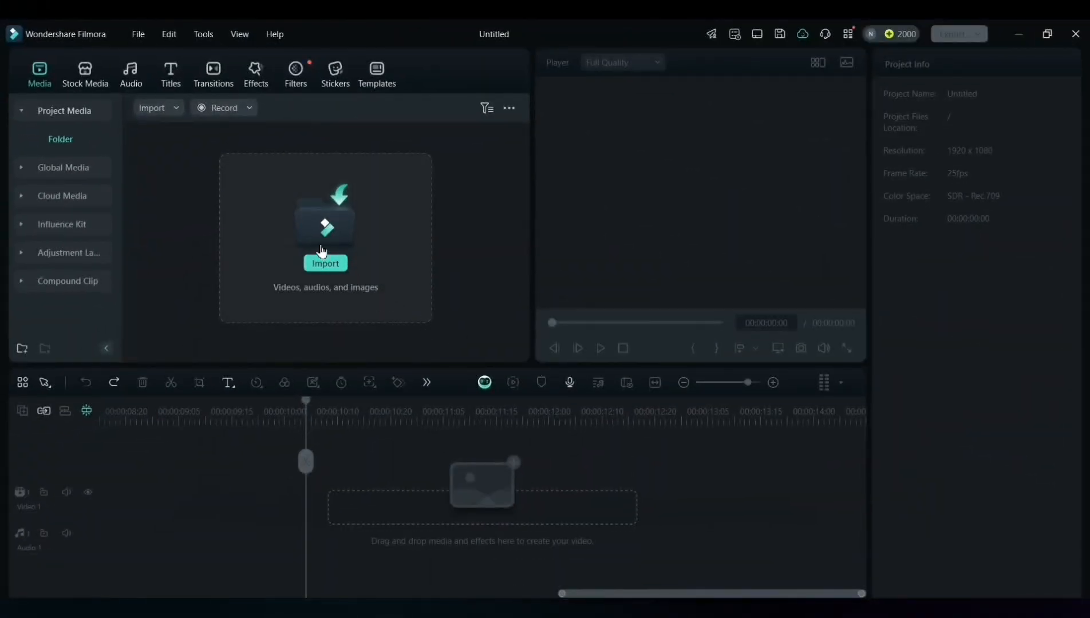
{"action": "mouse_move", "coordinate": [137, 34]}
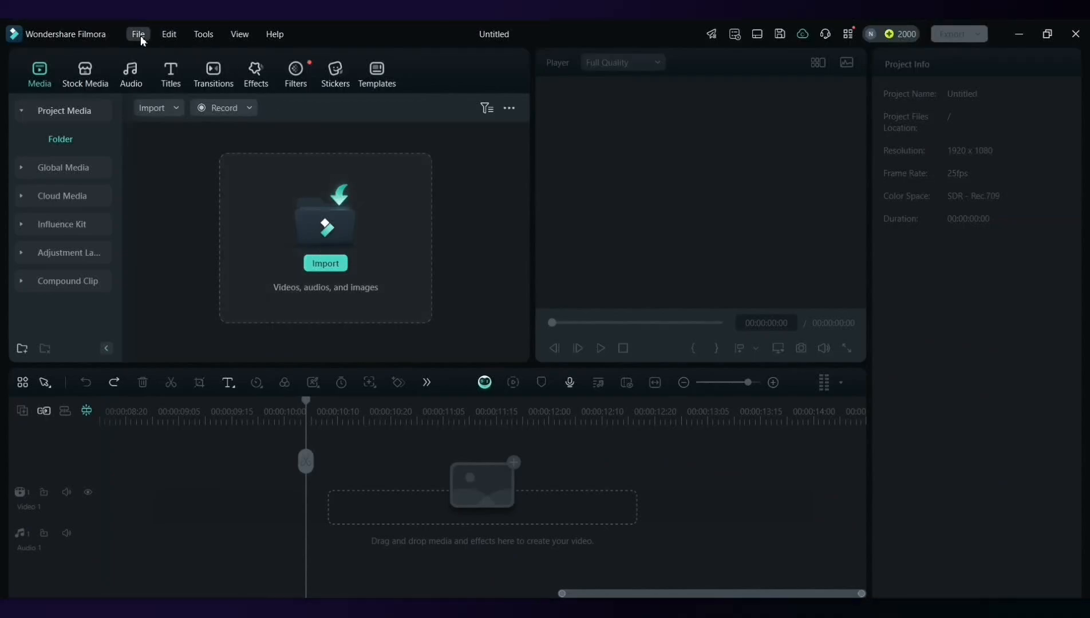
Set the project resolution to 1080 x 1440 at 30 fps in Project Settings
{"action": "left_click", "coordinate": [137, 35]}
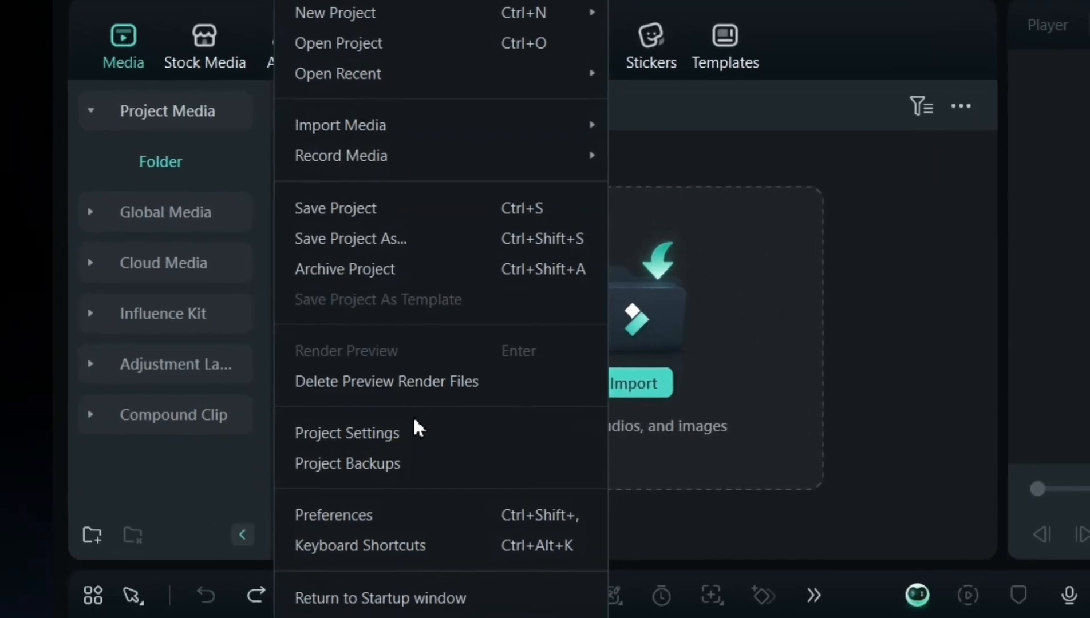
{"action": "left_click", "coordinate": [347, 432]}
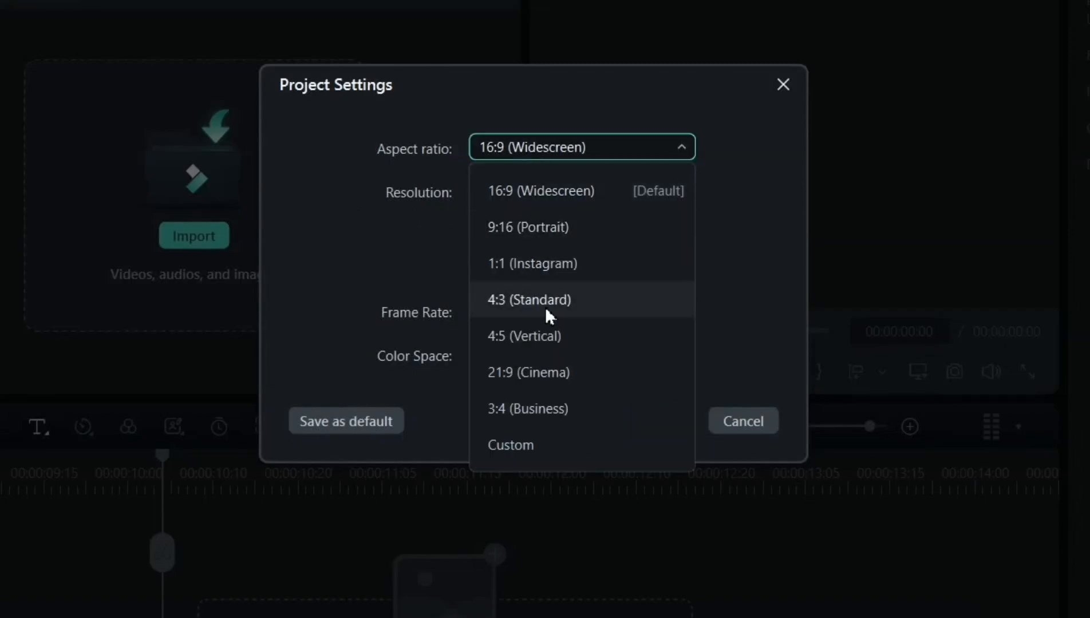
{"action": "mouse_move", "coordinate": [599, 158]}
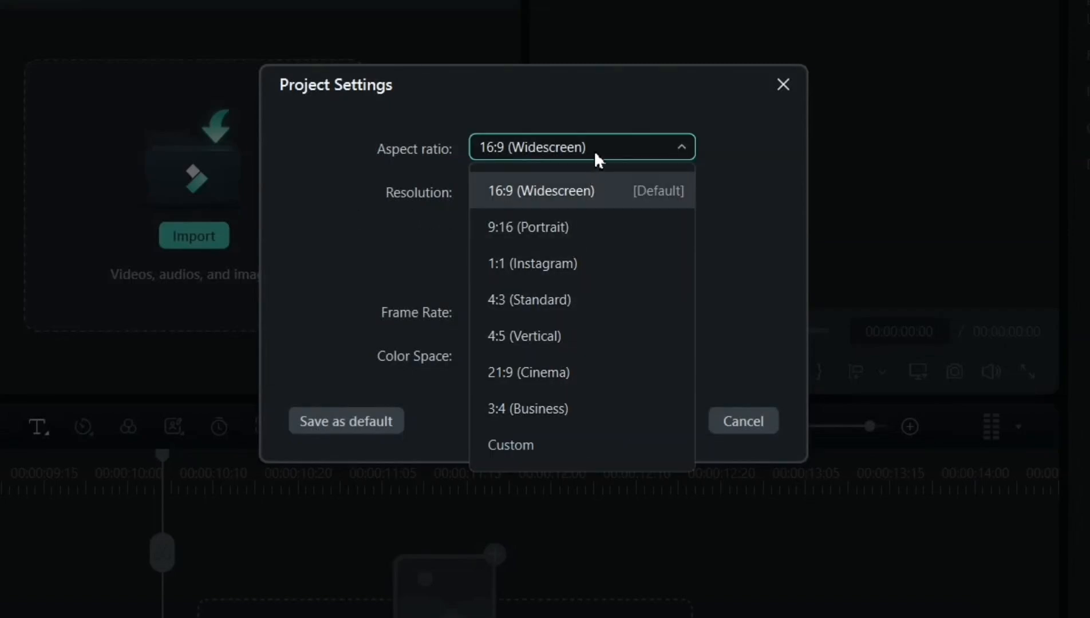
{"action": "left_click", "coordinate": [541, 191]}
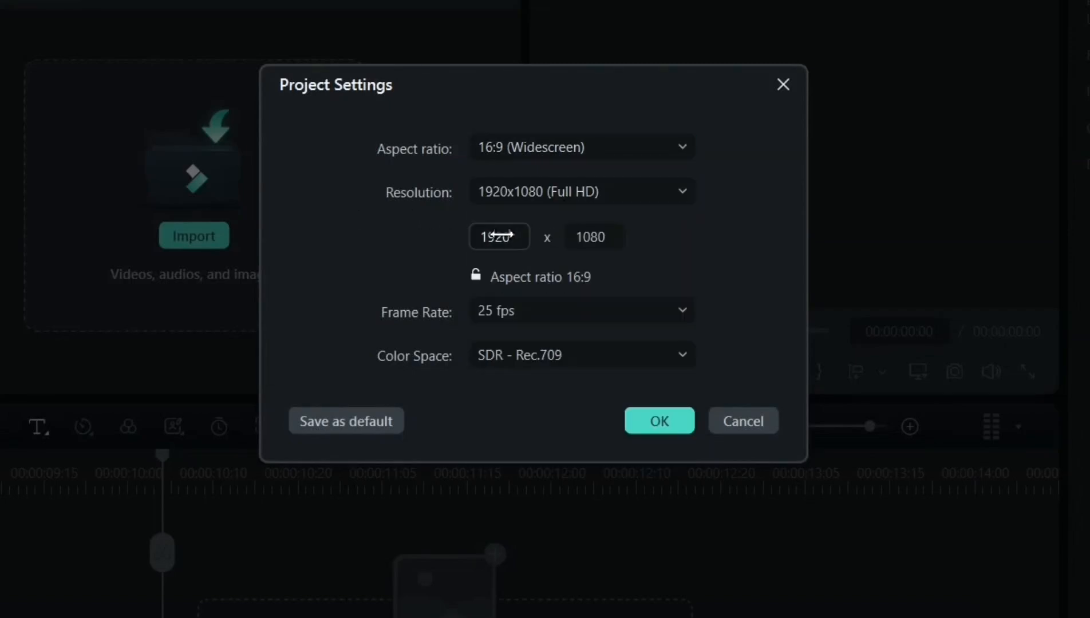
{"action": "type", "text": "1080"}
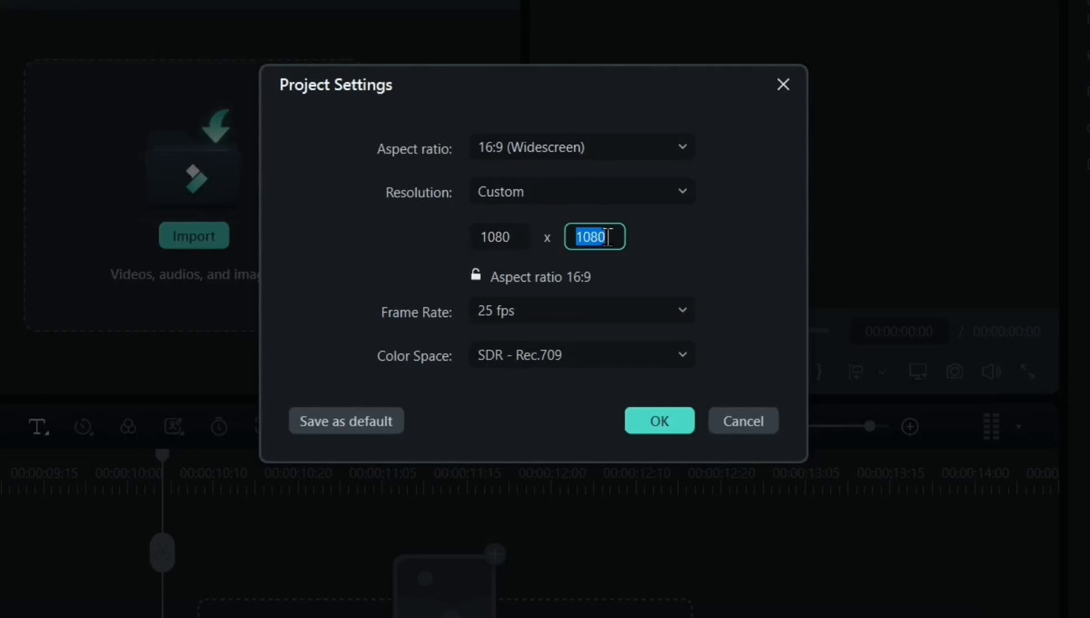
{"action": "type", "text": "1440"}
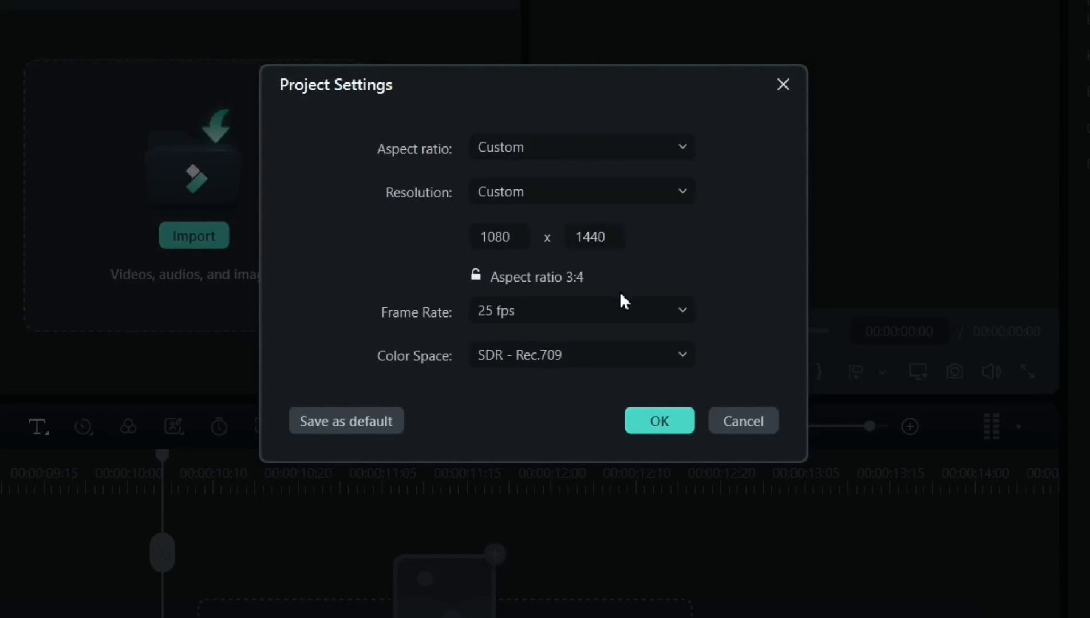
{"action": "left_click", "coordinate": [581, 311]}
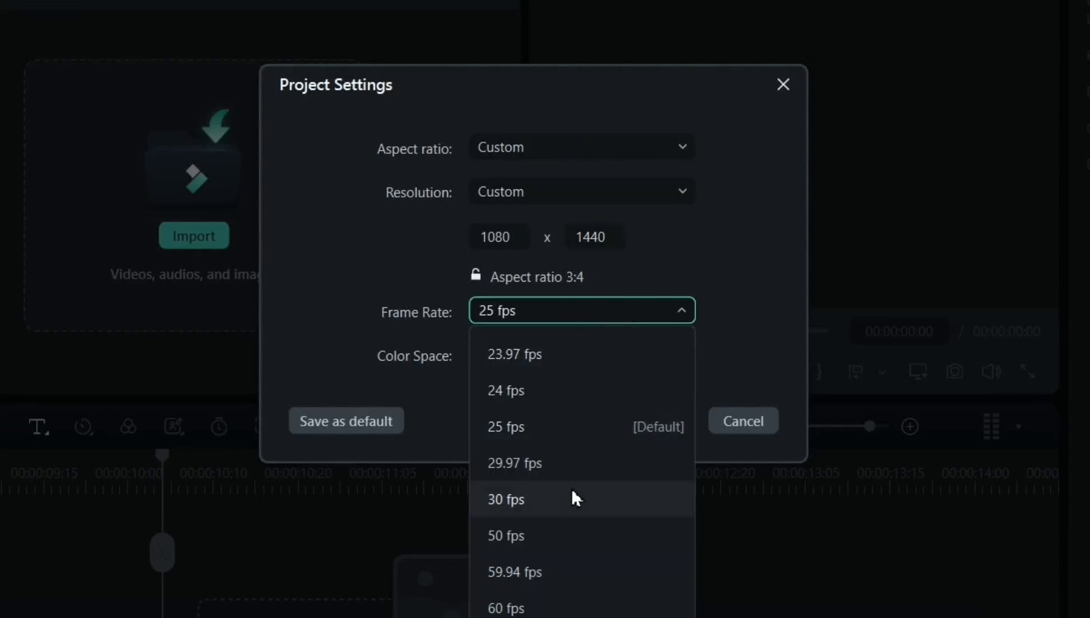
{"action": "left_click", "coordinate": [505, 499]}
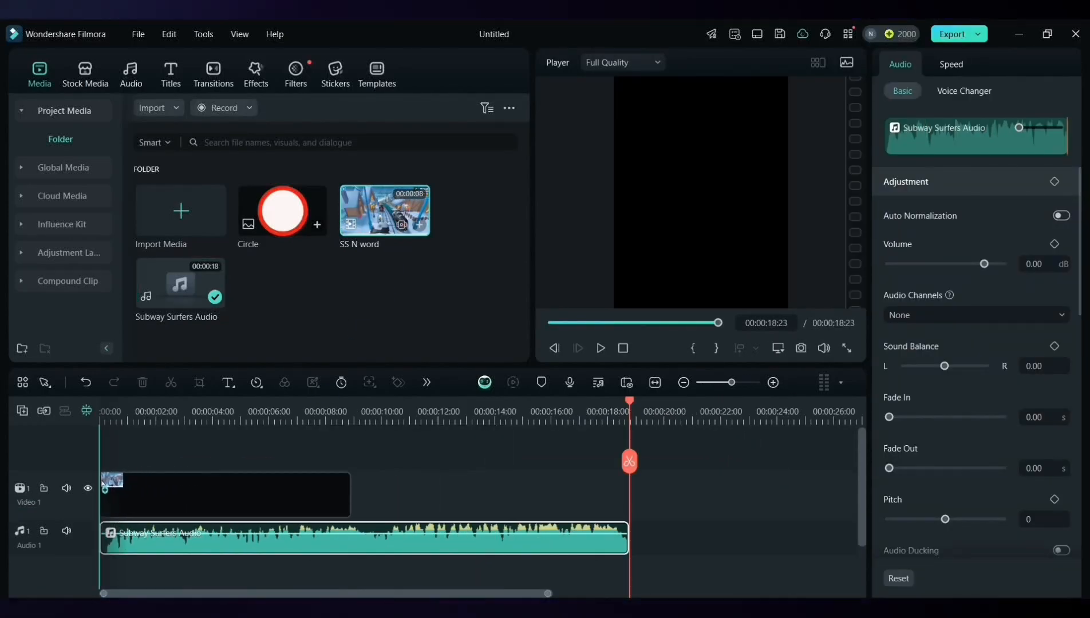
Place the SS N word gameplay clip above the Subway Surfers Audio on the timeline
{"action": "left_click", "coordinate": [223, 494]}
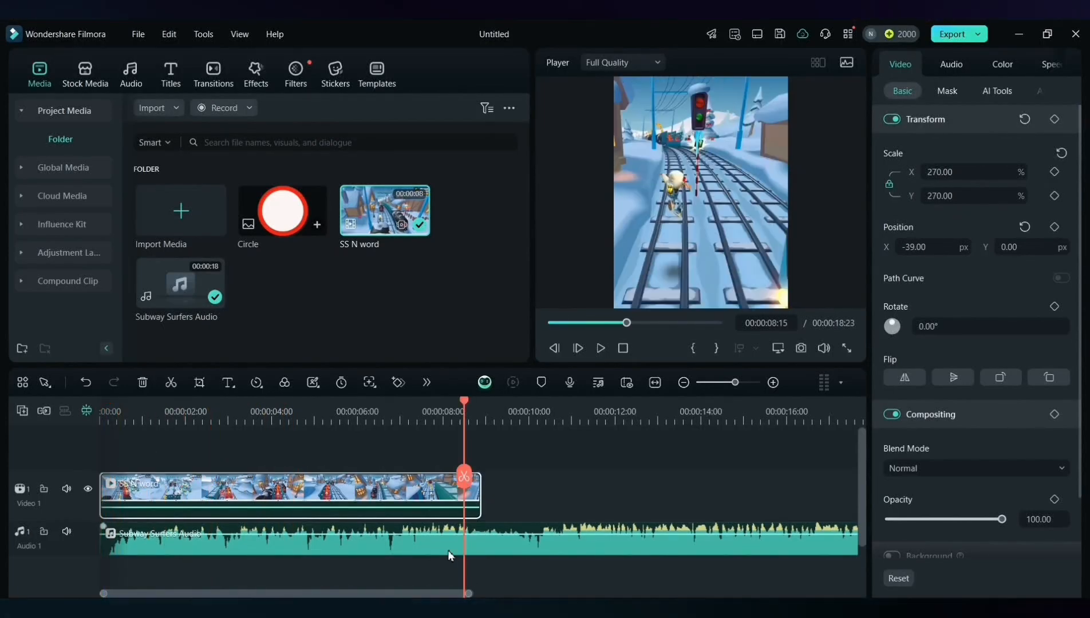
Mark beats on the Subway Surfers Audio clip using Smart Edit Tool's Beat Options
{"action": "right_click", "coordinate": [278, 494]}
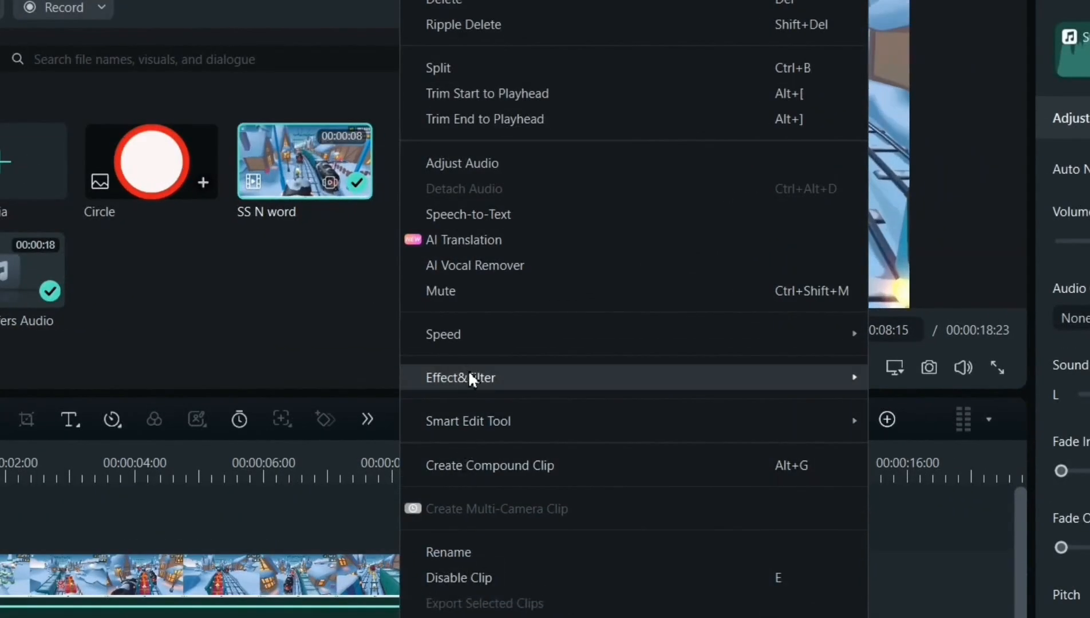
{"action": "mouse_move", "coordinate": [954, 486]}
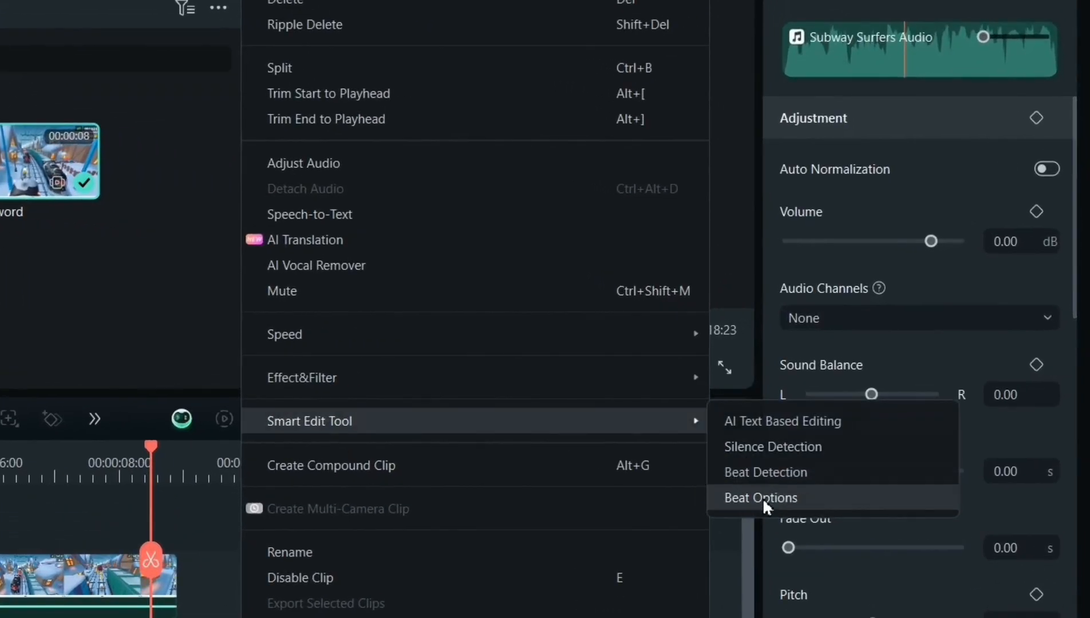
{"action": "left_click", "coordinate": [760, 497]}
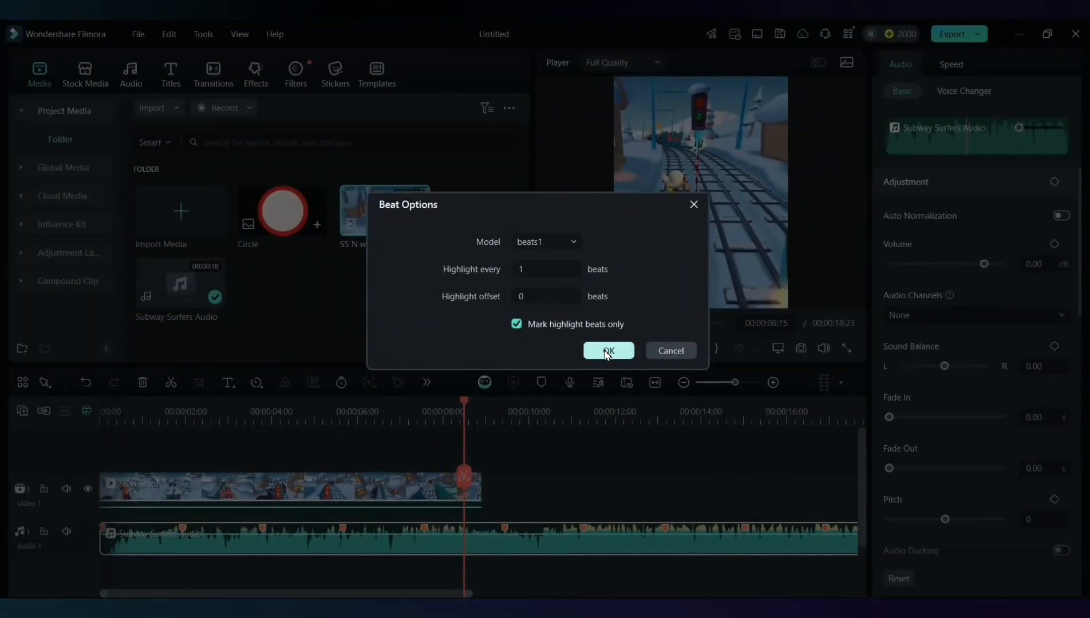
{"action": "left_click", "coordinate": [607, 351]}
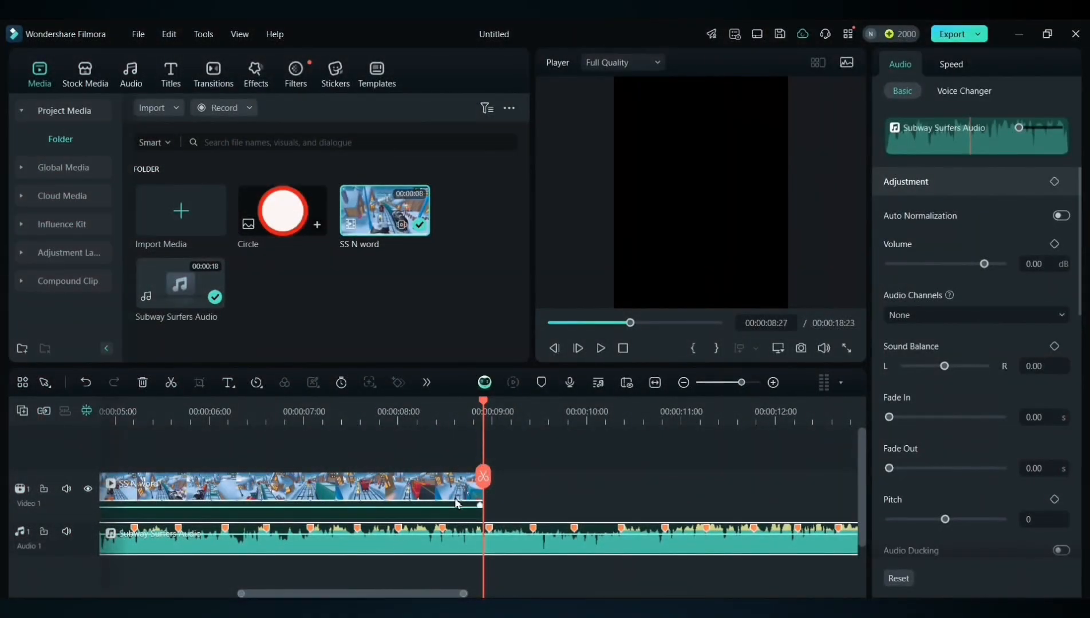
Snapshot the gameplay frame and place the still after the clip, trimmed to the next beat
{"action": "left_click", "coordinate": [278, 487]}
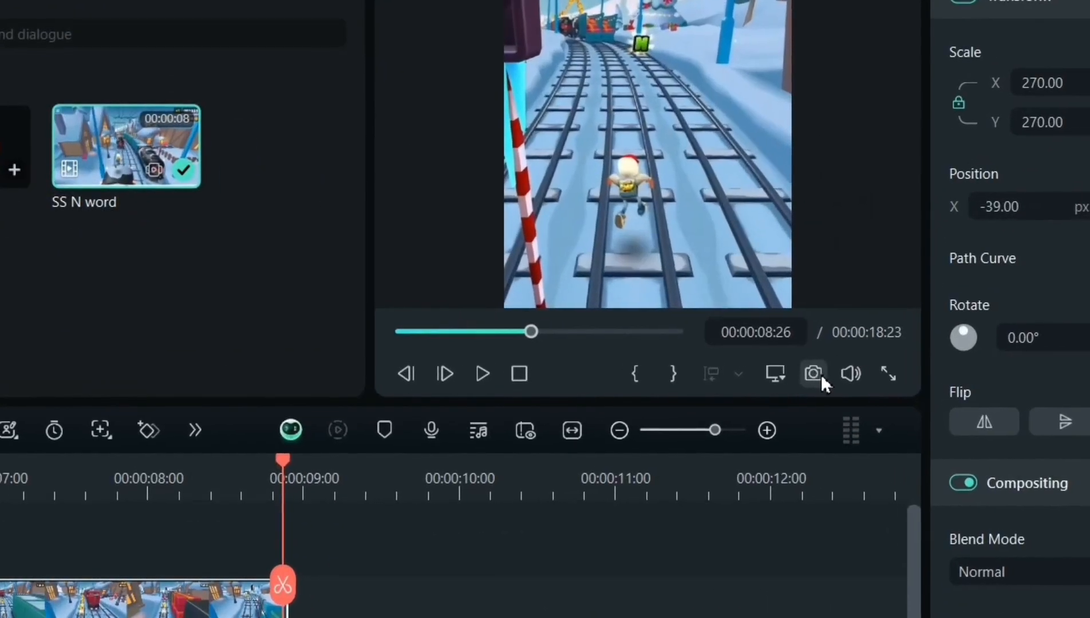
{"action": "mouse_move", "coordinate": [797, 373]}
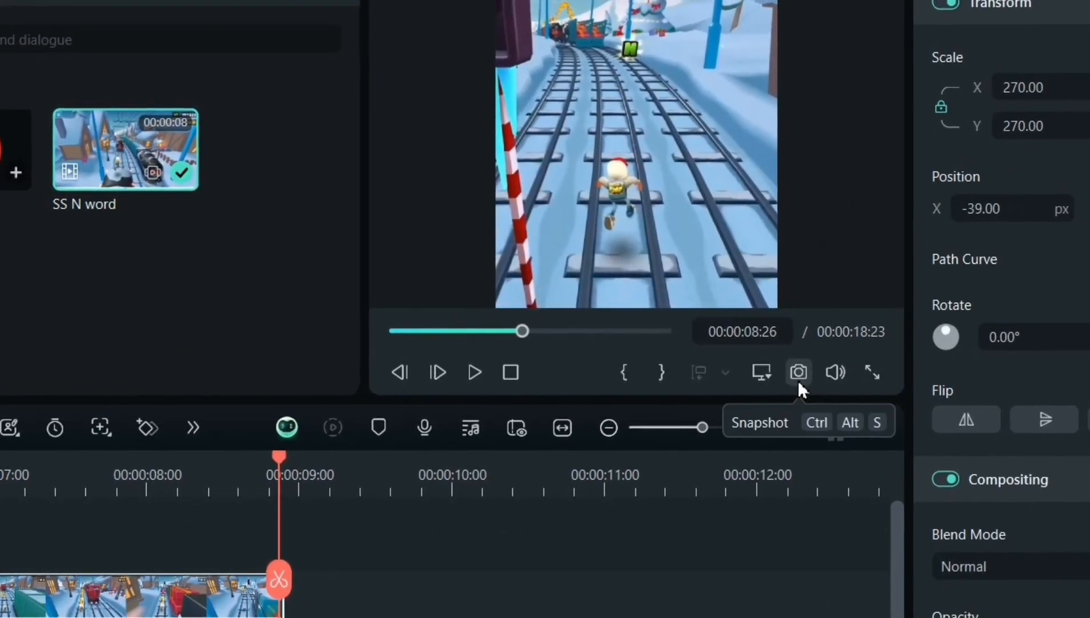
{"action": "left_click", "coordinate": [798, 372]}
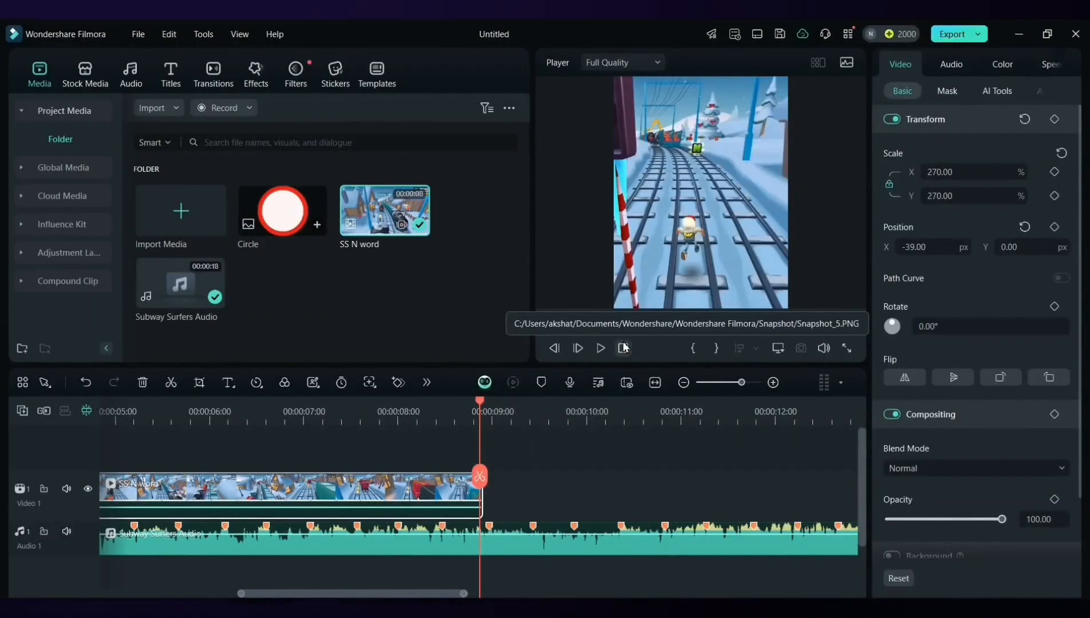
{"action": "left_click", "coordinate": [800, 348]}
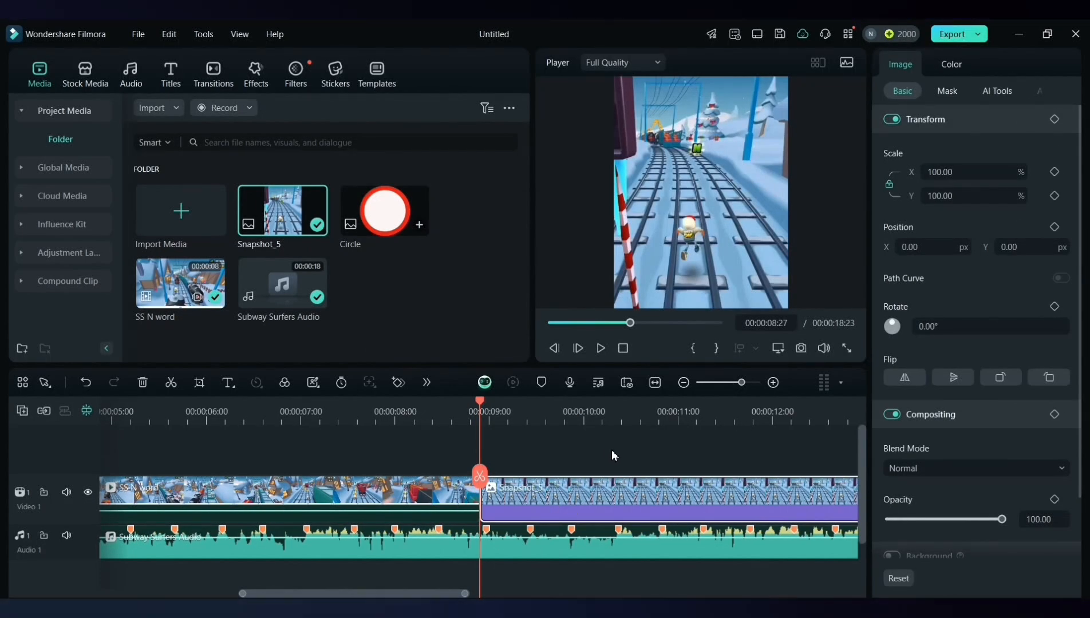
{"action": "left_click", "coordinate": [684, 383]}
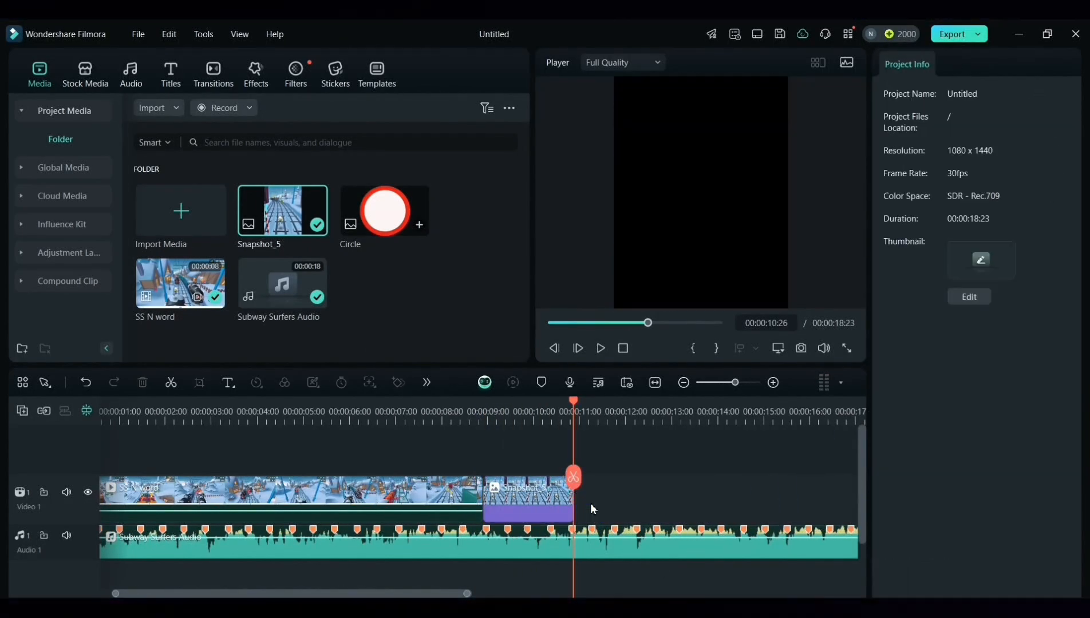
Key out the red Circle's white centre and shrink it to 20% around the pickup
{"action": "left_click", "coordinate": [528, 497]}
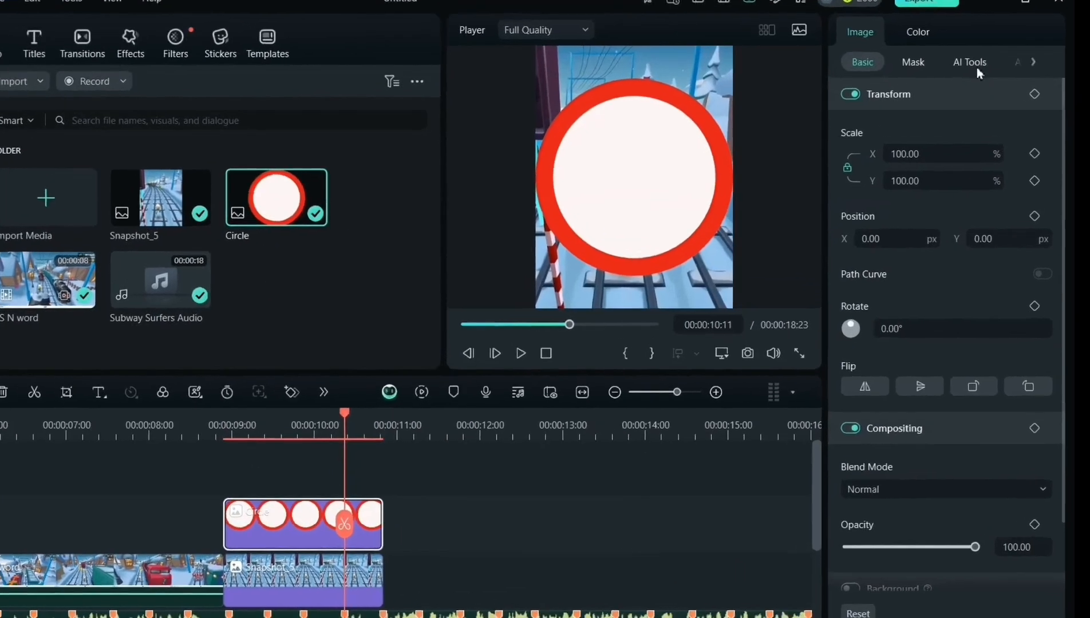
{"action": "left_click", "coordinate": [969, 62]}
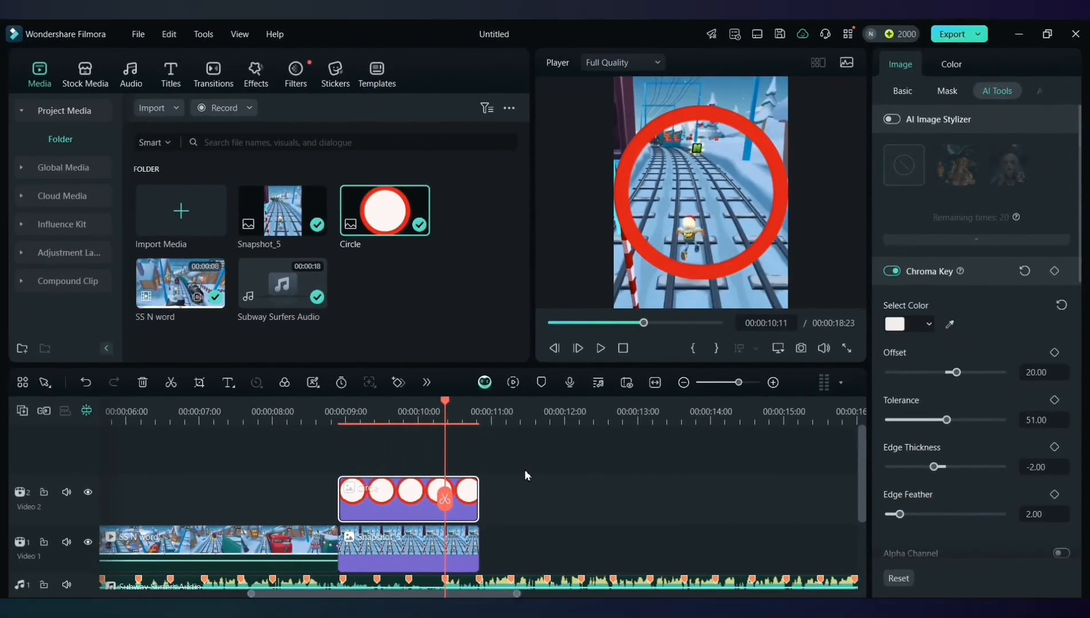
{"action": "left_click", "coordinate": [902, 91]}
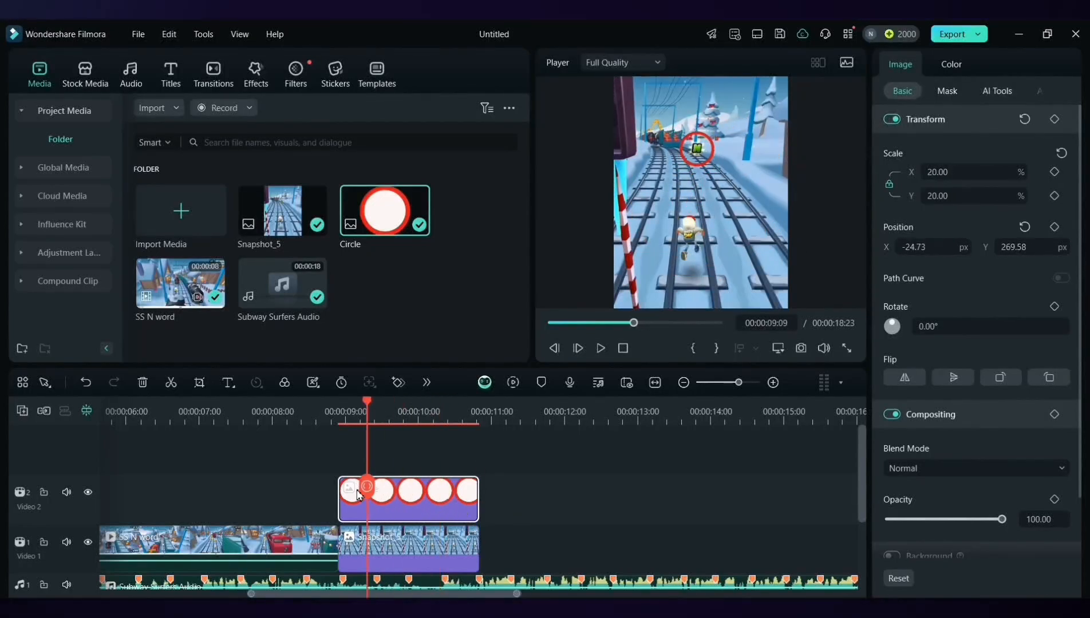
{"action": "left_click", "coordinate": [599, 348]}
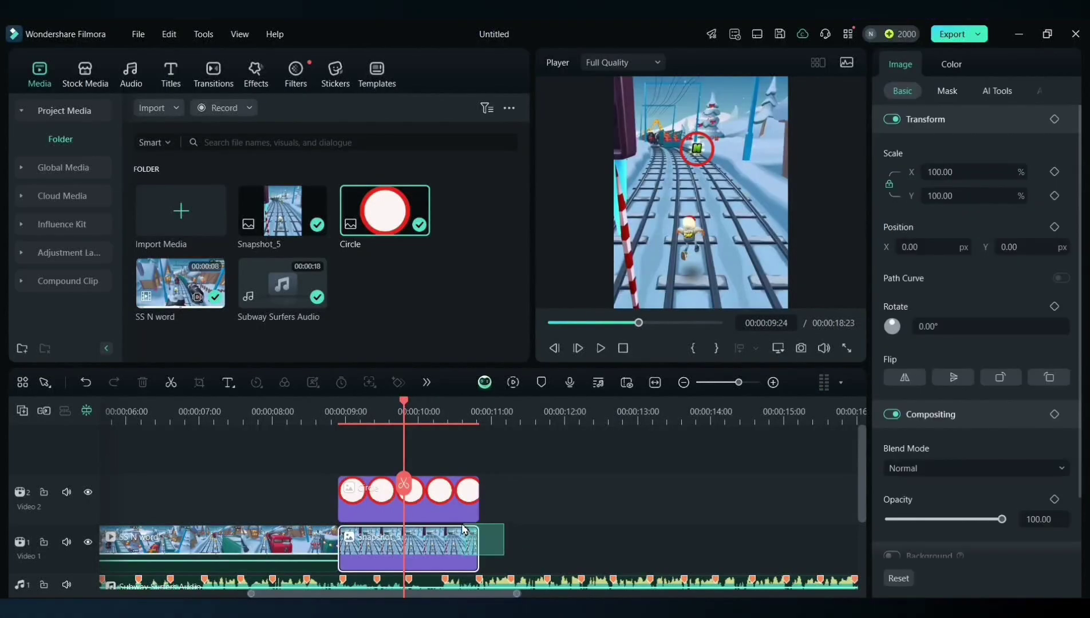
Combine the circle and still into a compound clip, then add Neymar clips after it
{"action": "right_click", "coordinate": [458, 523]}
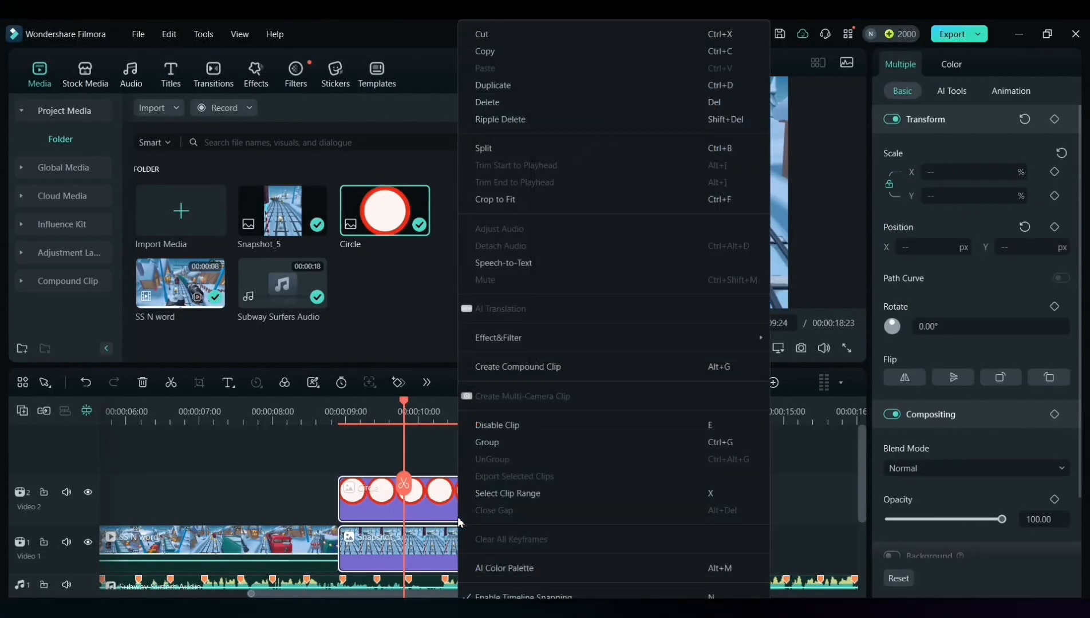
{"action": "left_click", "coordinate": [517, 367]}
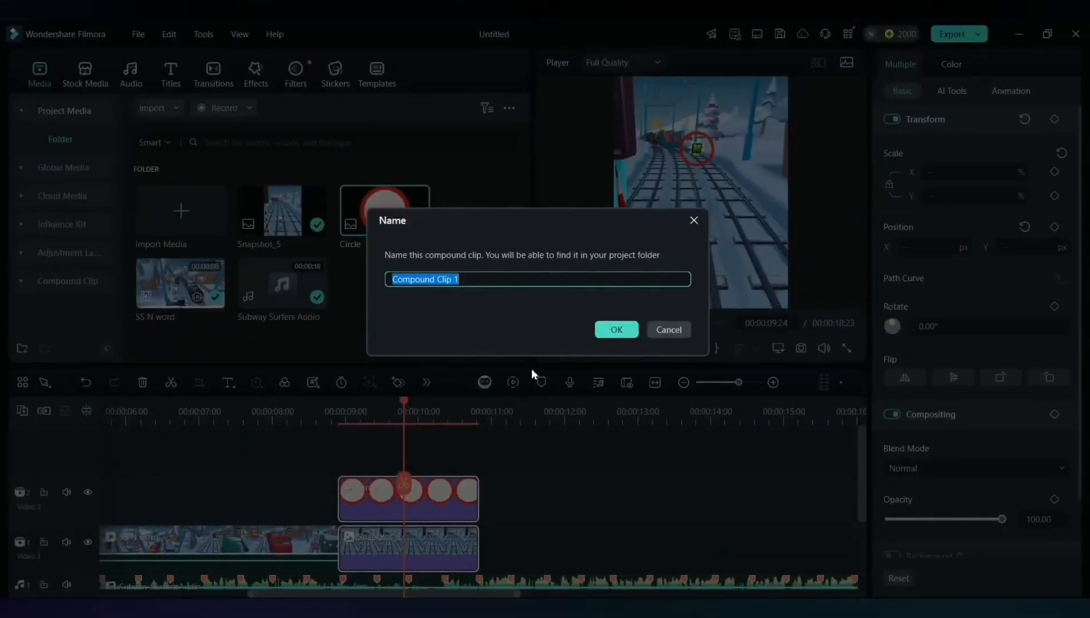
{"action": "left_click", "coordinate": [616, 329]}
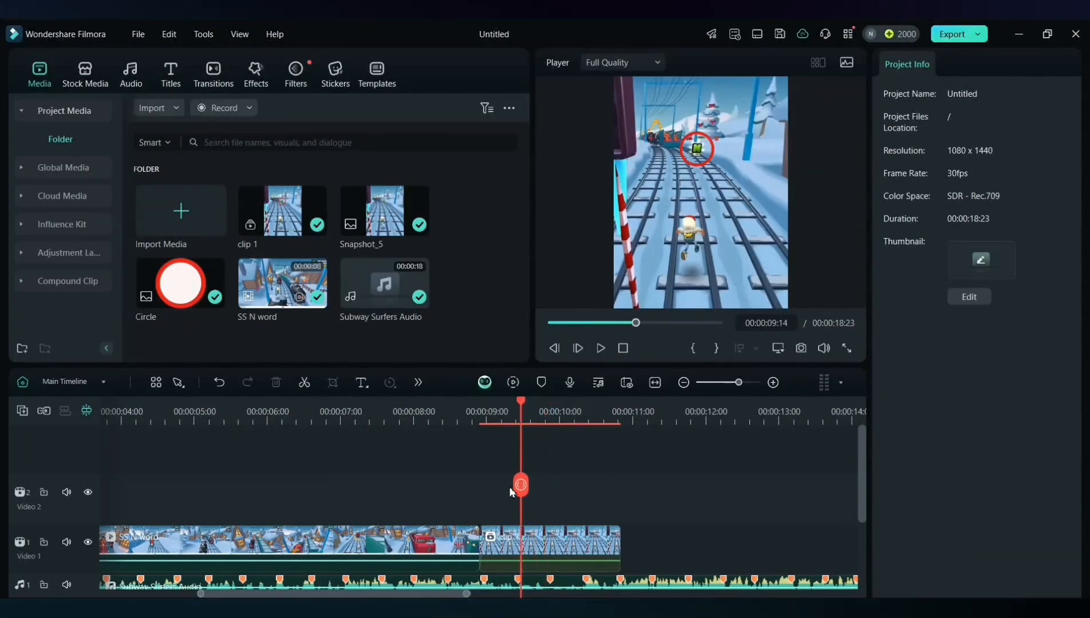
{"action": "left_click", "coordinate": [600, 347]}
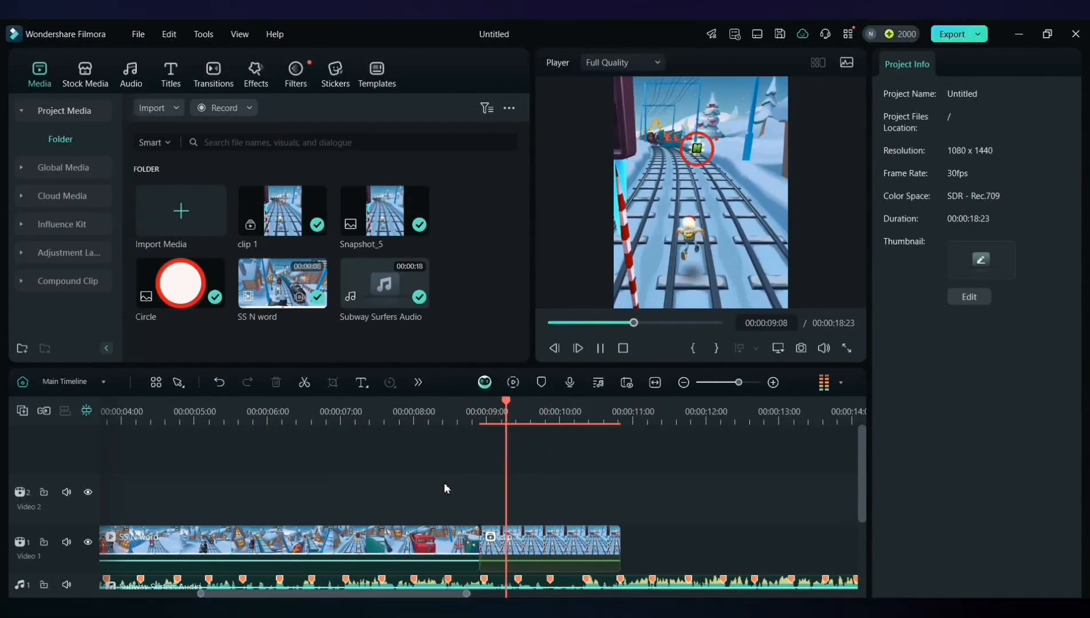
{"action": "left_click", "coordinate": [556, 501]}
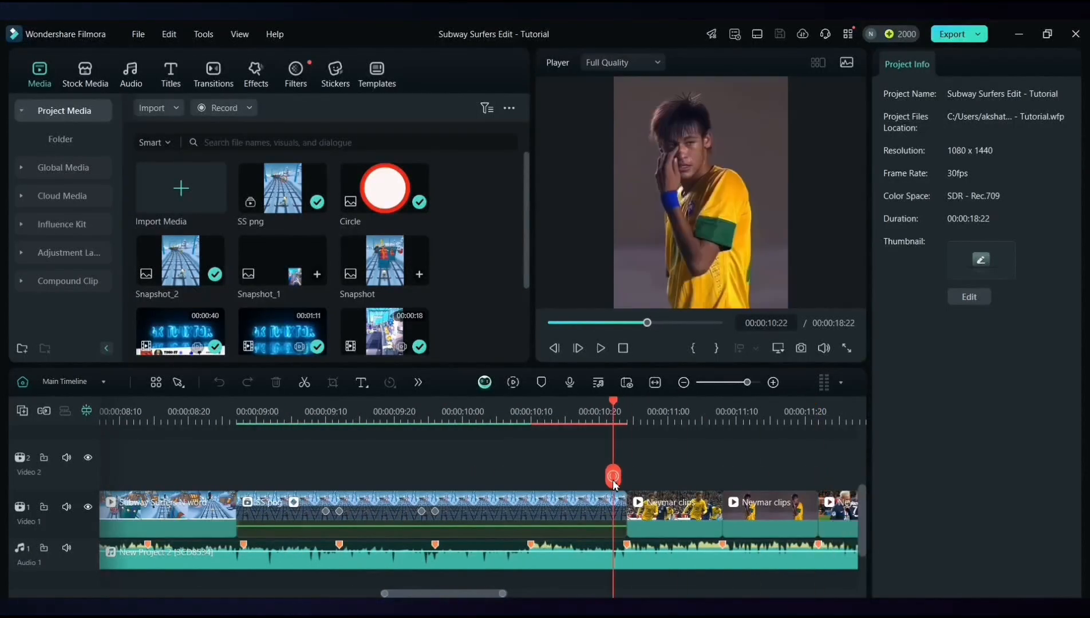
Capture a PNG snapshot of the first Neymar clip's current frame
{"action": "left_click", "coordinate": [673, 503]}
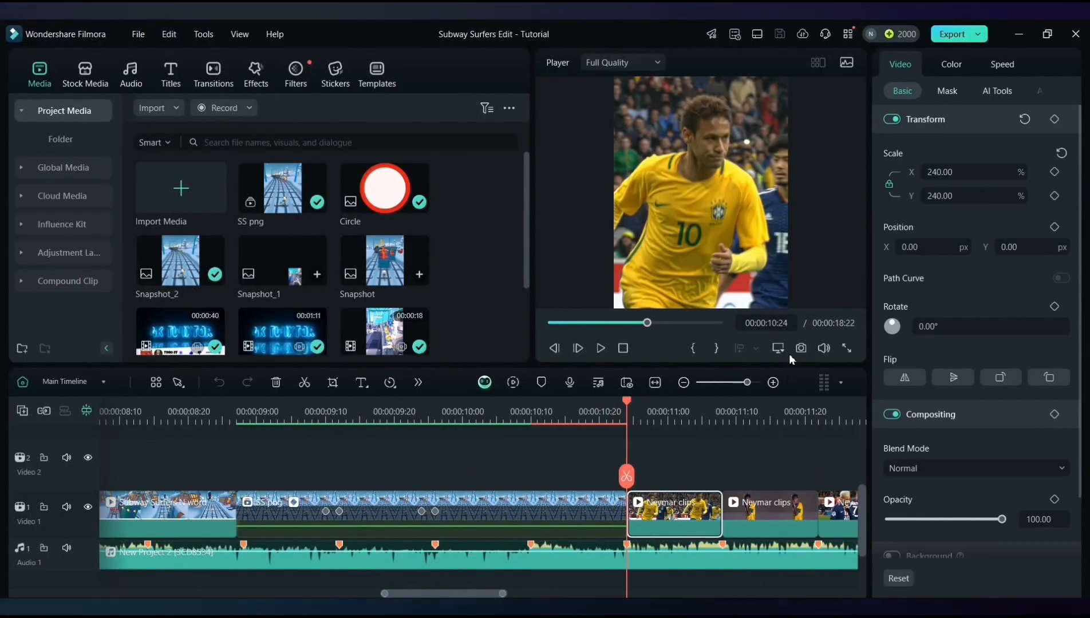
{"action": "left_click", "coordinate": [801, 349]}
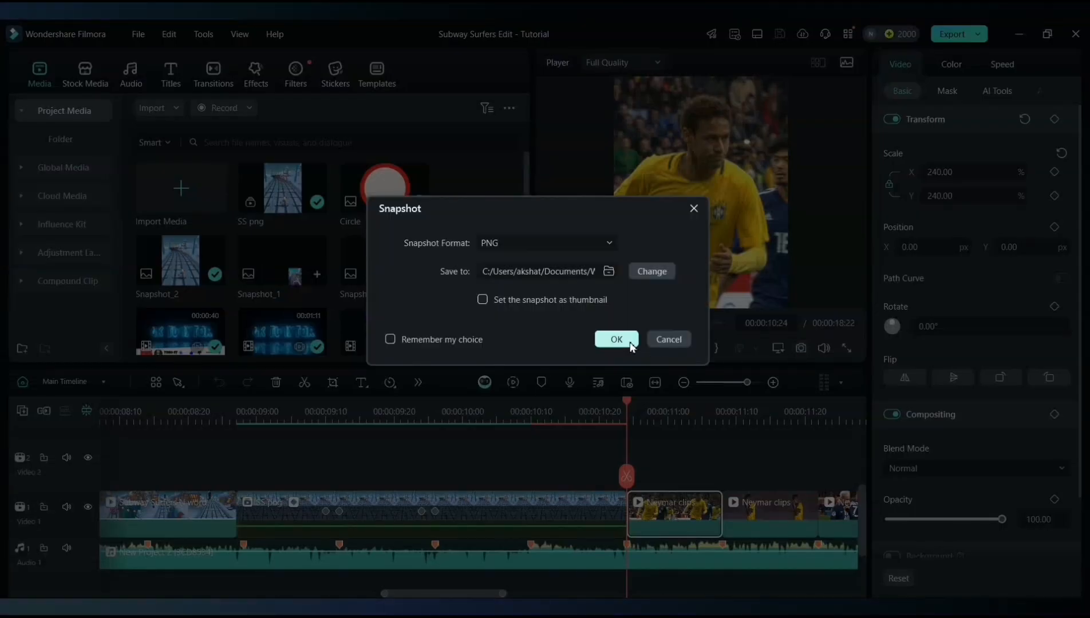
{"action": "left_click", "coordinate": [614, 339]}
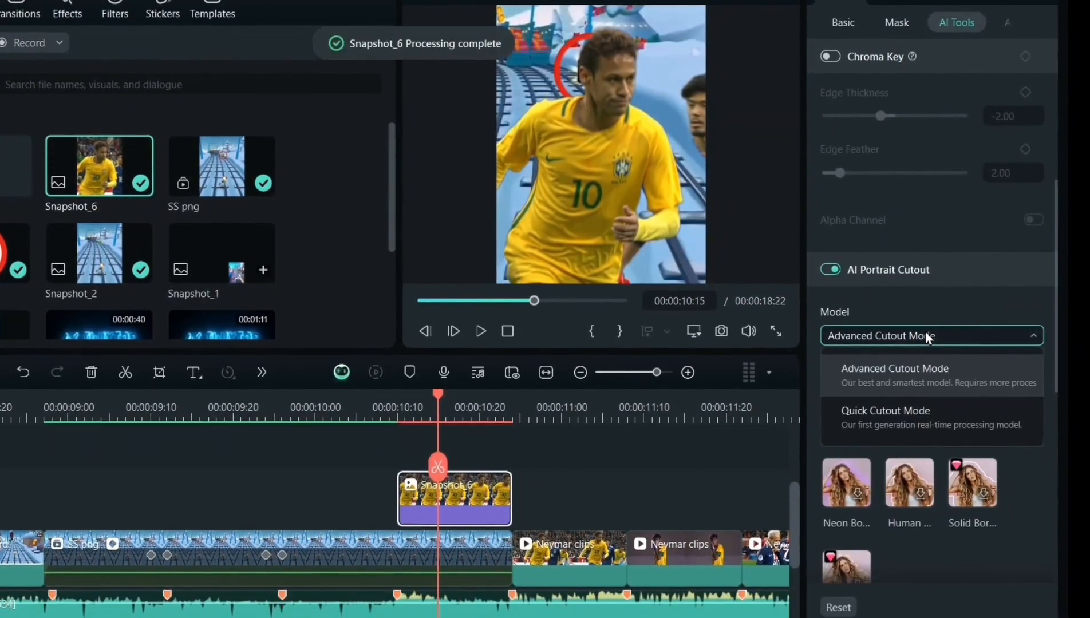
Switch Neymar's AI Portrait Cutout to Quick Cutout Mode with edge feather 20
{"action": "left_click", "coordinate": [884, 411]}
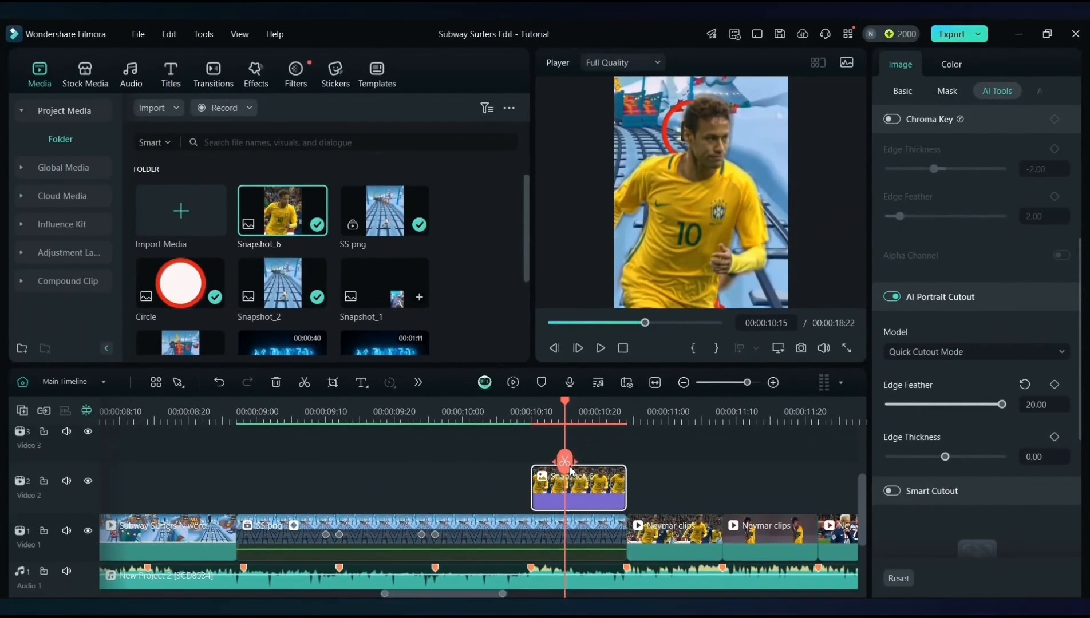
{"action": "left_click", "coordinate": [901, 90]}
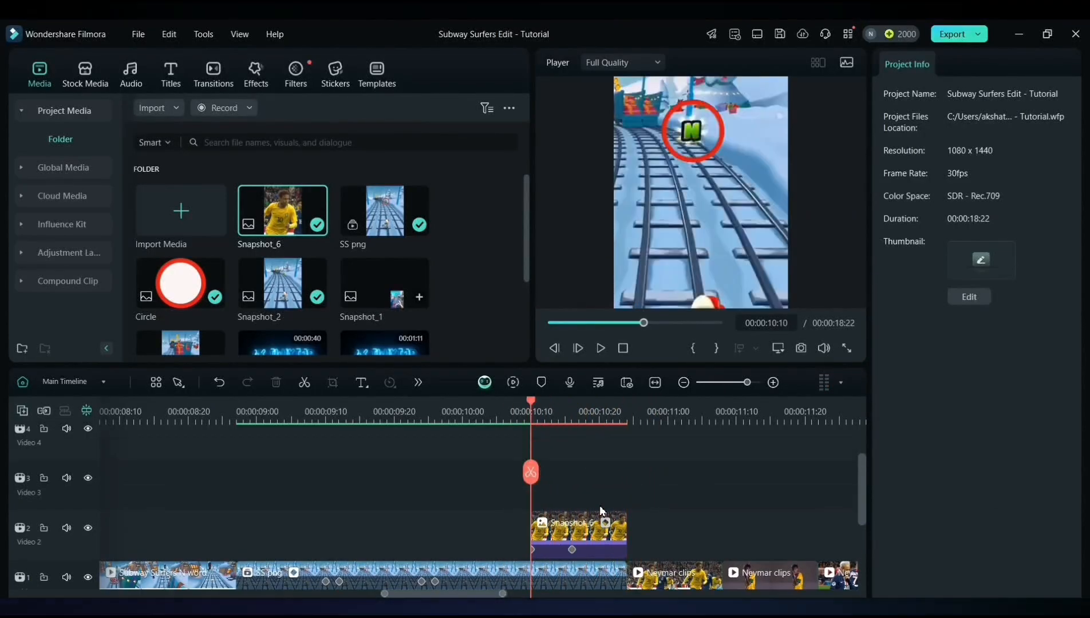
Find Motion Blur 02 by searching 'motion blur' and set its exposure to -35
{"action": "left_click", "coordinate": [255, 73]}
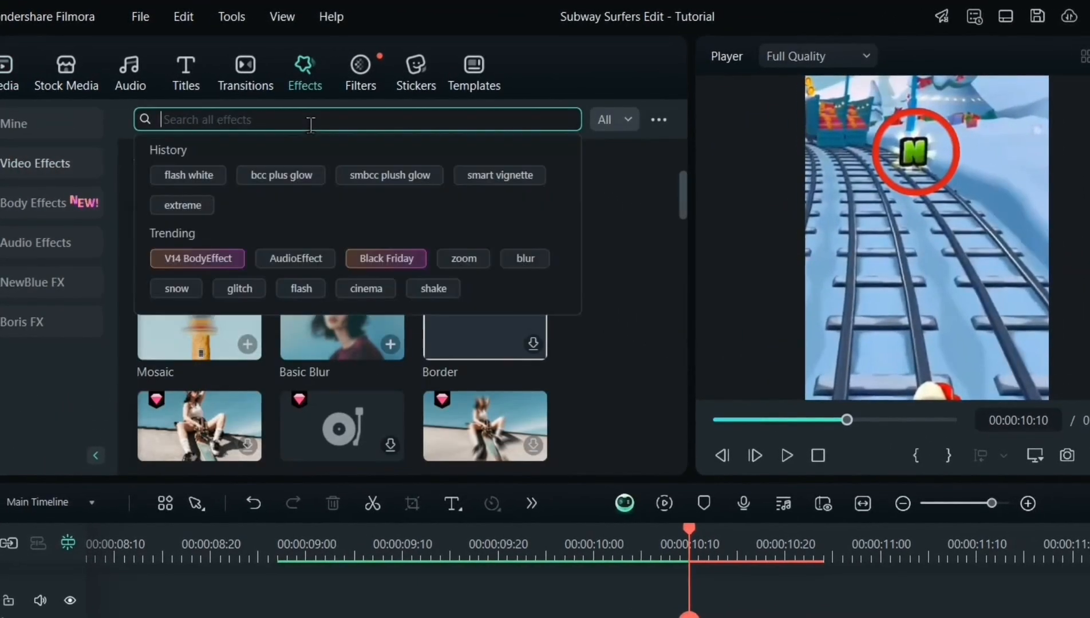
{"action": "type", "text": "motion blur"}
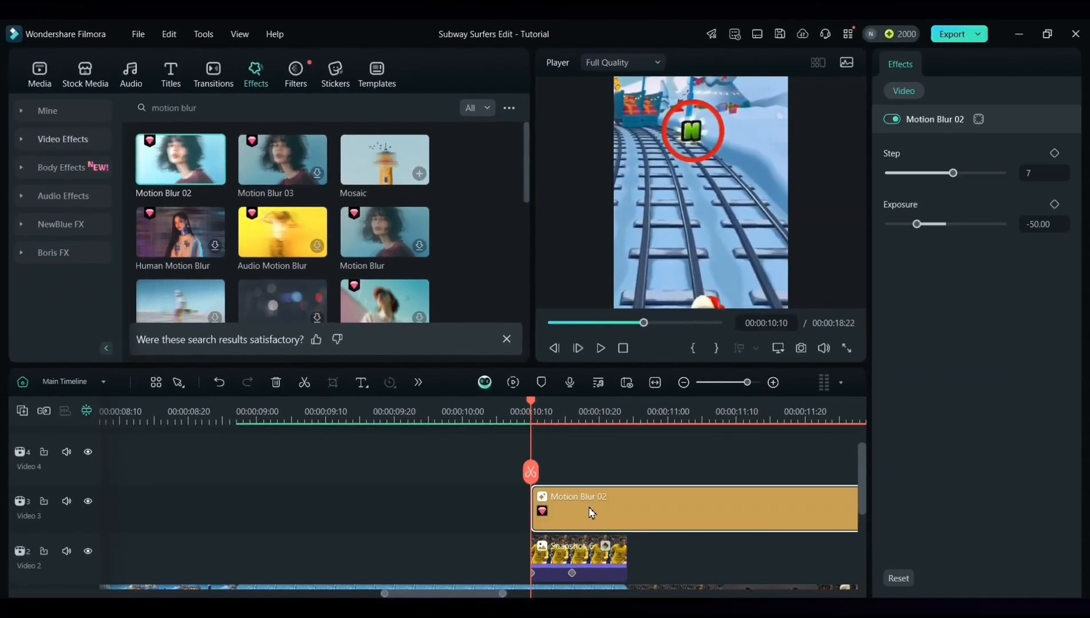
{"action": "left_click", "coordinate": [576, 459]}
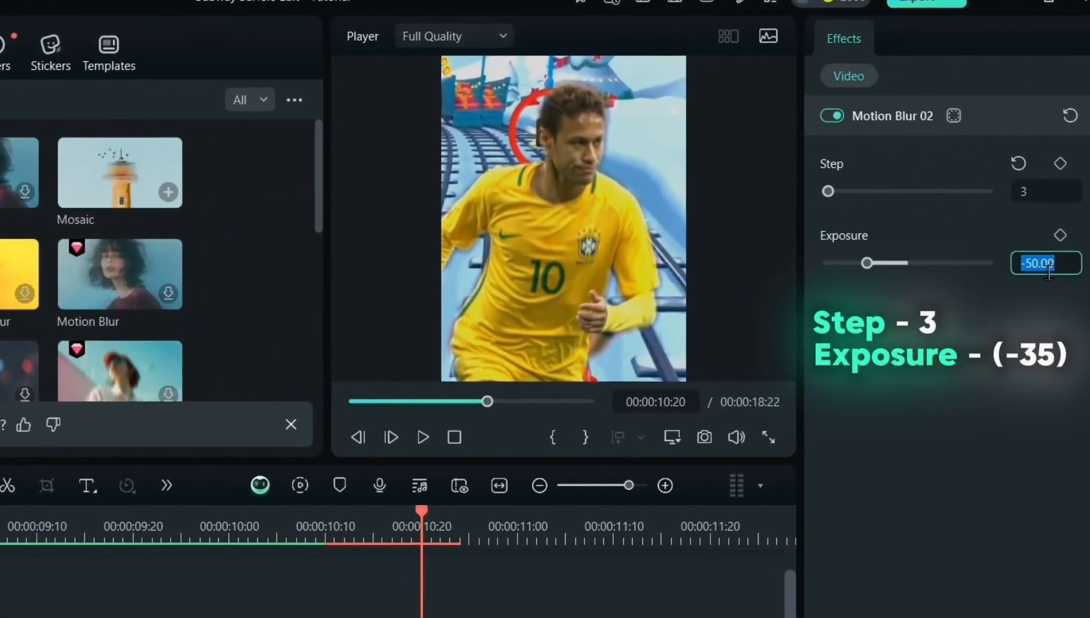
{"action": "type", "text": "-35.00"}
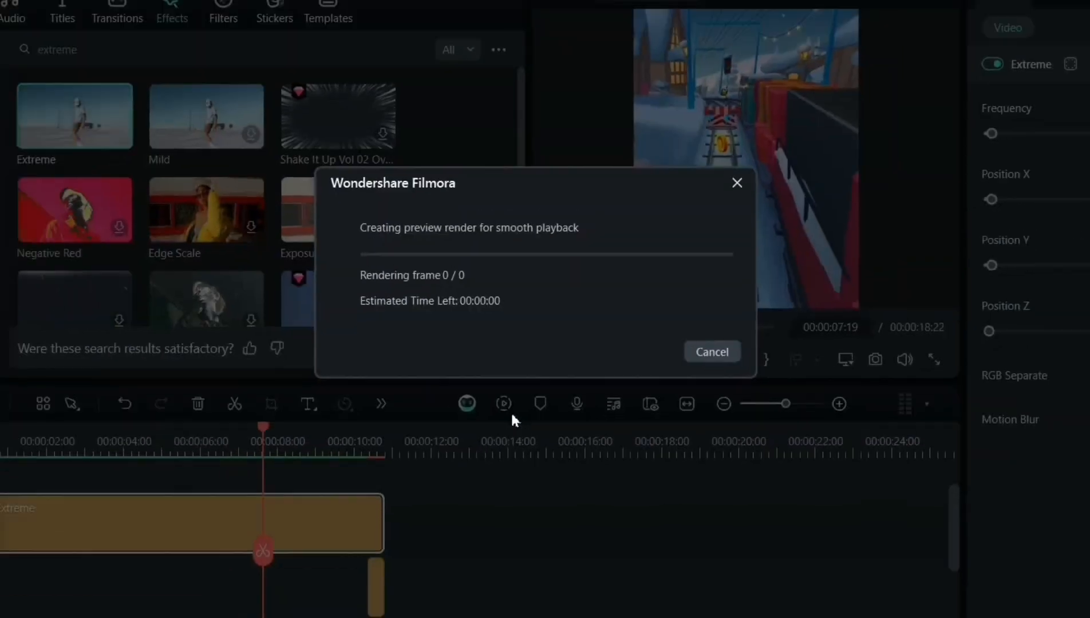
Render the preview and start a custom speed ramp on the Neymar clip
{"action": "left_click", "coordinate": [711, 351]}
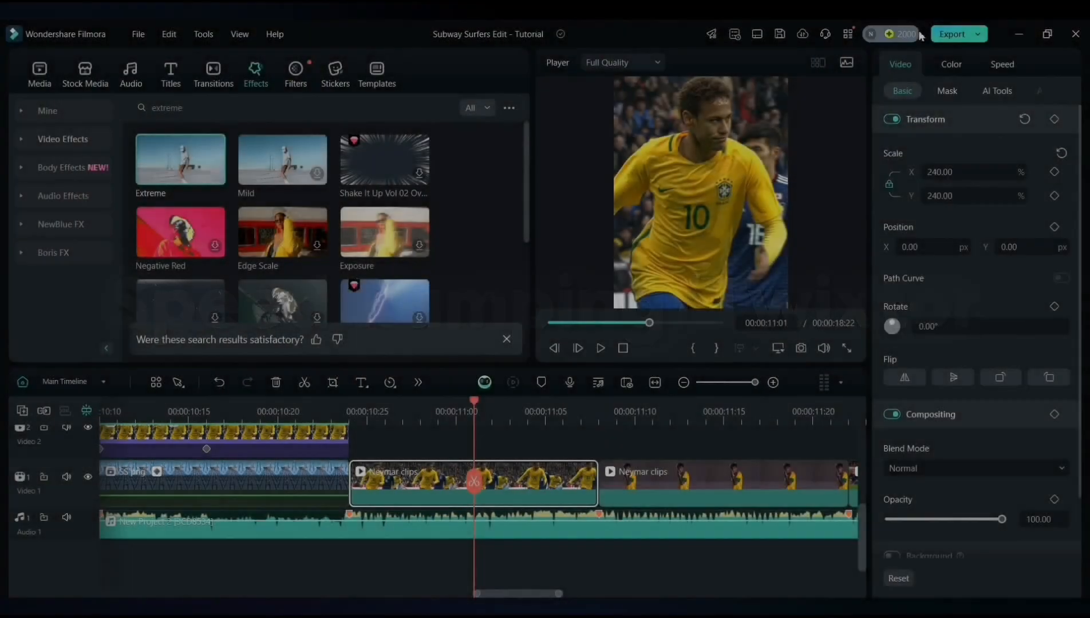
{"action": "left_click", "coordinate": [1001, 64]}
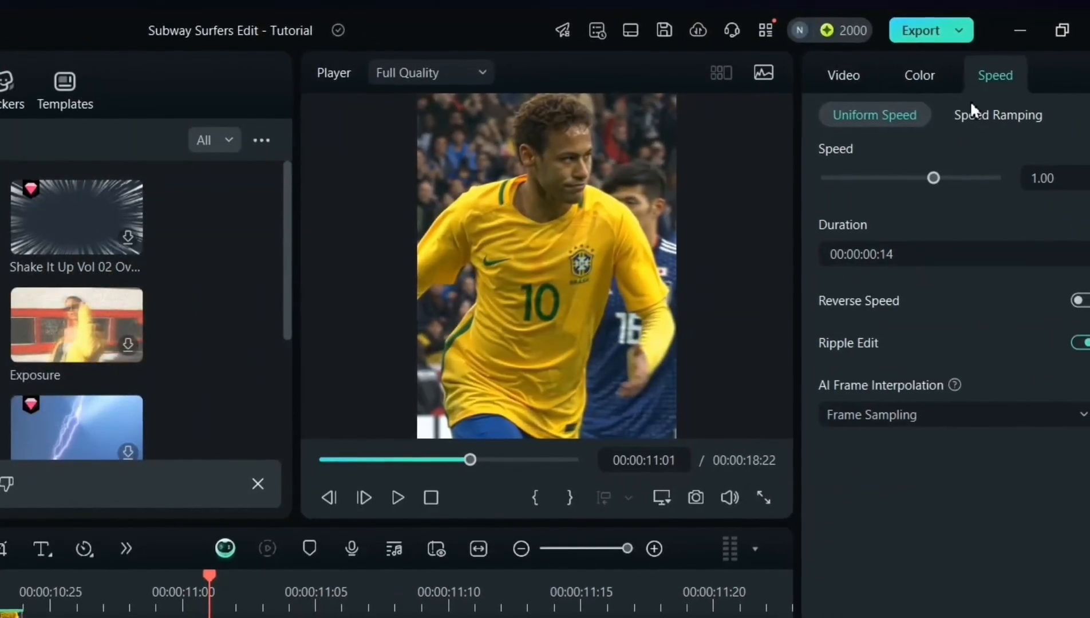
{"action": "left_click", "coordinate": [996, 114]}
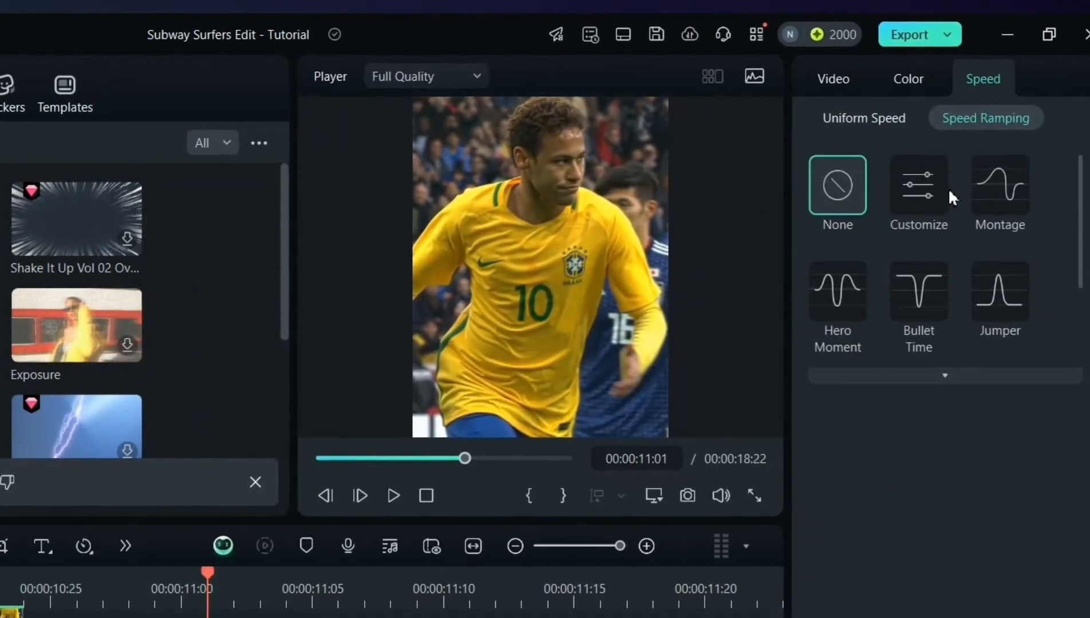
{"action": "left_click", "coordinate": [917, 194]}
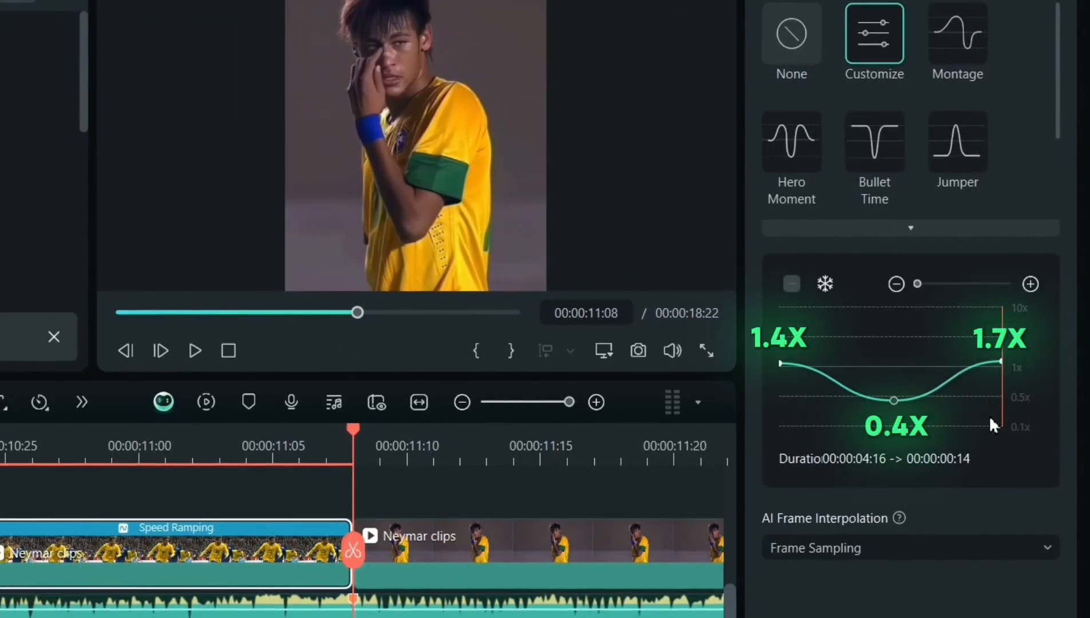
{"action": "mouse_move", "coordinate": [993, 560]}
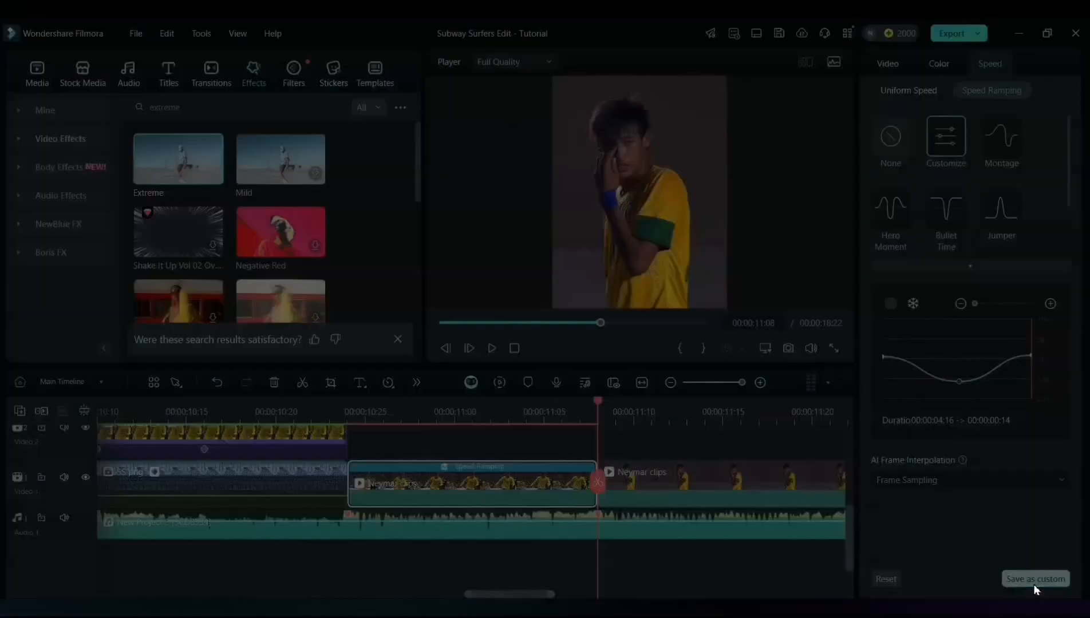
Save the speed curve as the Twixtor preset and apply it to another Neymar clip
{"action": "left_click", "coordinate": [1034, 578]}
{"action": "type", "text": "Twixtor"}
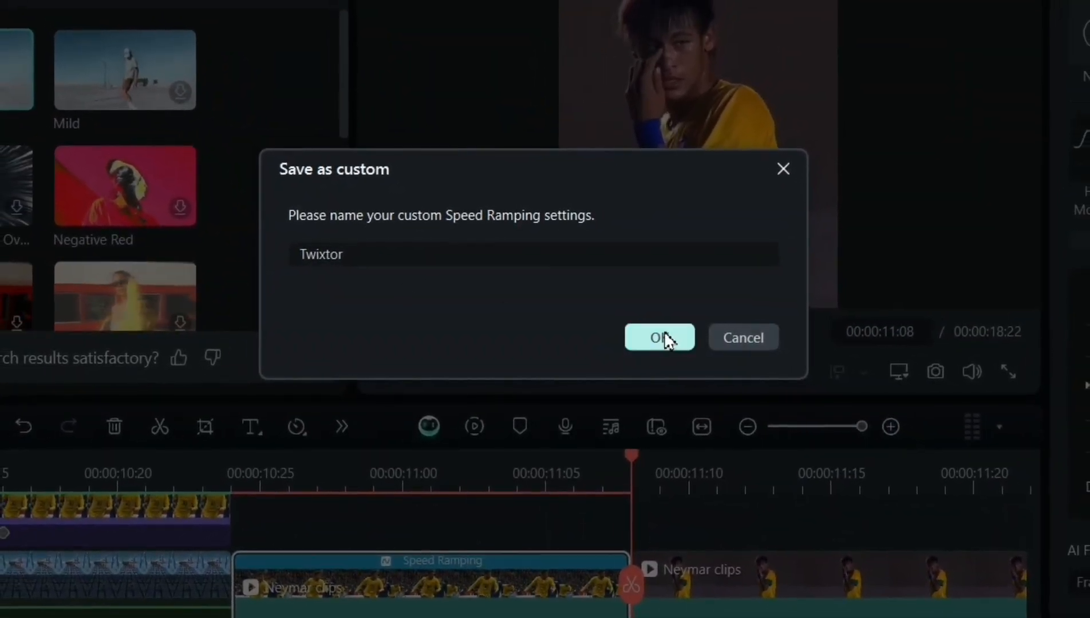
{"action": "left_click", "coordinate": [657, 337]}
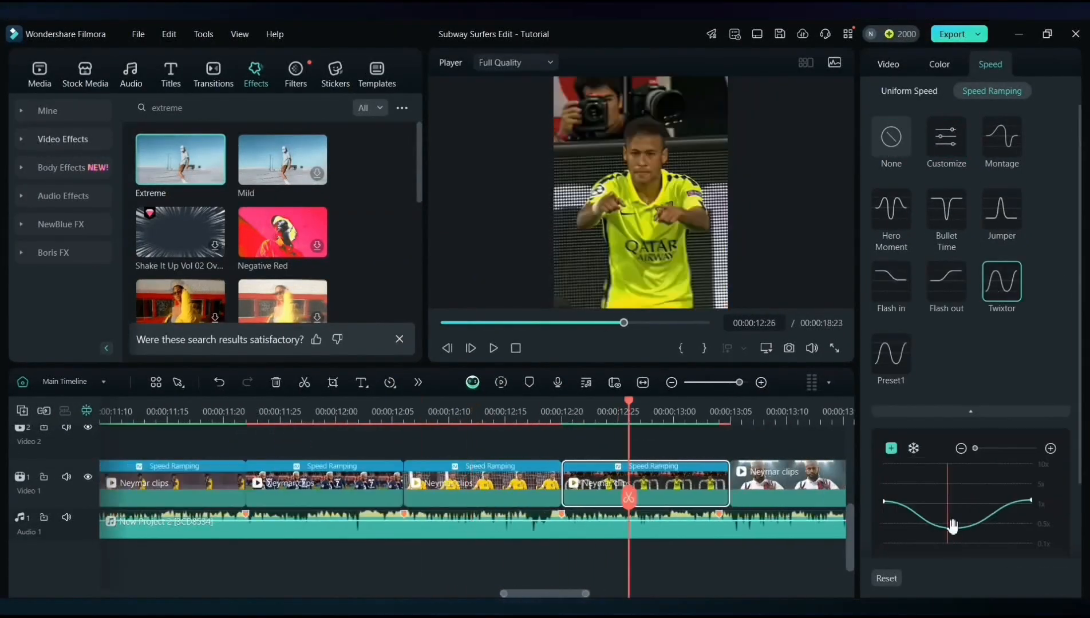
{"action": "left_click", "coordinate": [945, 139]}
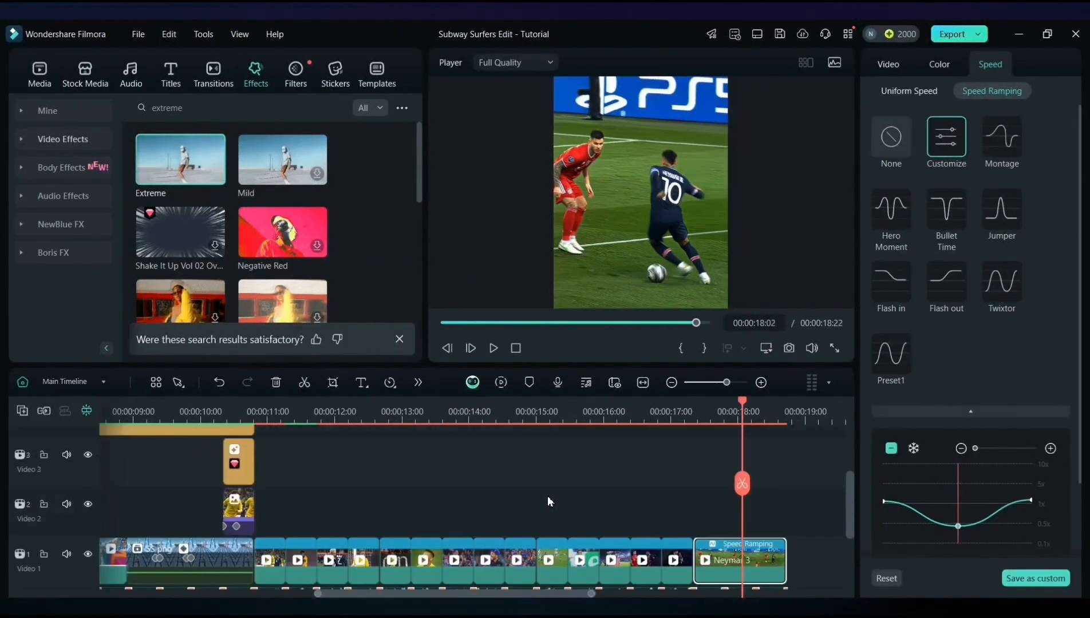
{"action": "double_click", "coordinate": [179, 159]}
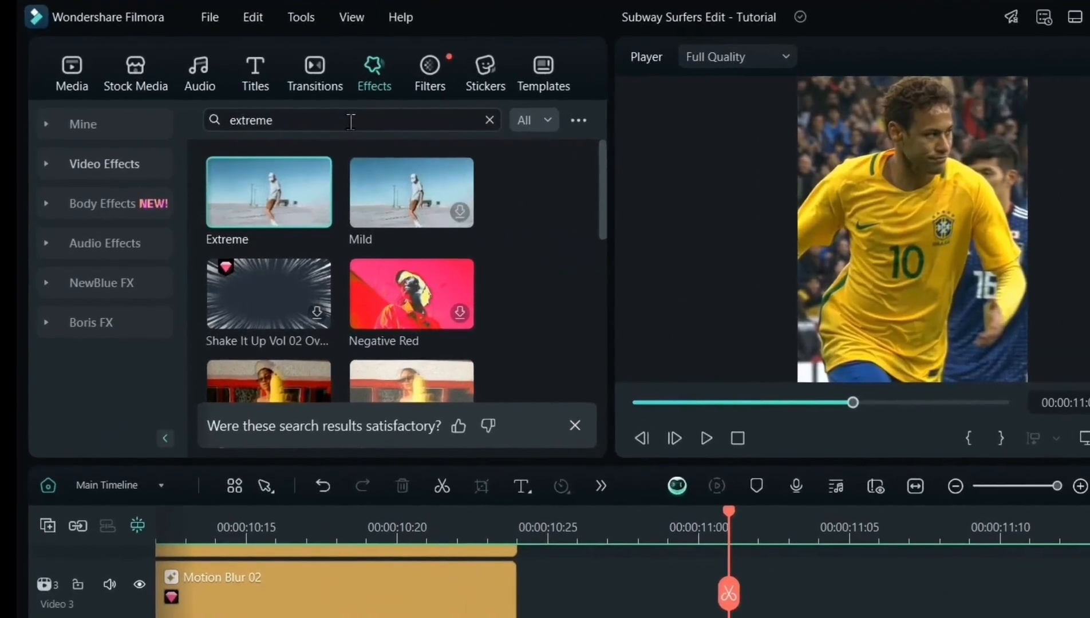
Add Basic Blur at the start of the Neymar clip and set Blur to 25
{"action": "type", "text": "basic ni"}
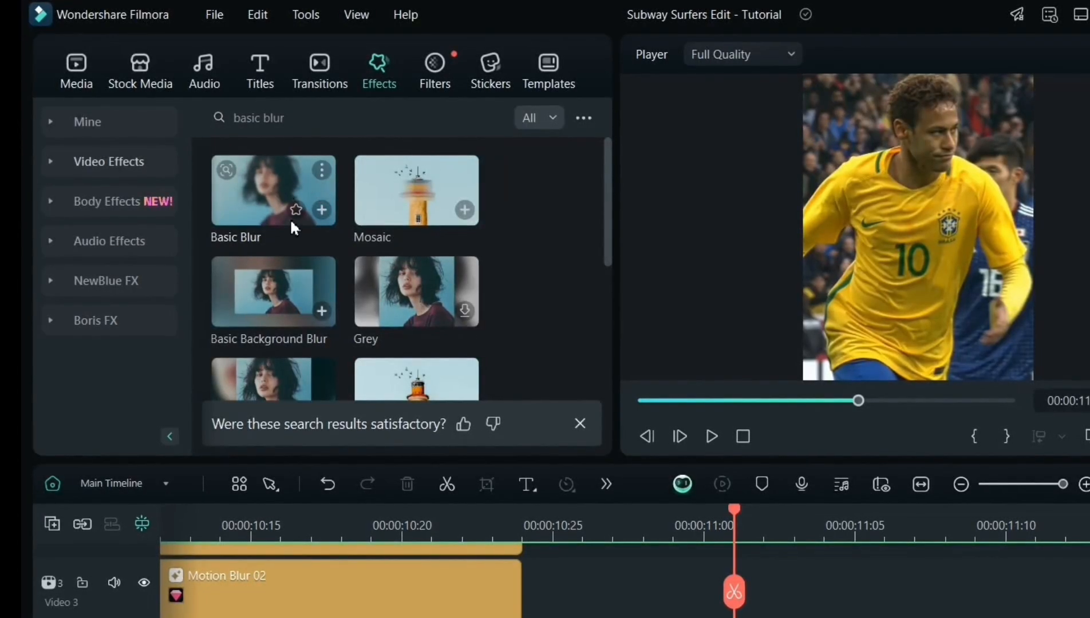
{"action": "double_click", "coordinate": [273, 191]}
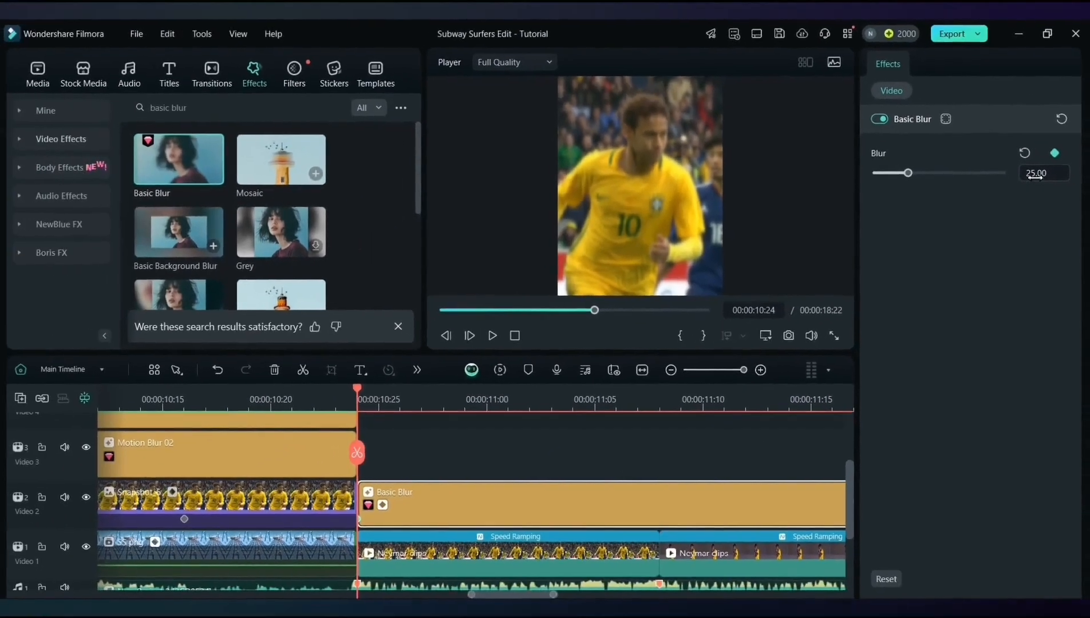
{"action": "left_click", "coordinate": [509, 399]}
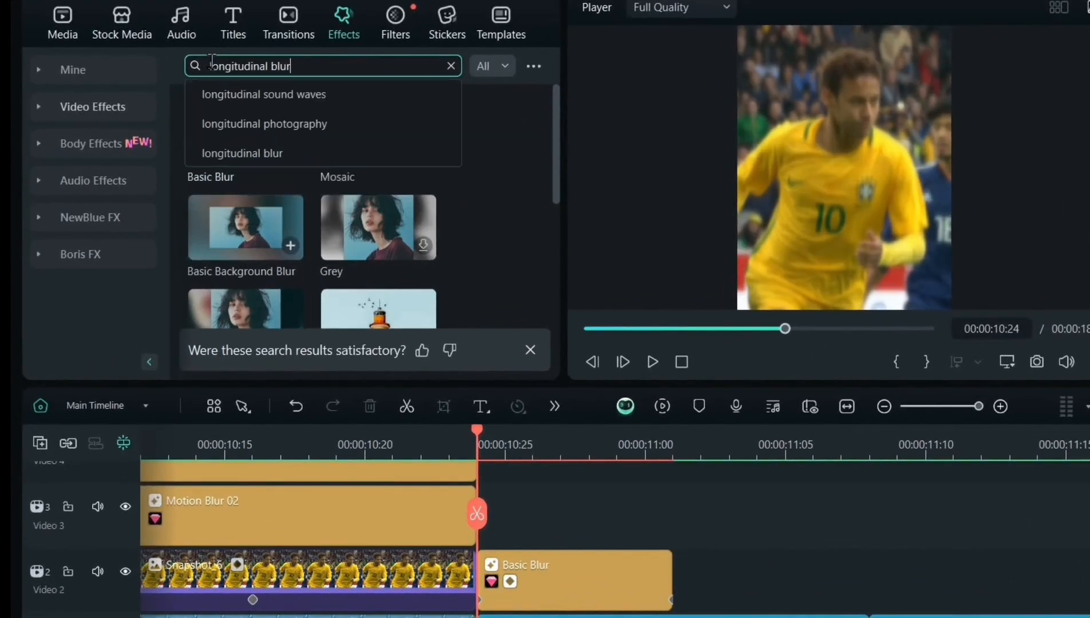
Search the Effects library for Longitudinal Blur
{"action": "left_click", "coordinate": [242, 153]}
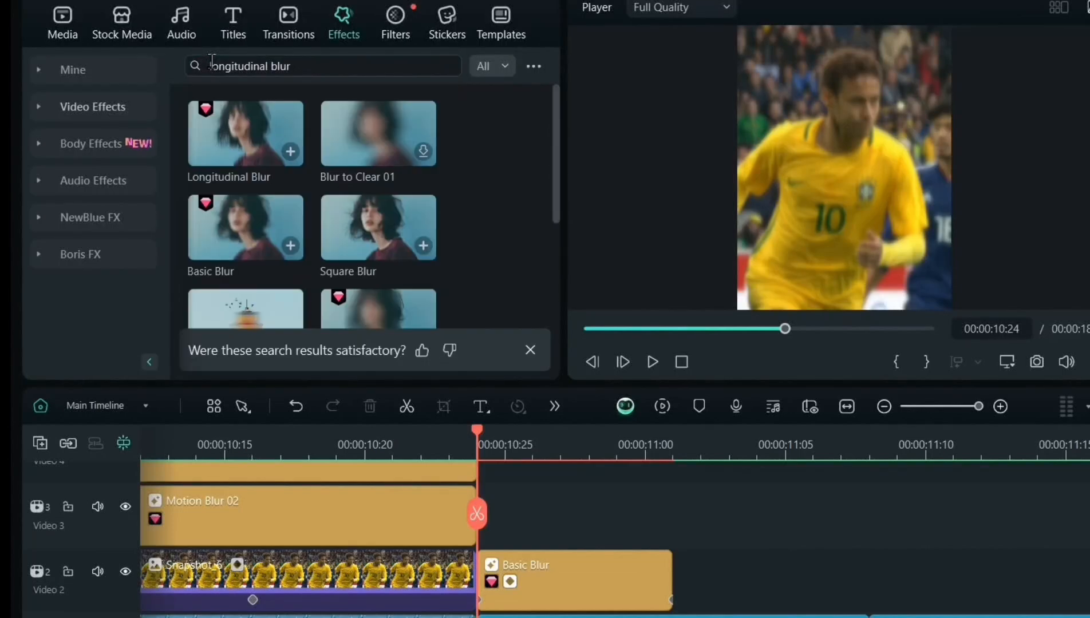
{"action": "mouse_move", "coordinate": [246, 133]}
{"action": "type", "text": "extreme"}
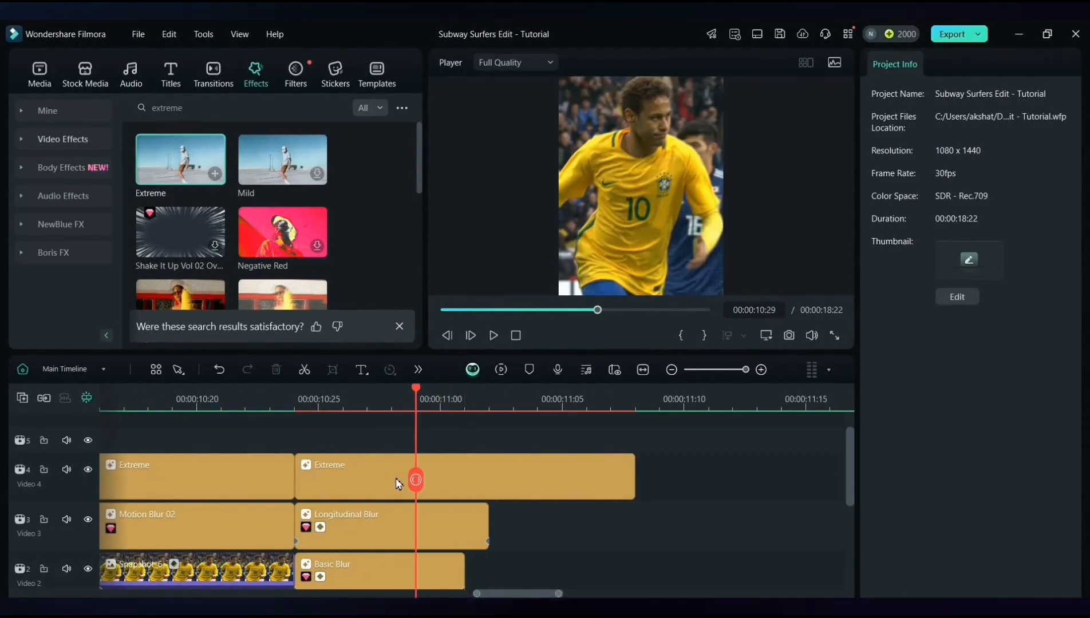
Keyframe the second Extreme effect's starting Frequency 400 and Position 0.85
{"action": "left_click", "coordinate": [464, 476]}
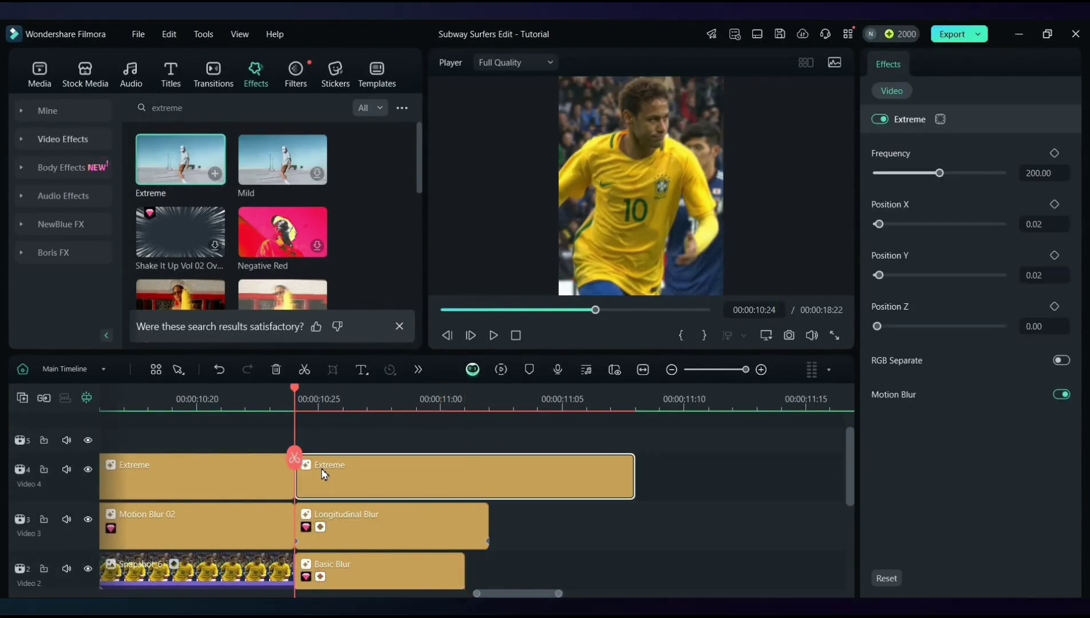
{"action": "mouse_move", "coordinate": [1053, 153]}
{"action": "type", "text": "0.85"}
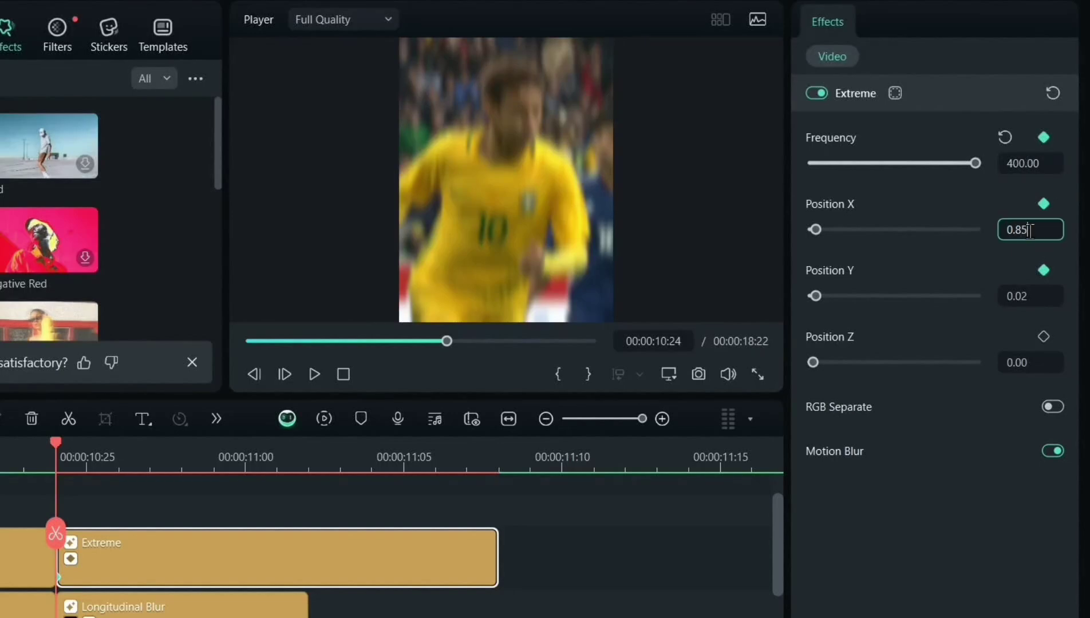
{"action": "triple_click", "coordinate": [1029, 295]}
{"action": "type", "text": "0.85"}
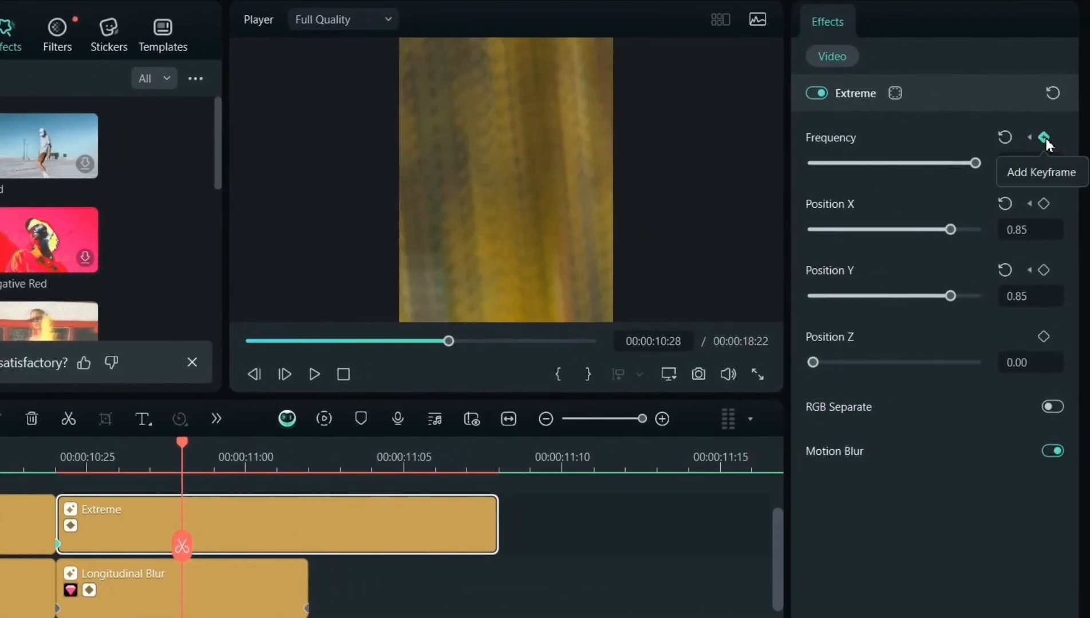
{"action": "left_click", "coordinate": [1042, 137]}
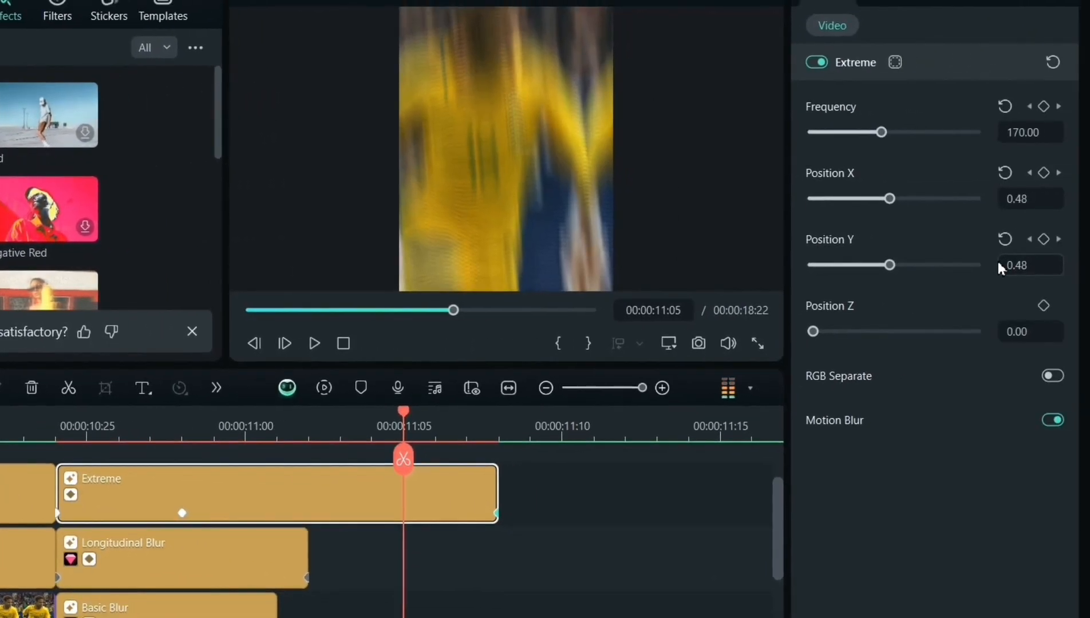
At 11:05, keyframe Frequency 30 and Position X/Y 0.07
{"action": "left_click", "coordinate": [1042, 106]}
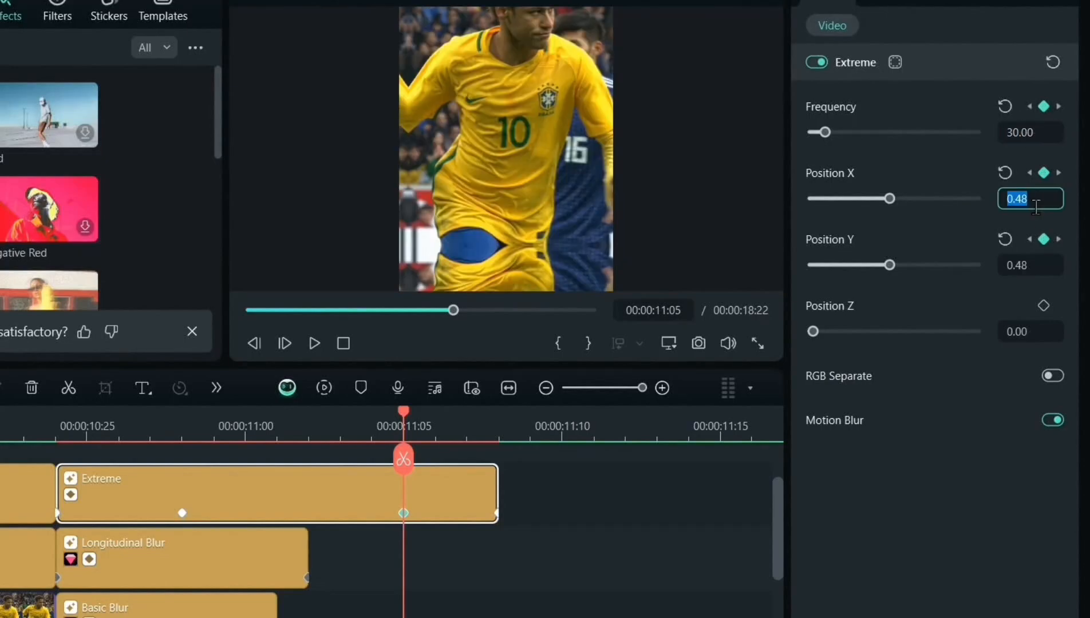
{"action": "type", "text": "0.07"}
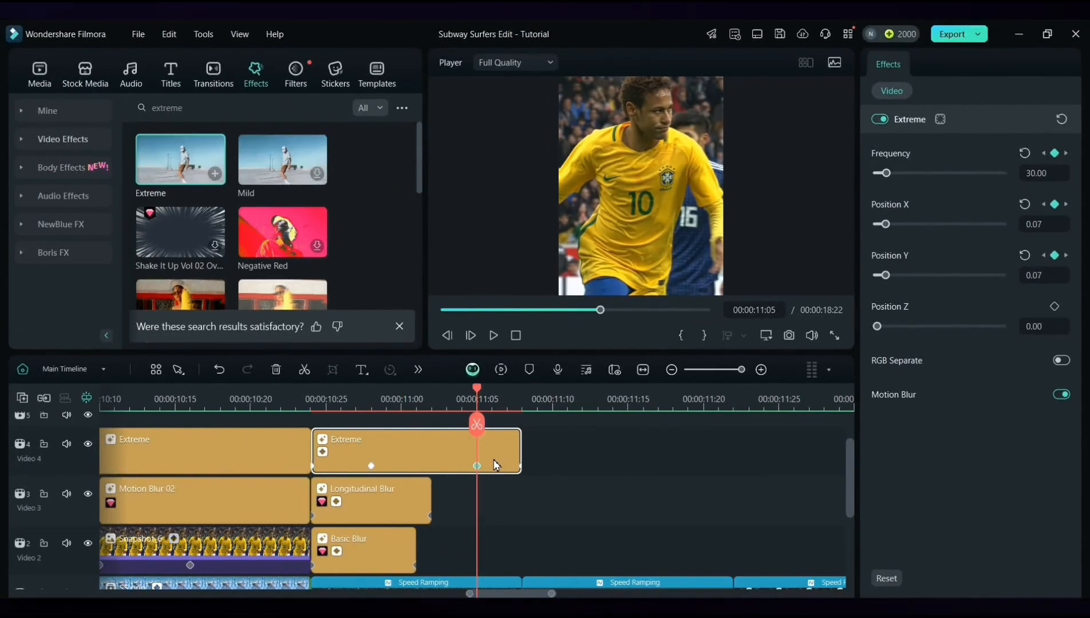
{"action": "left_click_drag", "start_coordinate": [476, 389], "coordinate": [311, 388]}
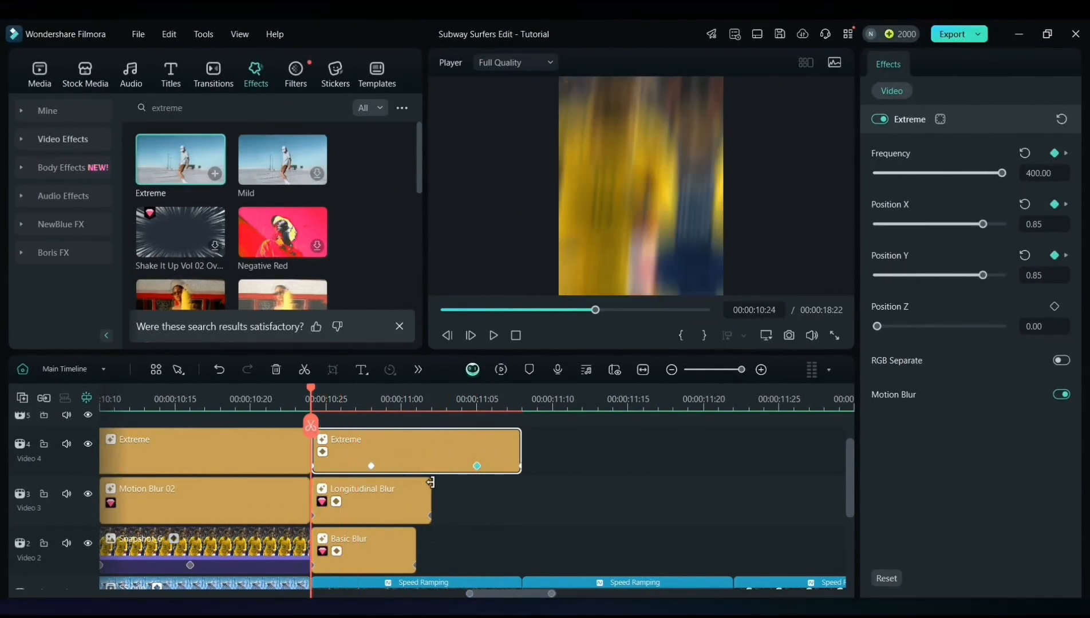
{"action": "scroll", "scroll_direction": "down", "scroll_amount": 3}
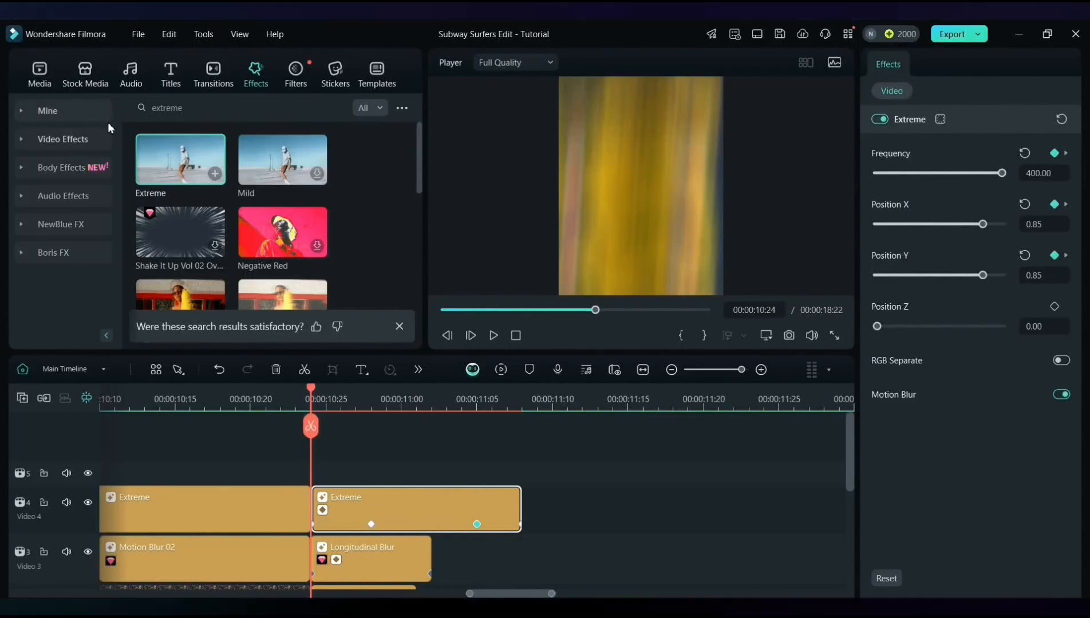
Place a preset Adjustment Layer on track 5 above the second Extreme clip
{"action": "left_click", "coordinate": [39, 75]}
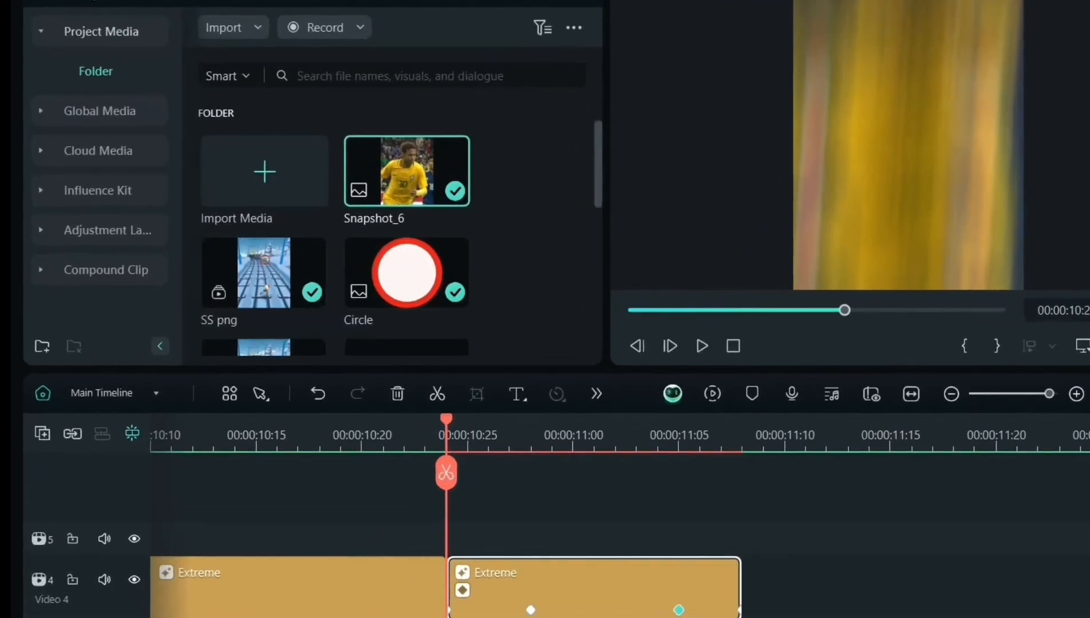
{"action": "left_click", "coordinate": [108, 190]}
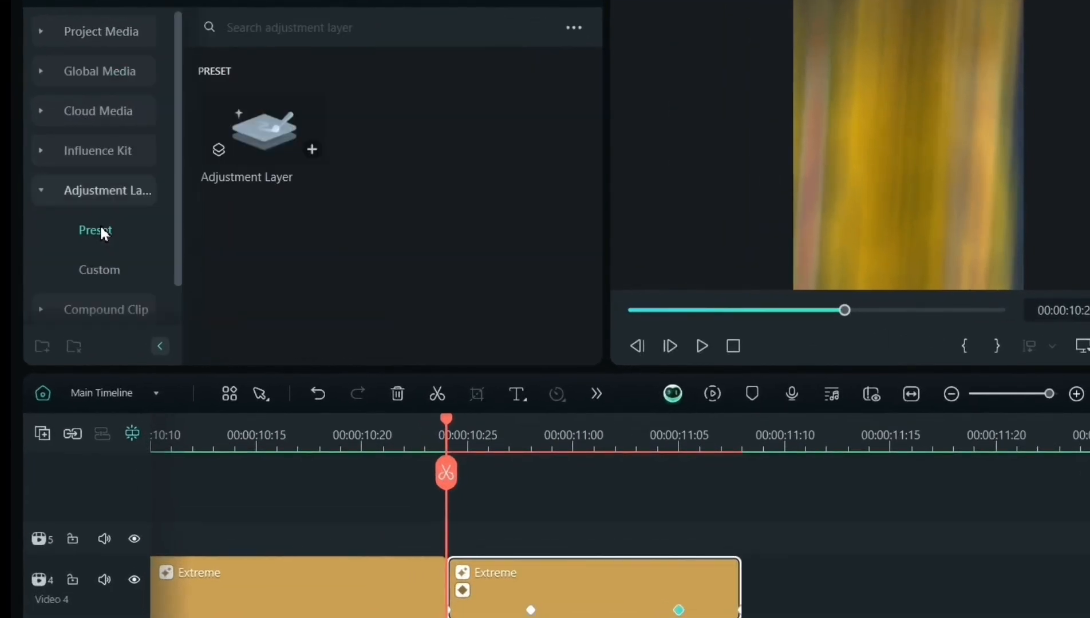
{"action": "mouse_move", "coordinate": [328, 170]}
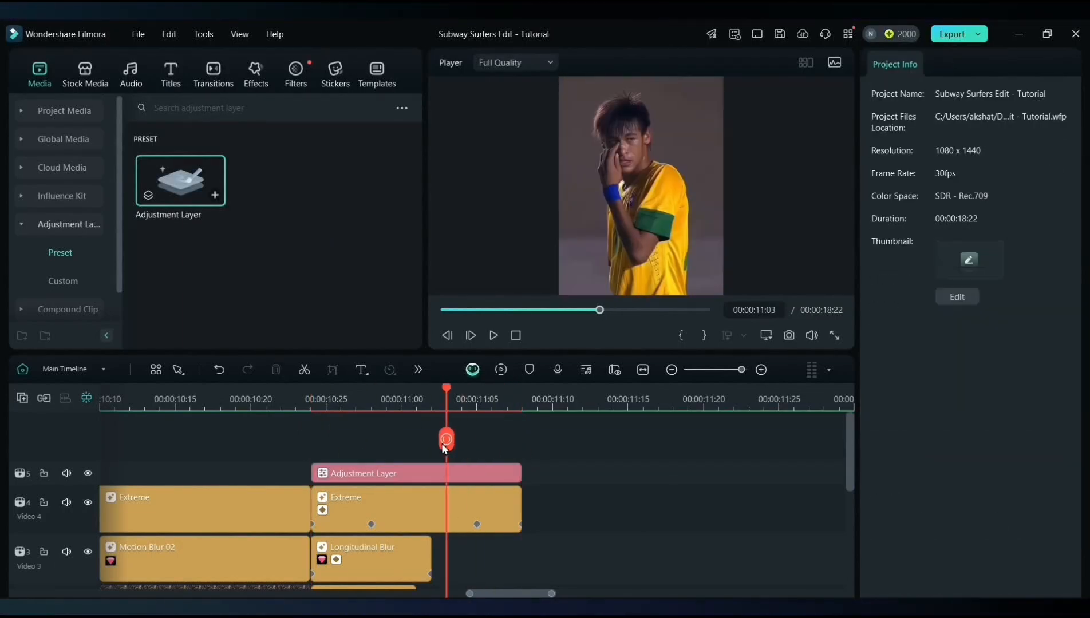
{"action": "left_click", "coordinate": [416, 473]}
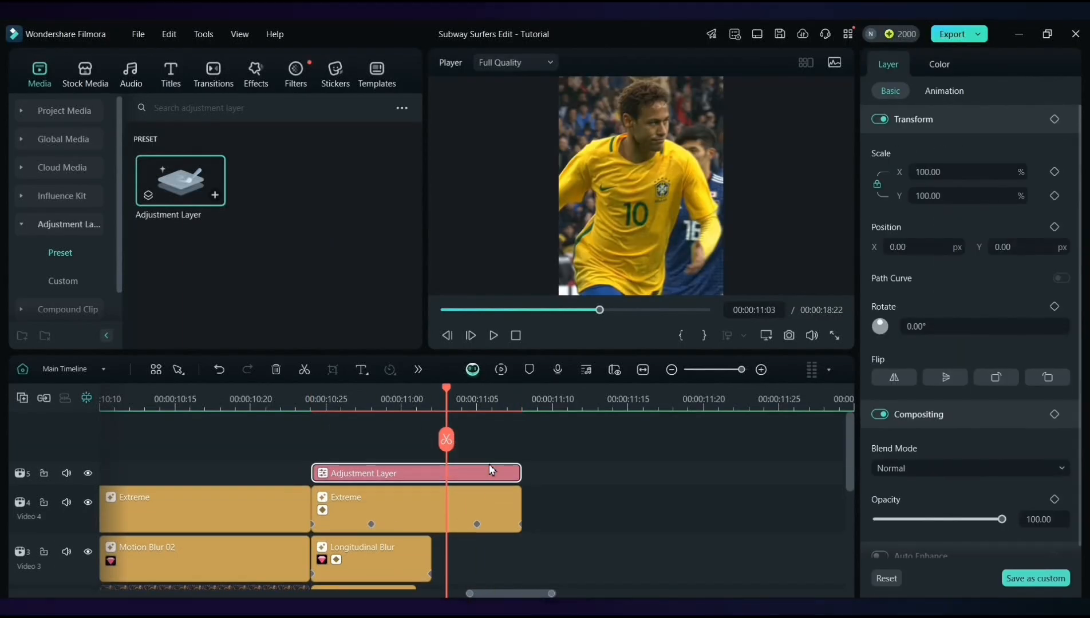
{"action": "left_click", "coordinate": [255, 74]}
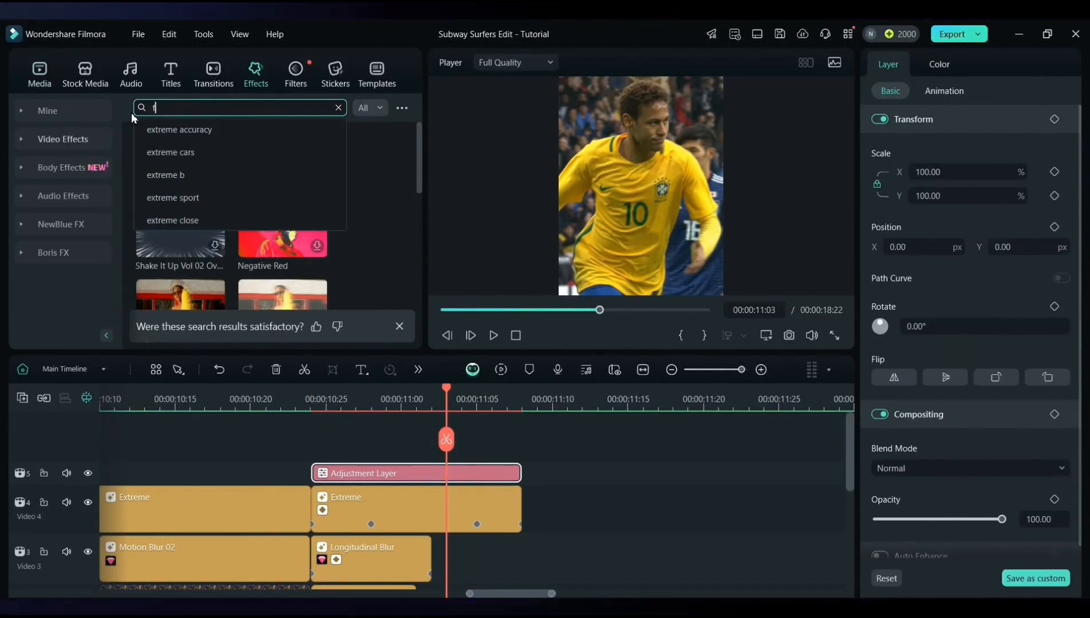
Apply Flash White1 to the adjustment layer and review its Effects settings
{"action": "type", "text": "flash white"}
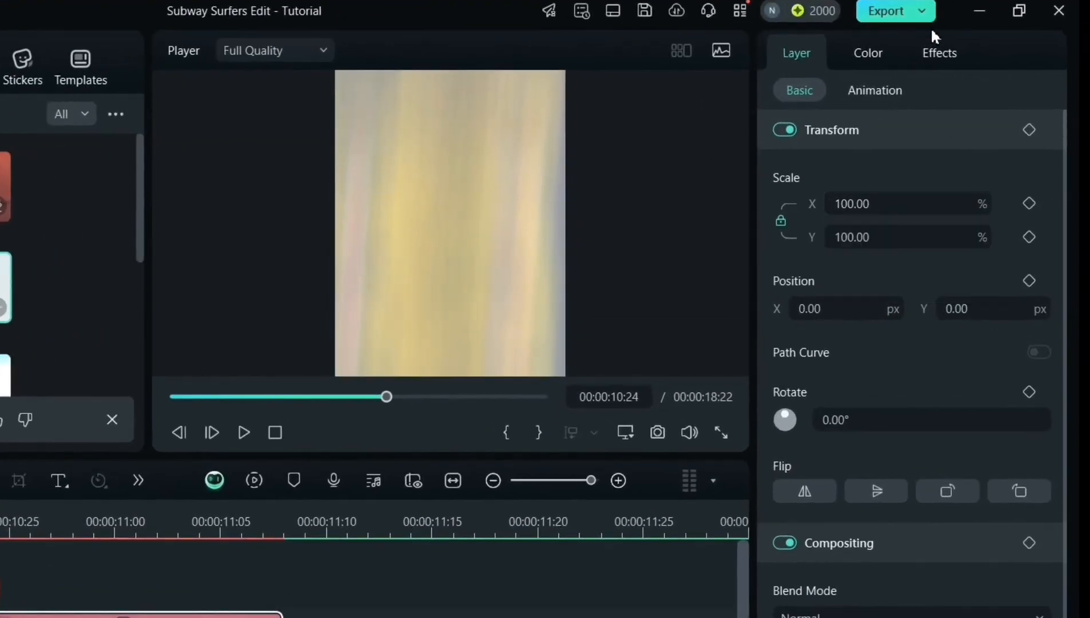
{"action": "left_click", "coordinate": [938, 53]}
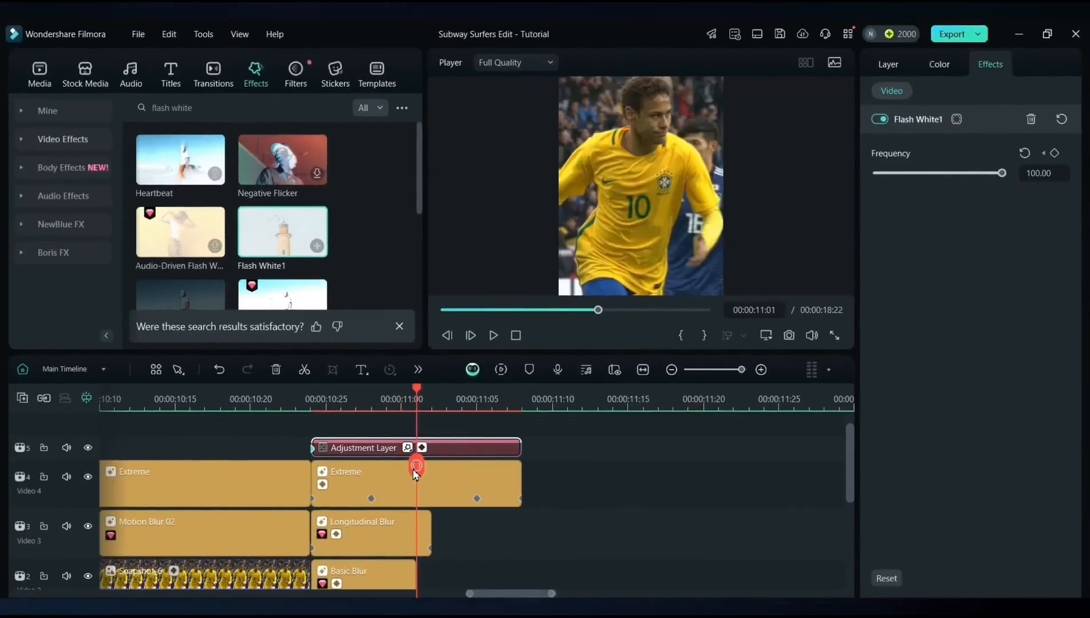
{"action": "scroll", "scroll_direction": "down", "scroll_amount": 3}
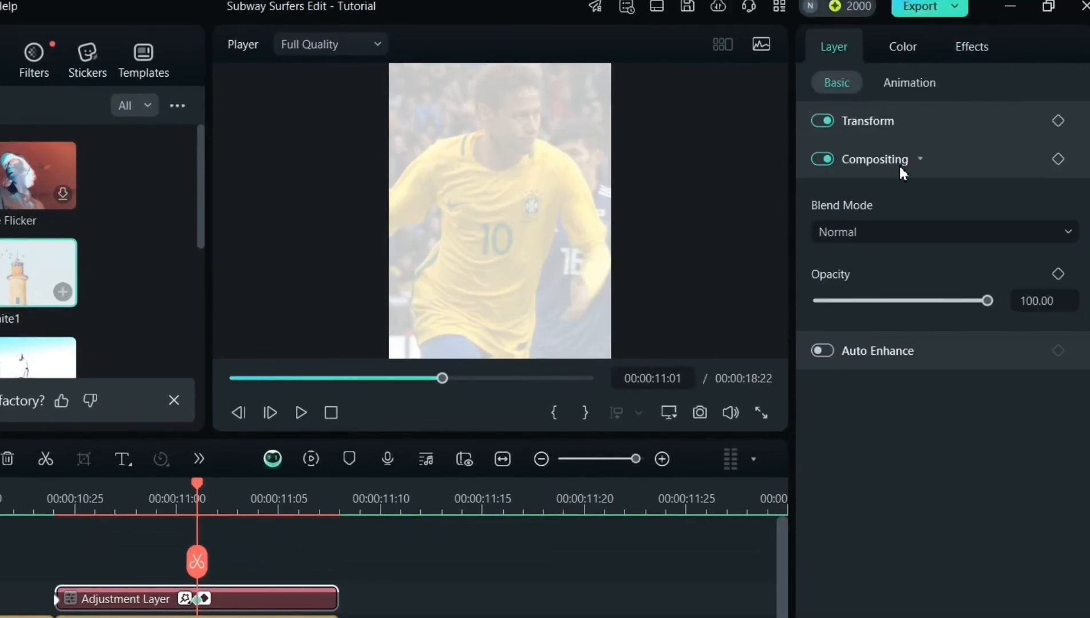
Set the adjustment layer's Compositing to Overlay blend at 12 opacity
{"action": "left_click", "coordinate": [941, 232]}
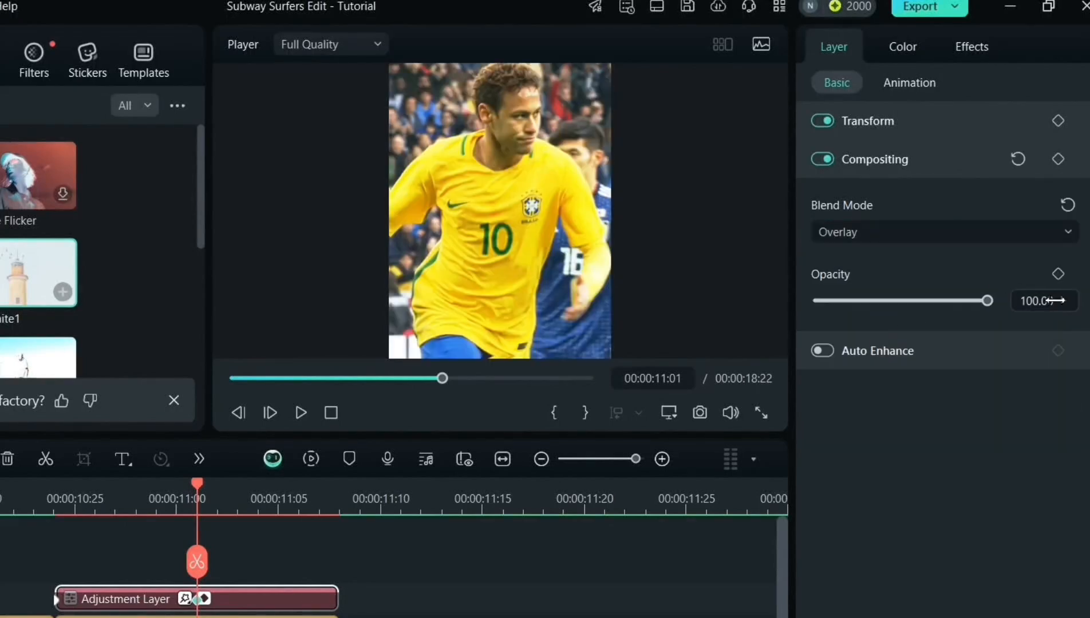
{"action": "mouse_move", "coordinate": [1039, 301]}
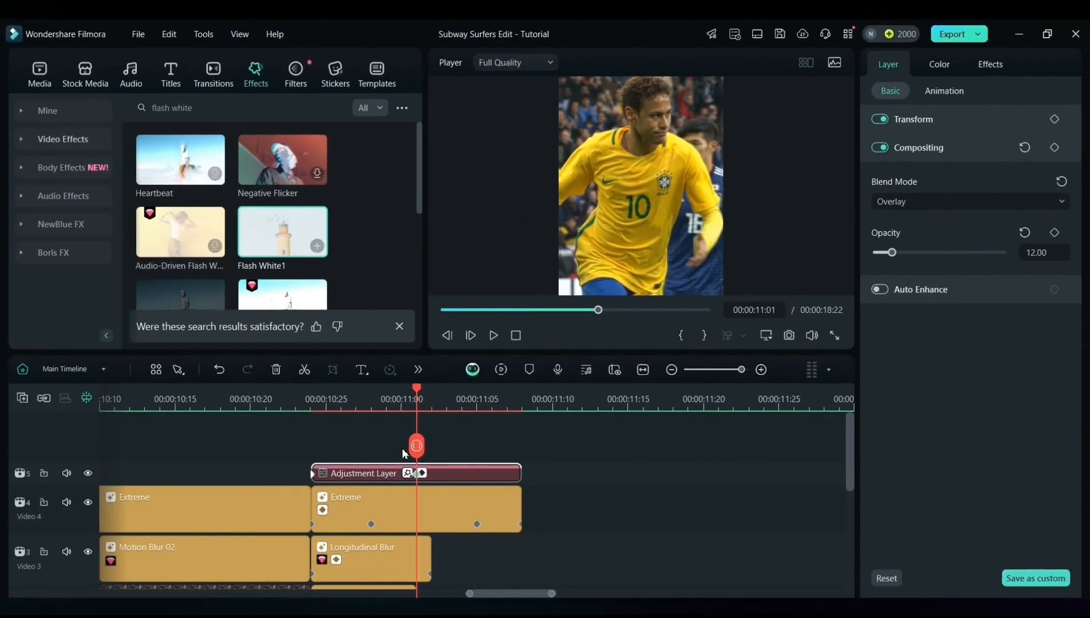
{"action": "left_click", "coordinate": [310, 398]}
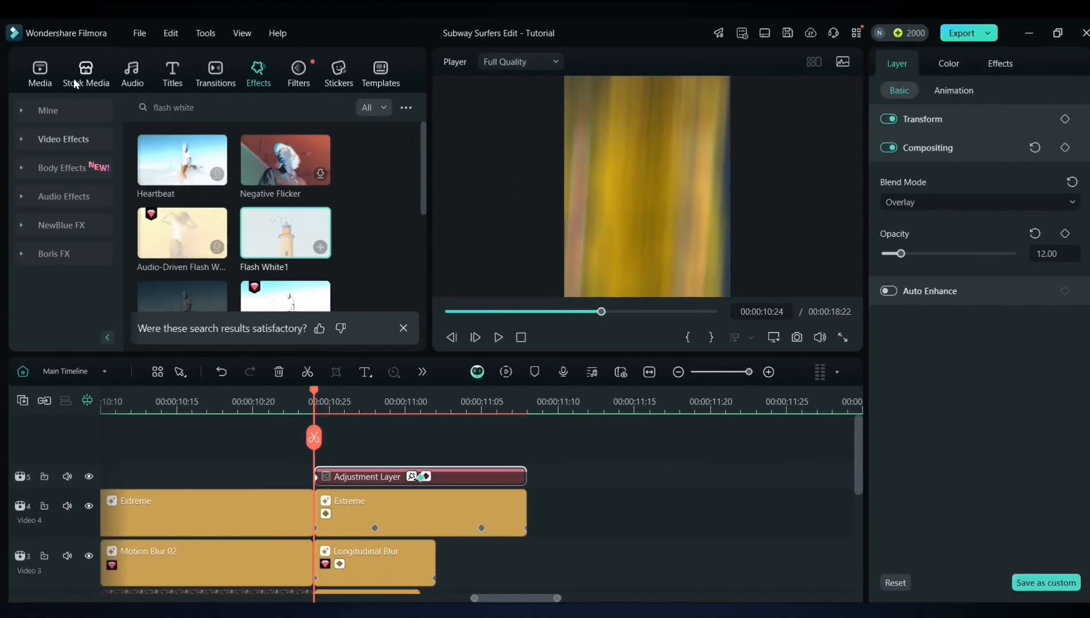
Add a White solid from Stock Media to track 6, scaled to 244%
{"action": "left_click", "coordinate": [86, 70]}
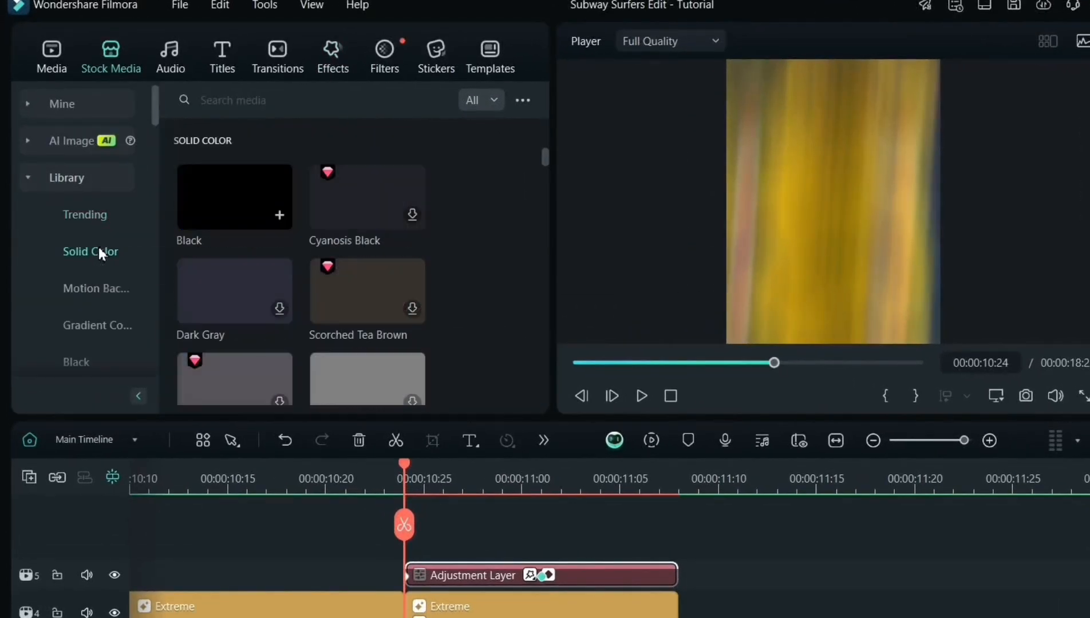
{"action": "scroll", "scroll_direction": "down", "scroll_amount": 3}
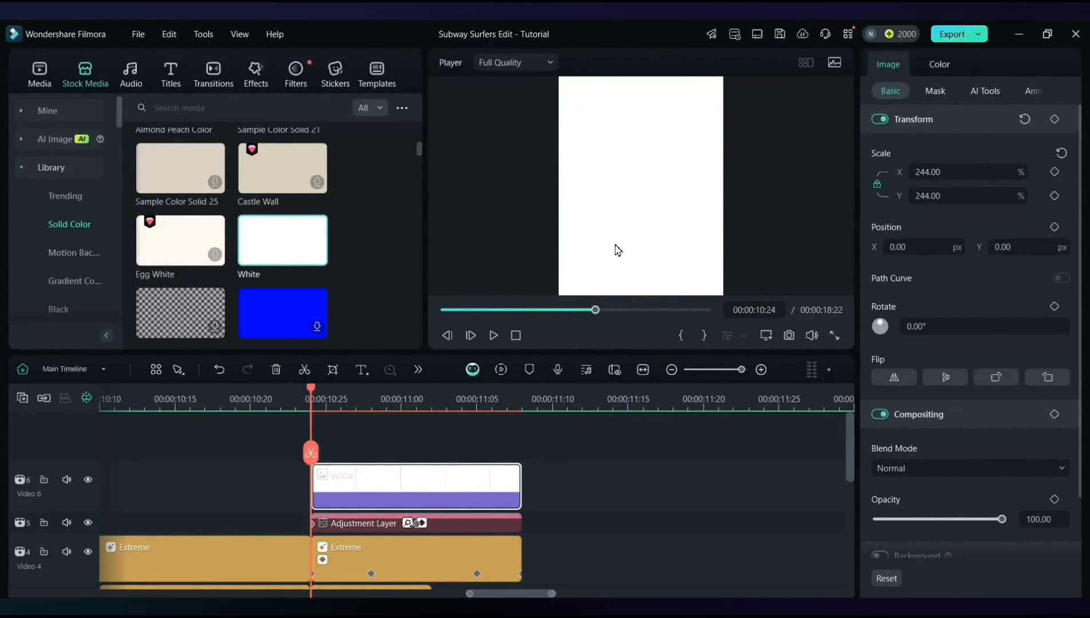
{"action": "left_click", "coordinate": [912, 119]}
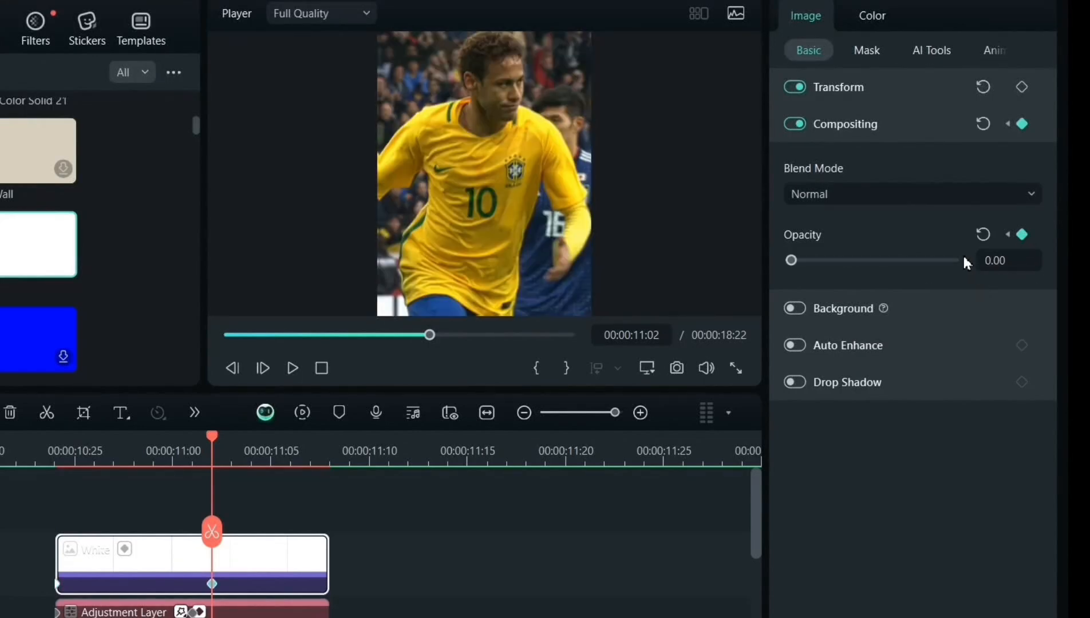
Keyframe the white solid's opacity from 100 to 0, then copy and paste it
{"action": "left_click", "coordinate": [911, 194]}
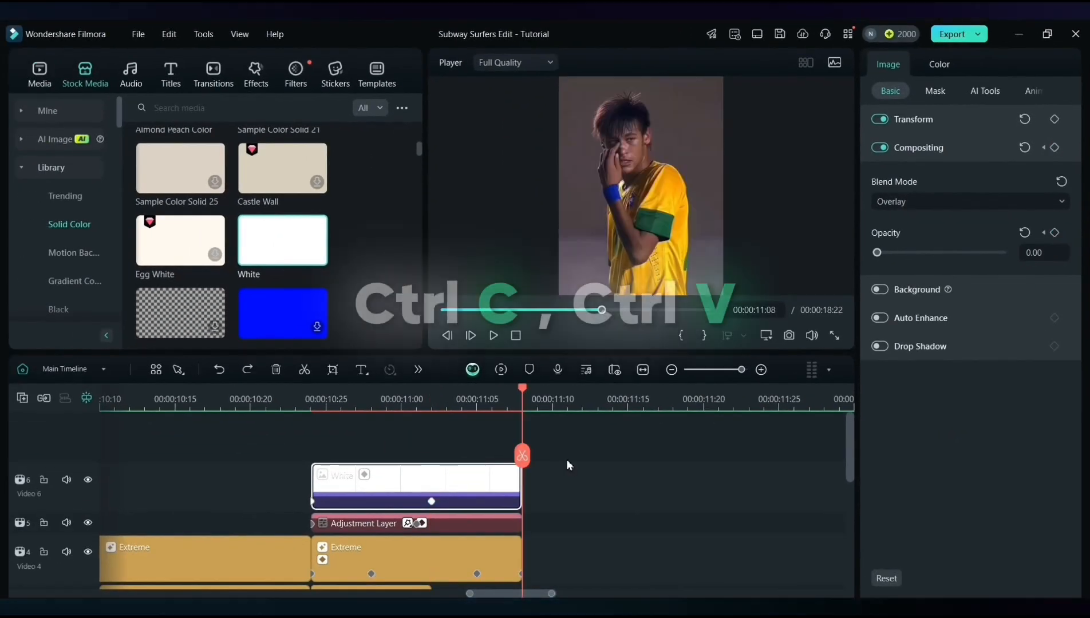
{"action": "key", "text": "Ctrl+V"}
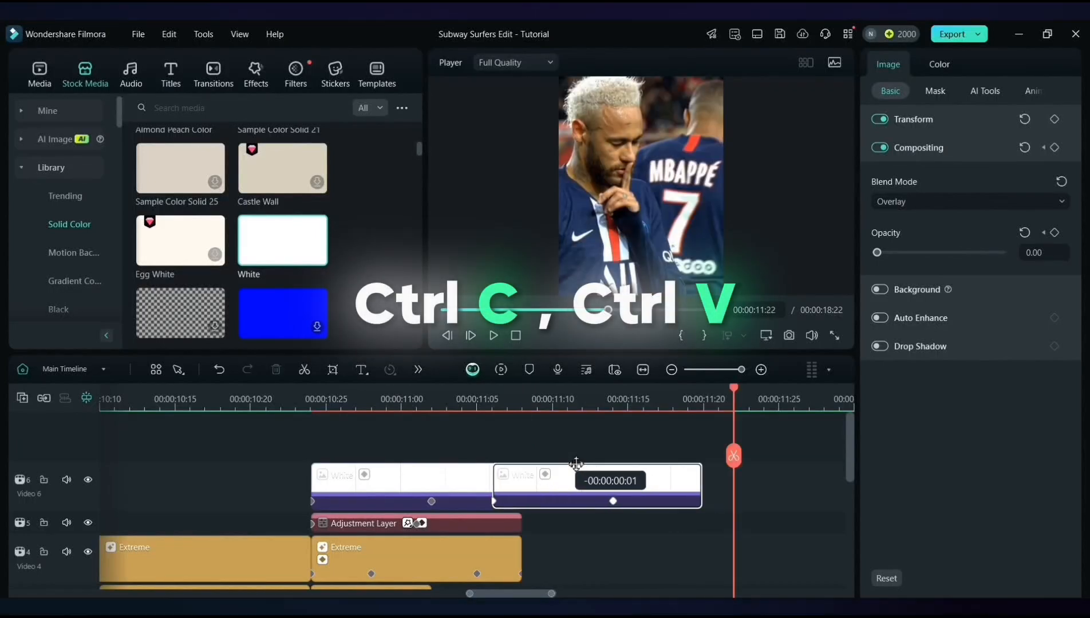
{"action": "key", "text": "ctrl+v"}
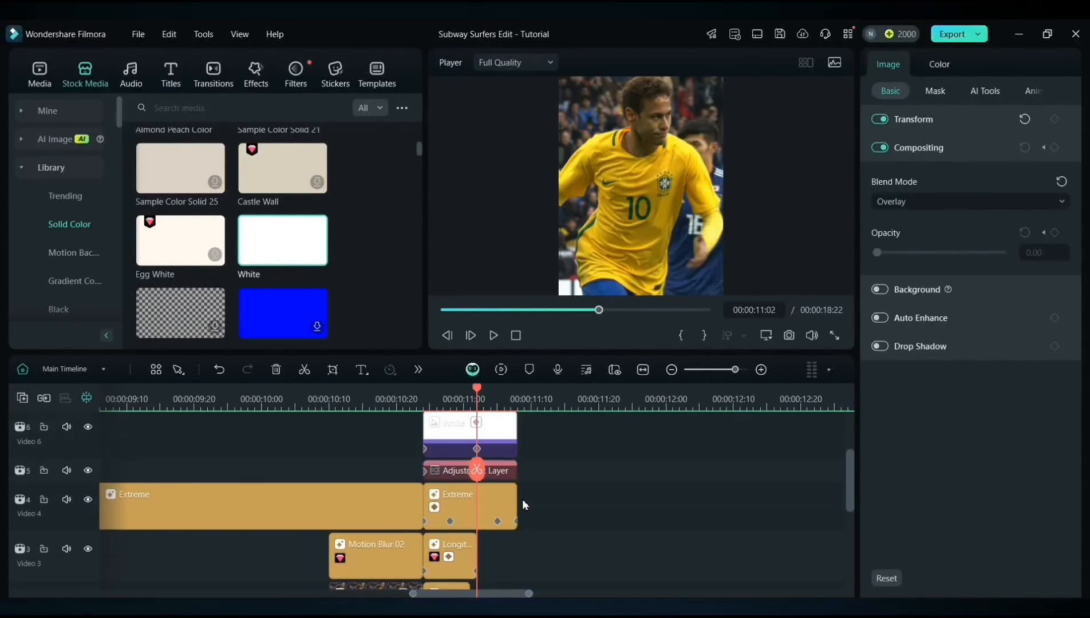
Zoom out the timeline and render a preview for smooth playback
{"action": "scroll", "scroll_direction": "down", "scroll_amount": 3}
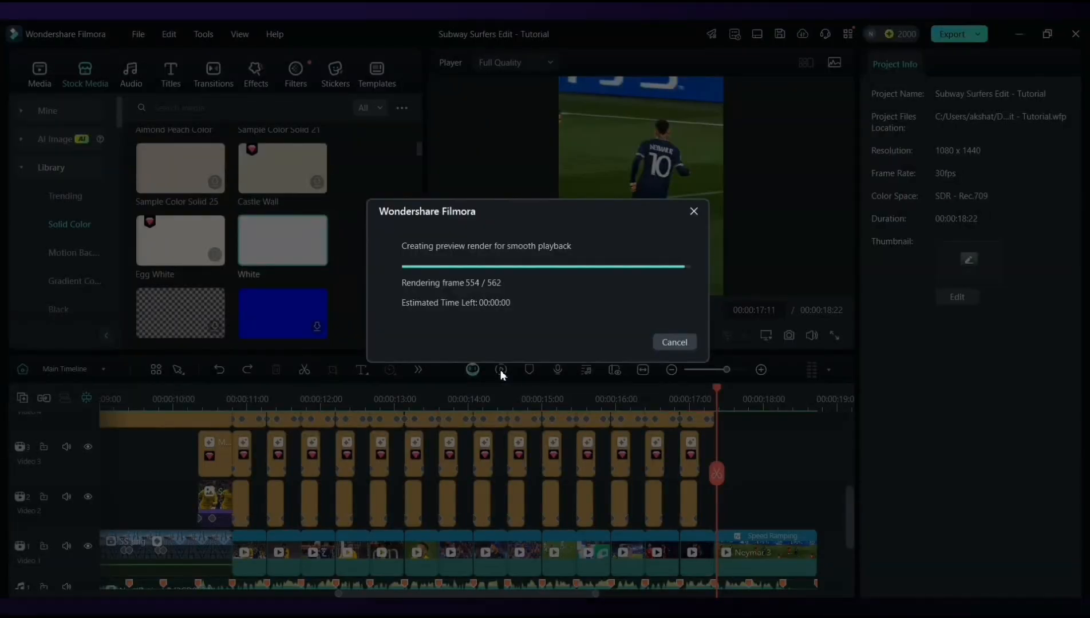
{"action": "left_click", "coordinate": [673, 342]}
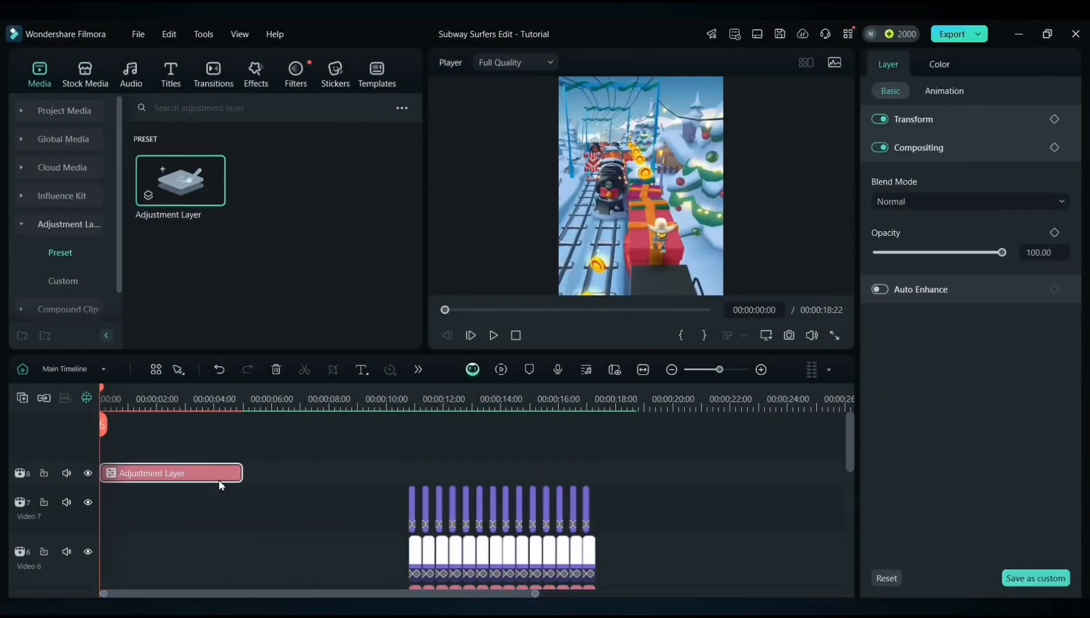
Search Effects for 'smart vignette' and select the Adjustment Layer clip on track 8
{"action": "scroll", "scroll_direction": "down", "scroll_amount": 3}
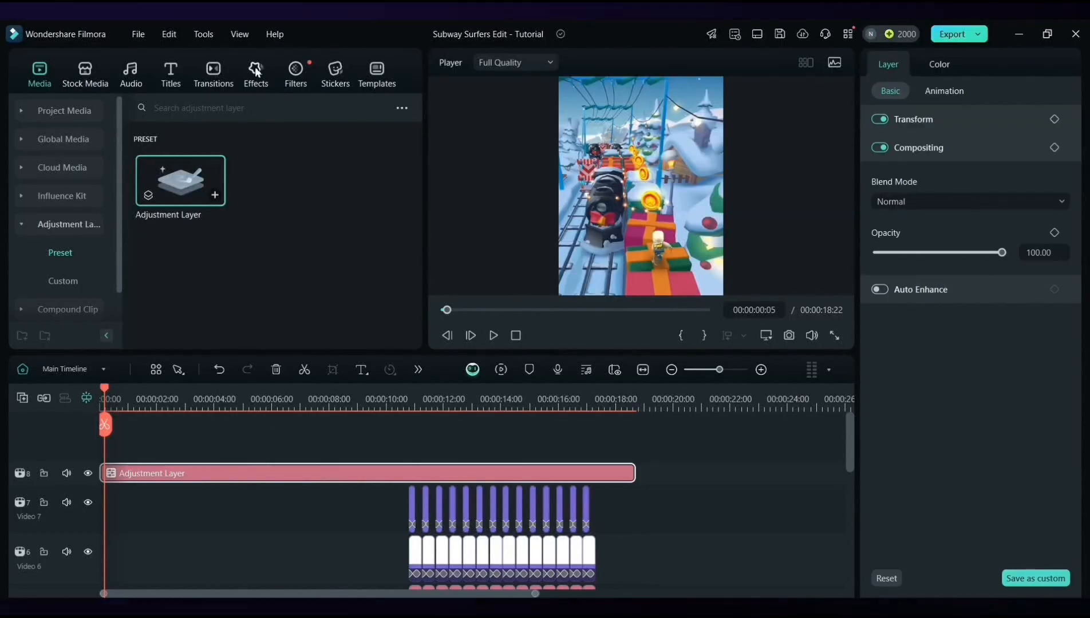
{"action": "type", "text": "fm"}
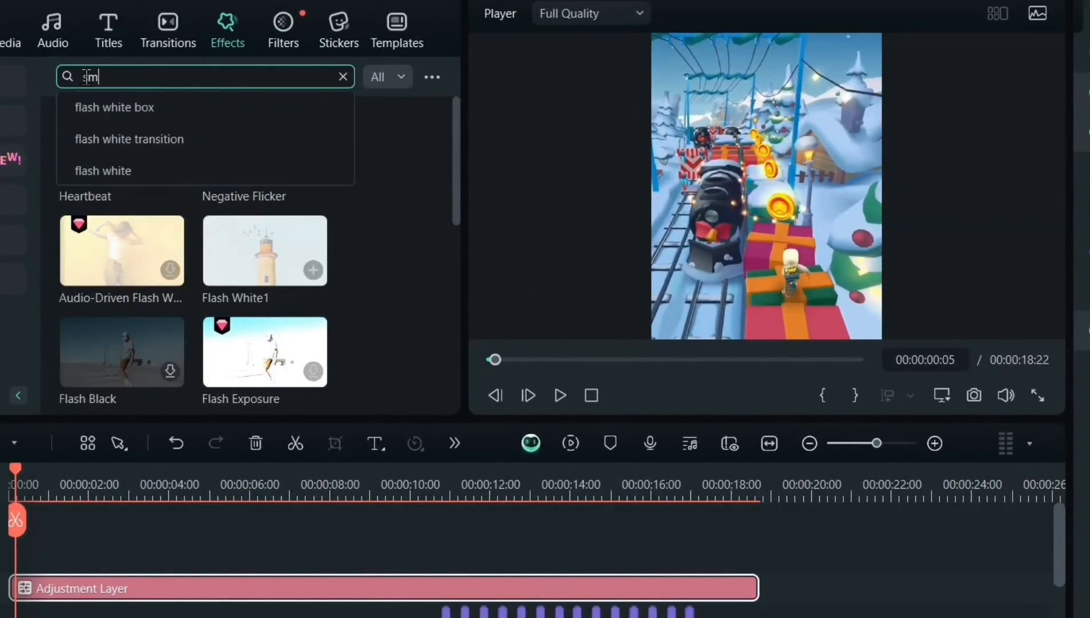
{"action": "type", "text": "smart viugnette"}
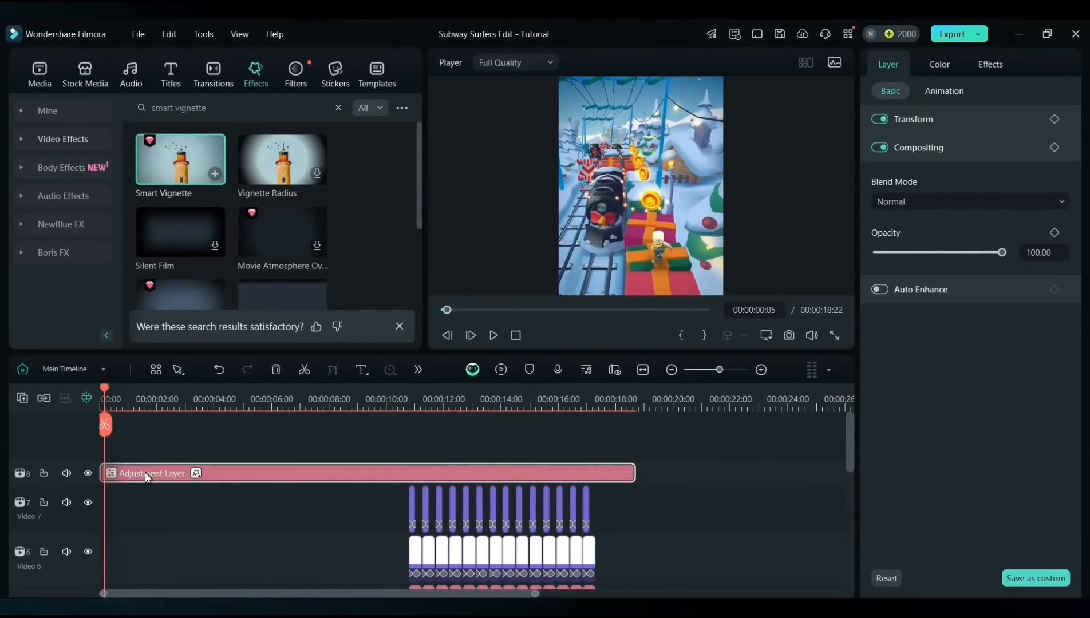
{"action": "left_click", "coordinate": [989, 64]}
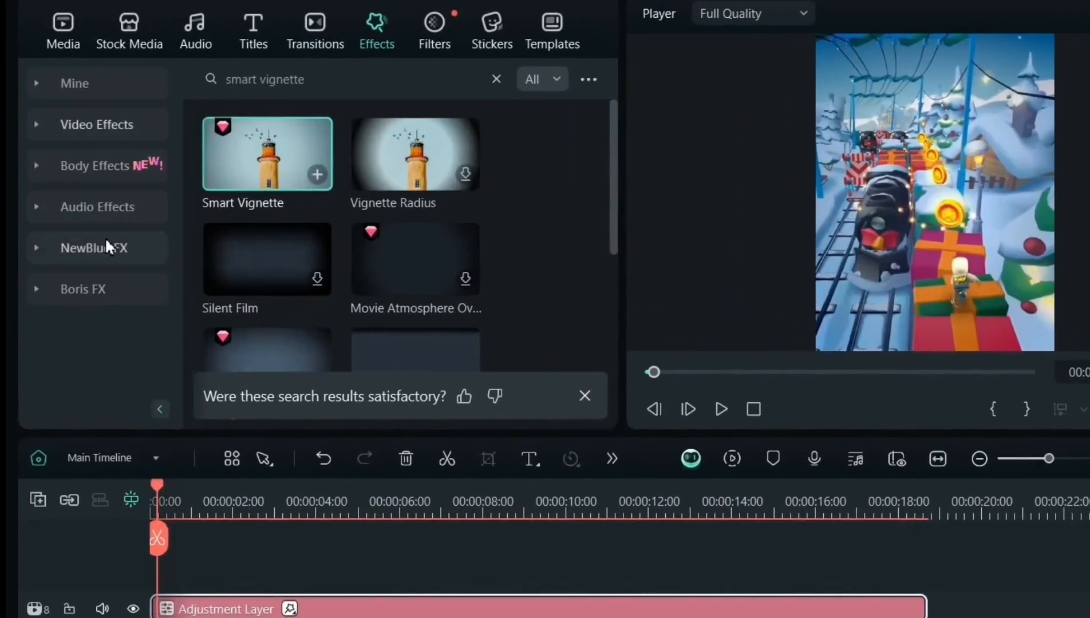
Add BCC Plus Glow from Boris FX Plus Lights: Screen blend, Brightness 155, cream colour
{"action": "left_click", "coordinate": [83, 289]}
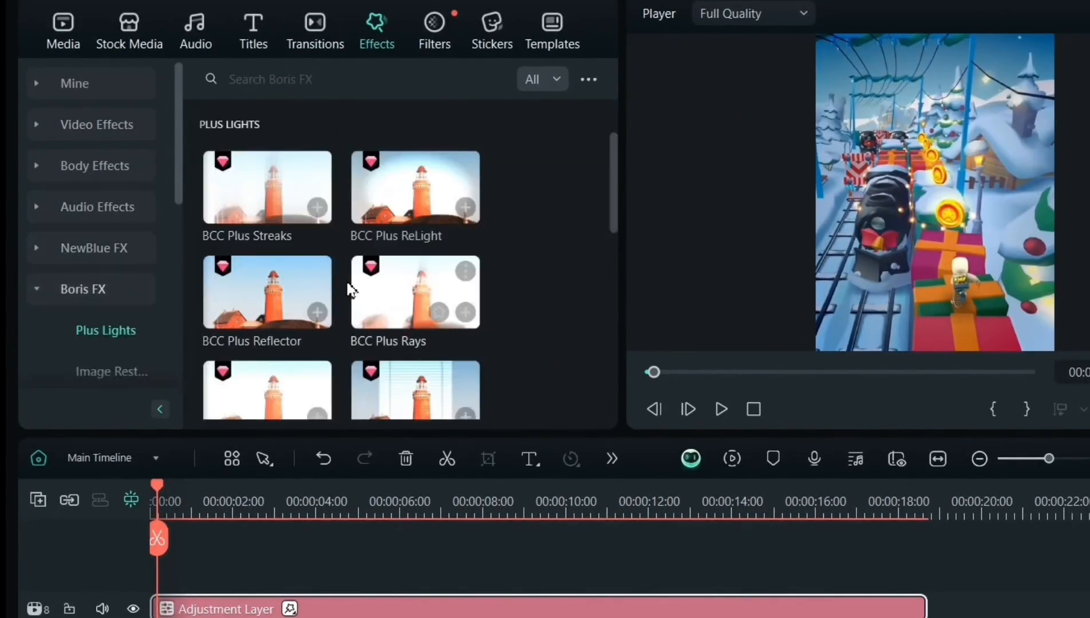
{"action": "scroll", "scroll_direction": "down", "scroll_amount": 3}
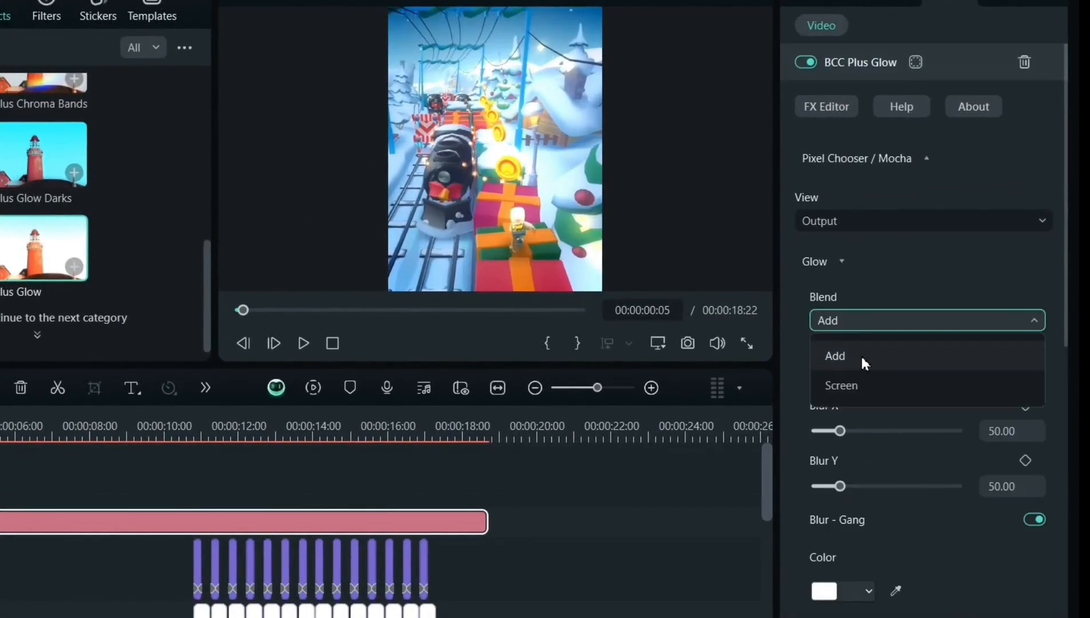
{"action": "left_click", "coordinate": [840, 386]}
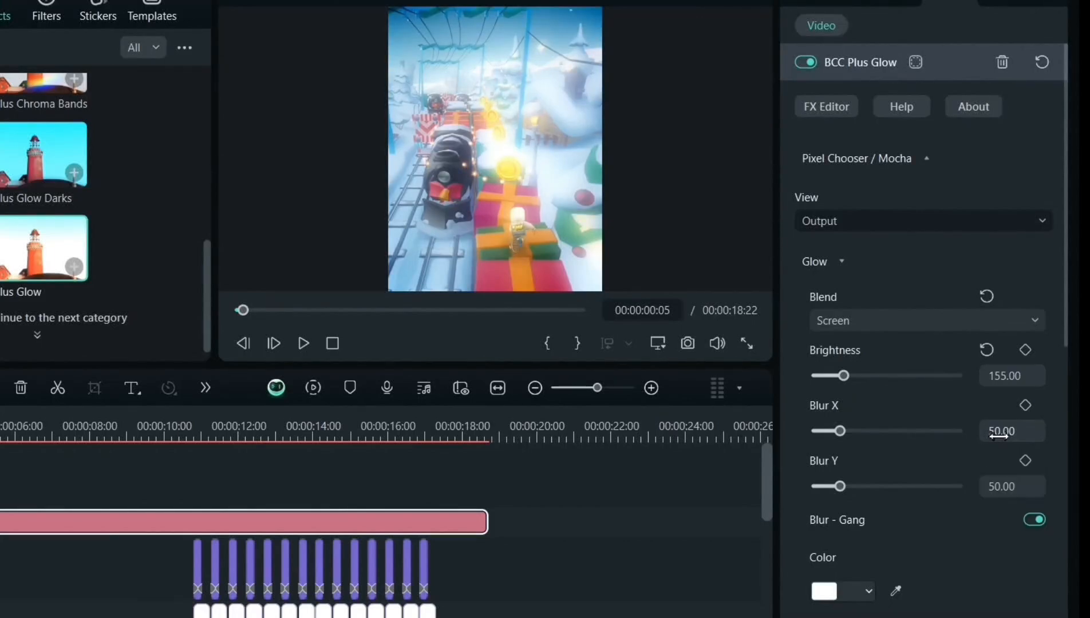
{"action": "scroll", "scroll_direction": "down", "scroll_amount": 3}
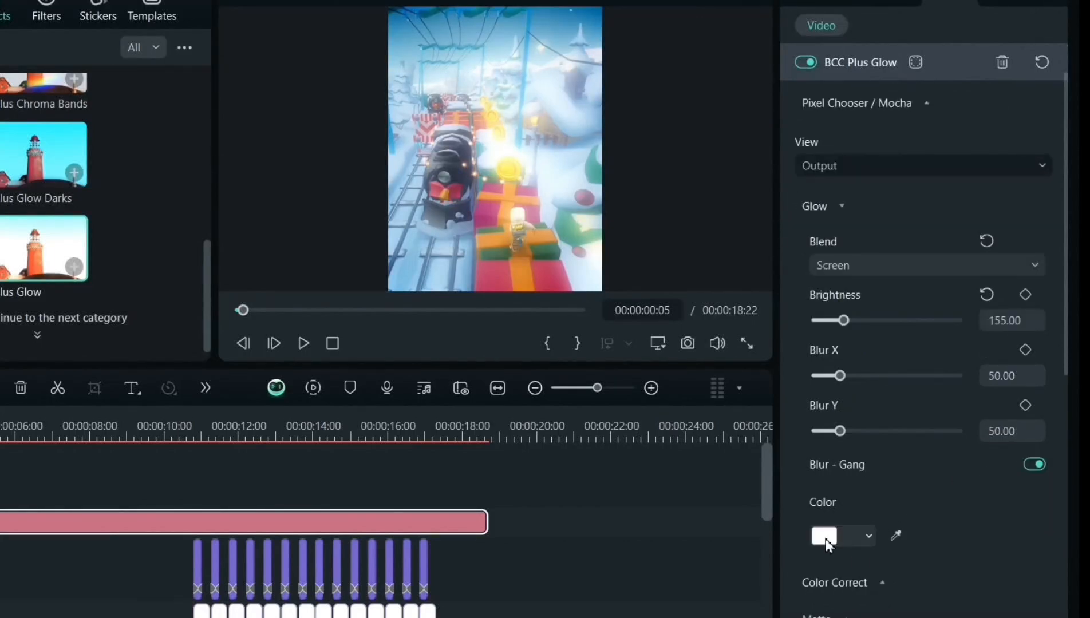
{"action": "left_click", "coordinate": [823, 536]}
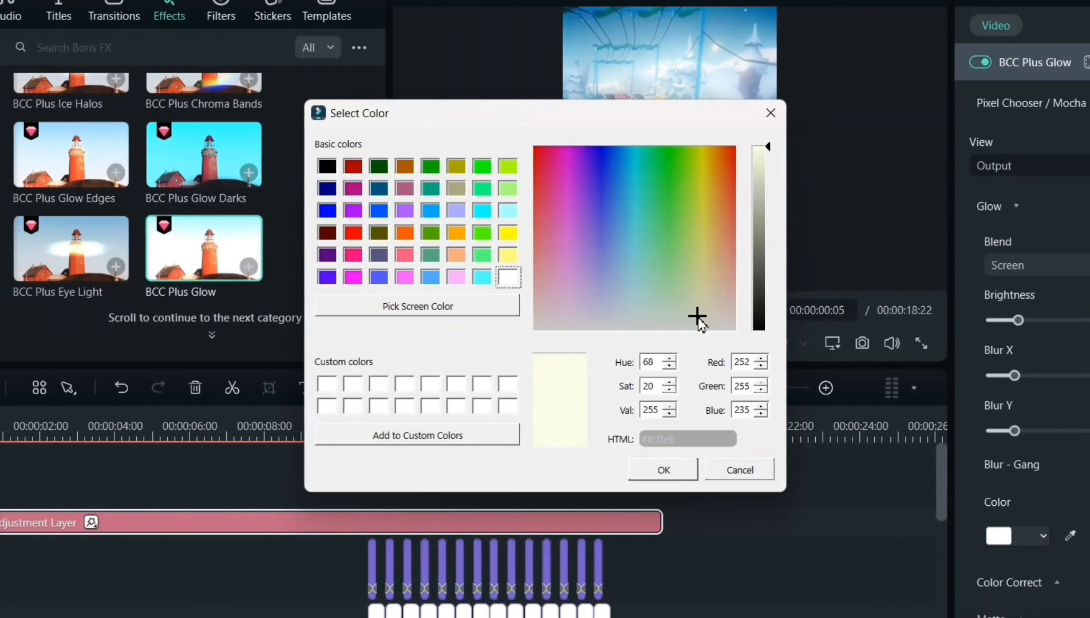
{"action": "left_click", "coordinate": [696, 317]}
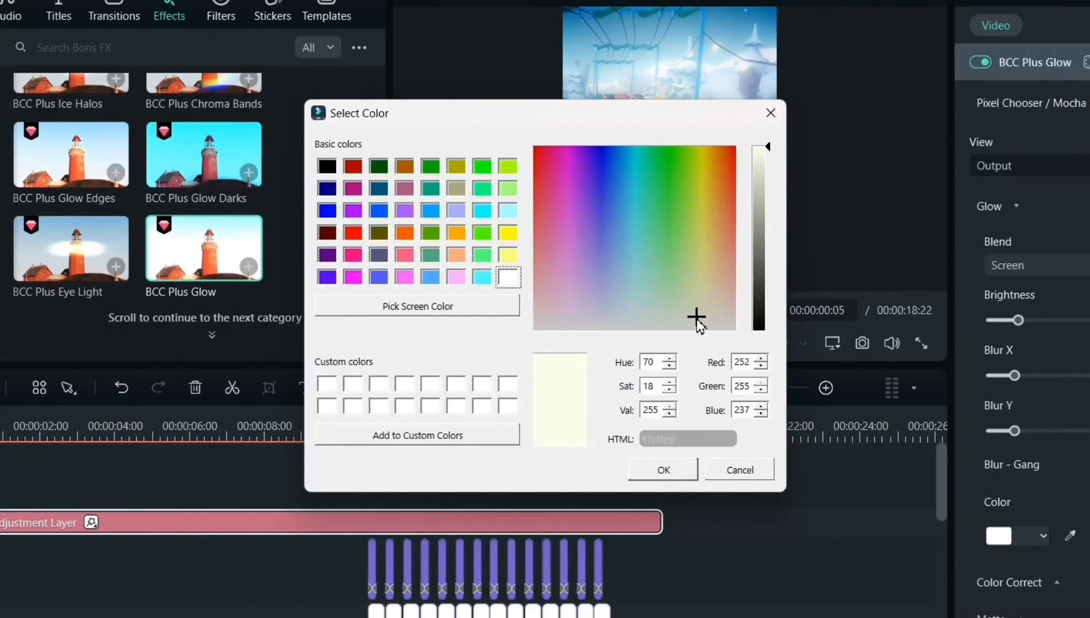
{"action": "mouse_move", "coordinate": [701, 484]}
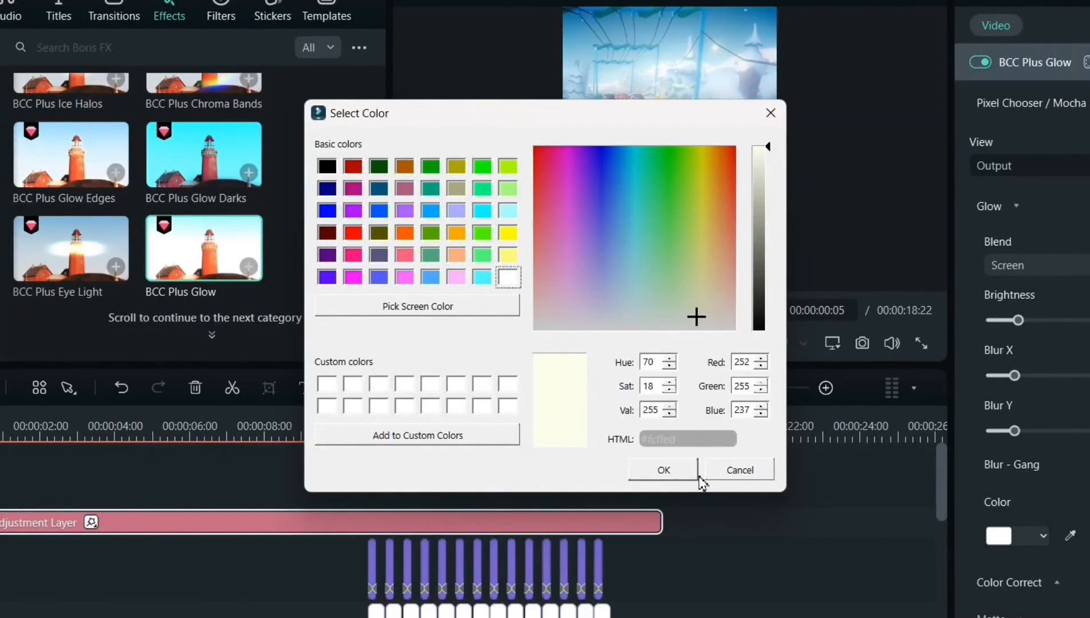
{"action": "left_click", "coordinate": [661, 469]}
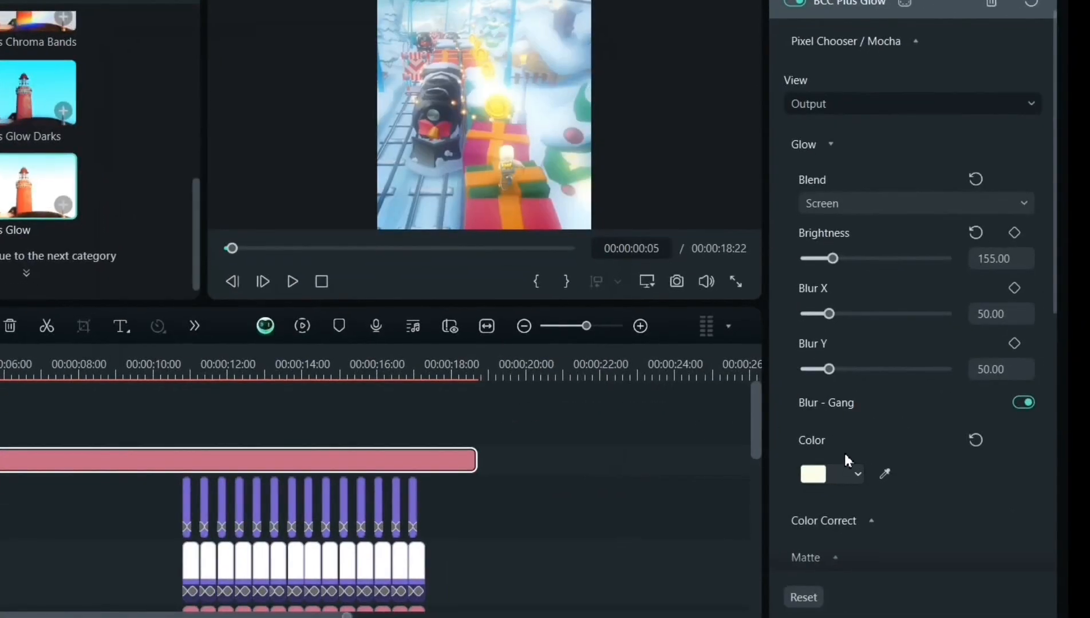
{"action": "scroll", "scroll_direction": "down", "scroll_amount": 3}
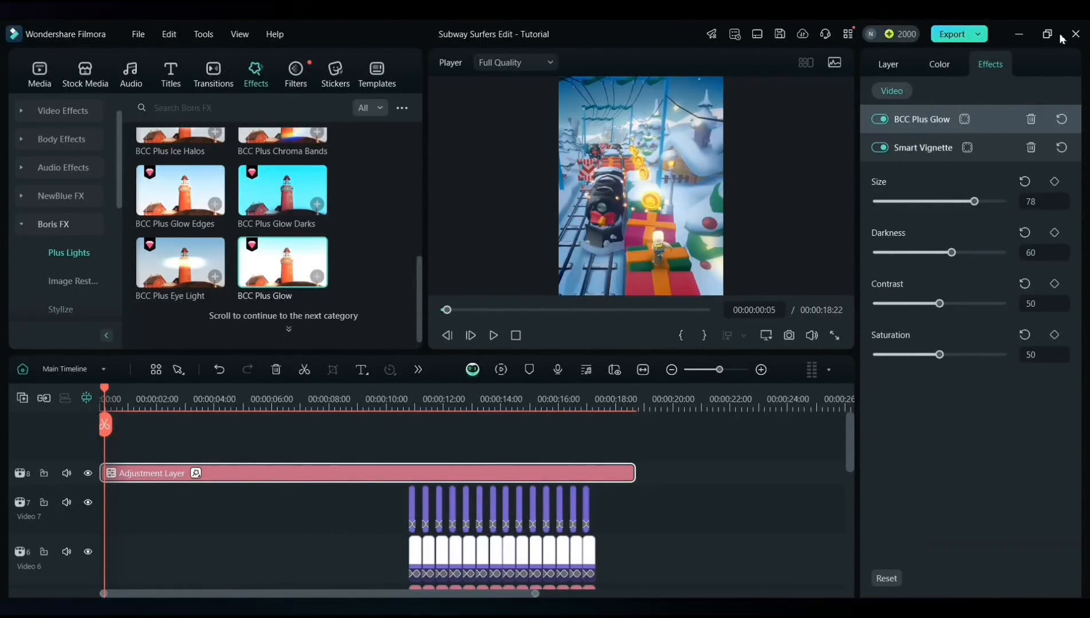
{"action": "mouse_move", "coordinate": [938, 69]}
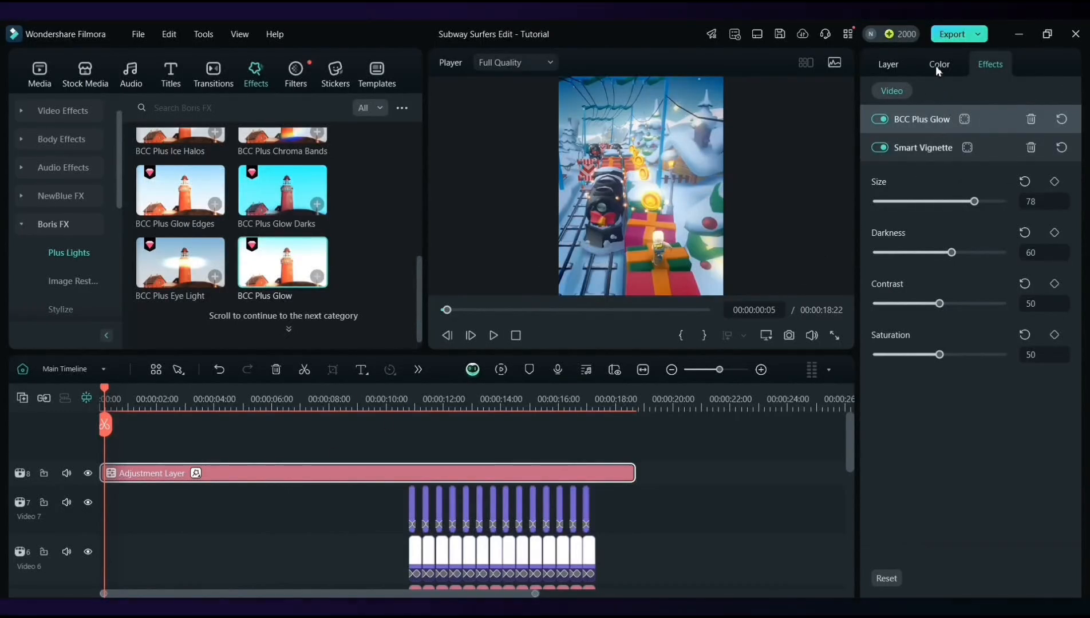
Grade the adjustment layer: Temperature -17, Saturation 11, Exposure 7, Brightness 10, Contrast 30, Sharpen 100, S-curve
{"action": "left_click", "coordinate": [939, 64]}
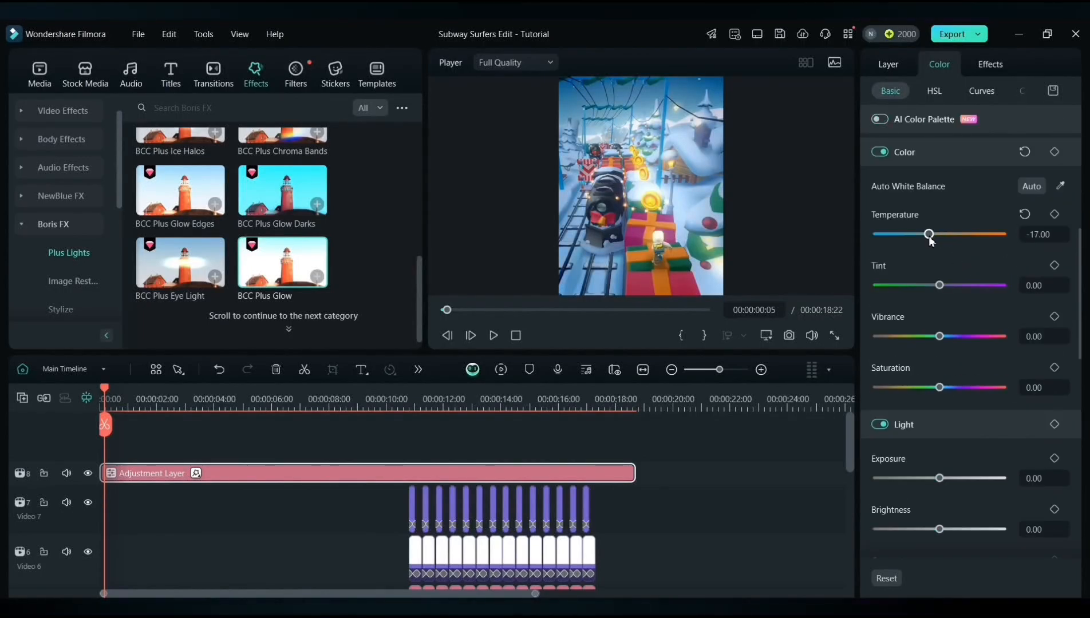
{"action": "scroll", "scroll_direction": "down", "scroll_amount": 3}
{"action": "type", "text": "30"}
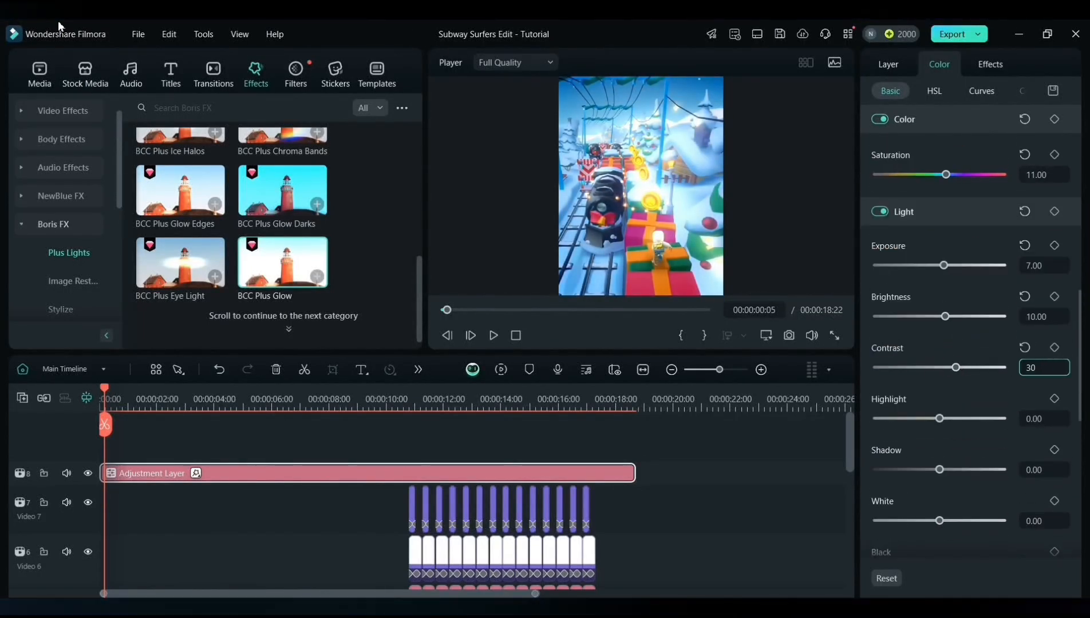
{"action": "scroll", "scroll_direction": "down", "scroll_amount": 3}
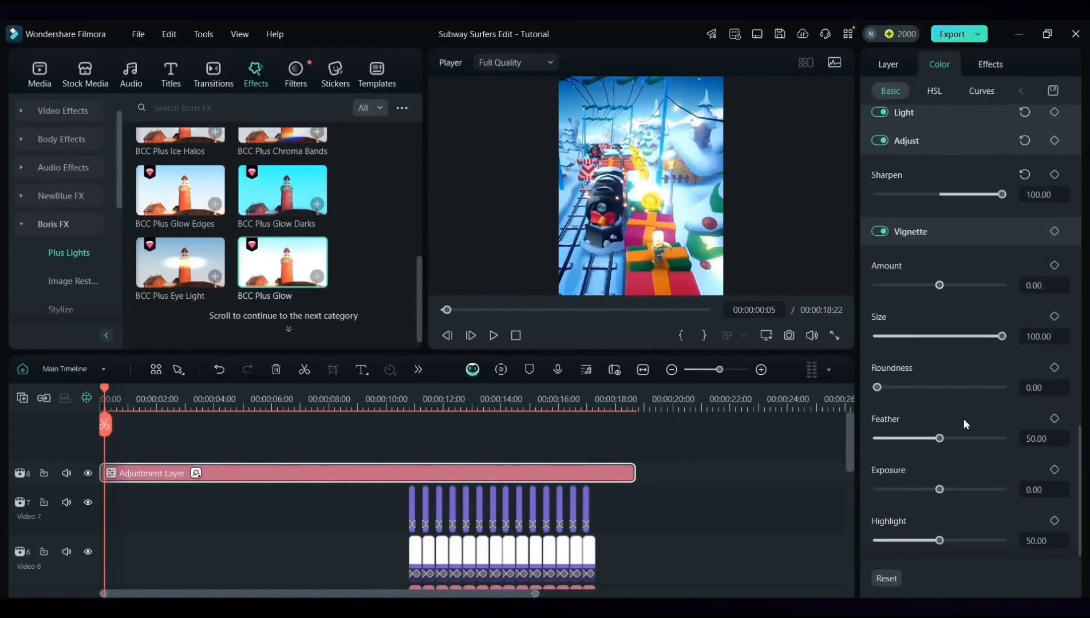
{"action": "left_click", "coordinate": [980, 90]}
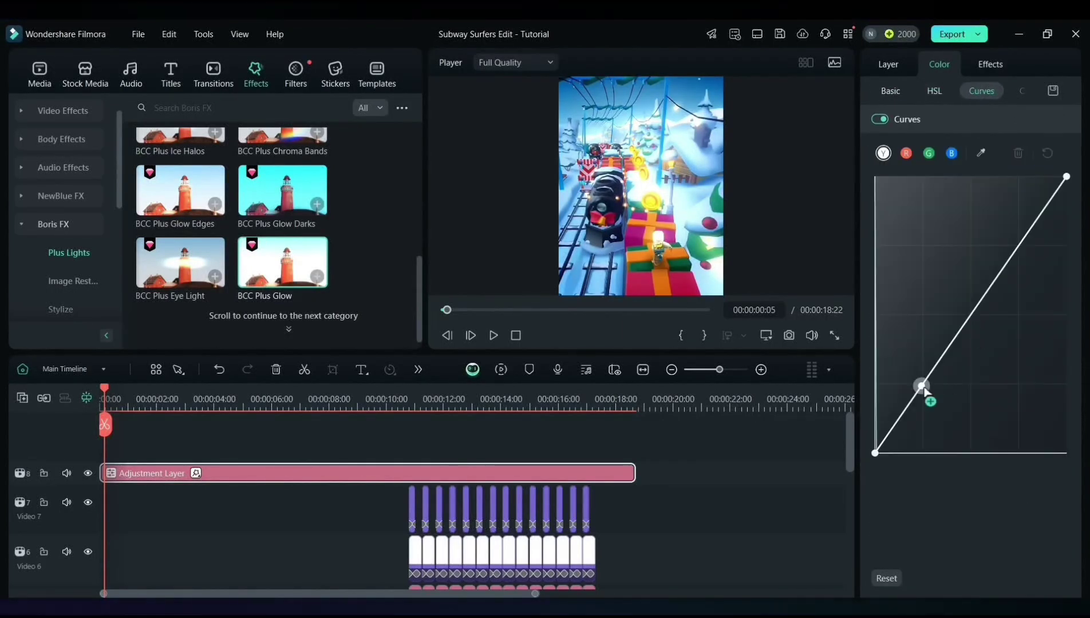
{"action": "left_click", "coordinate": [501, 370]}
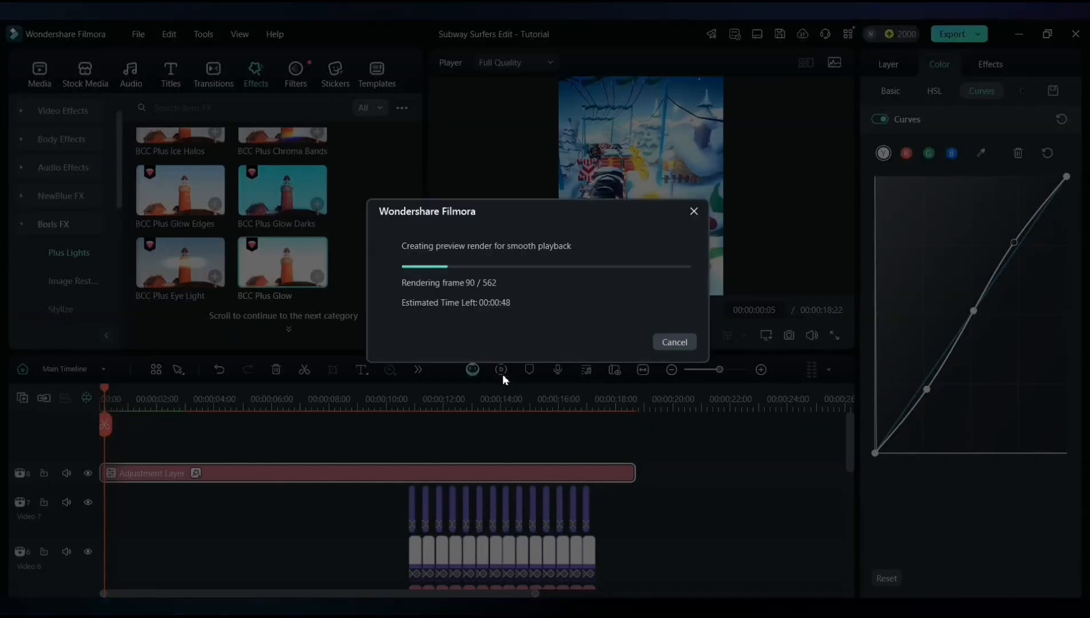
{"action": "left_click", "coordinate": [673, 341]}
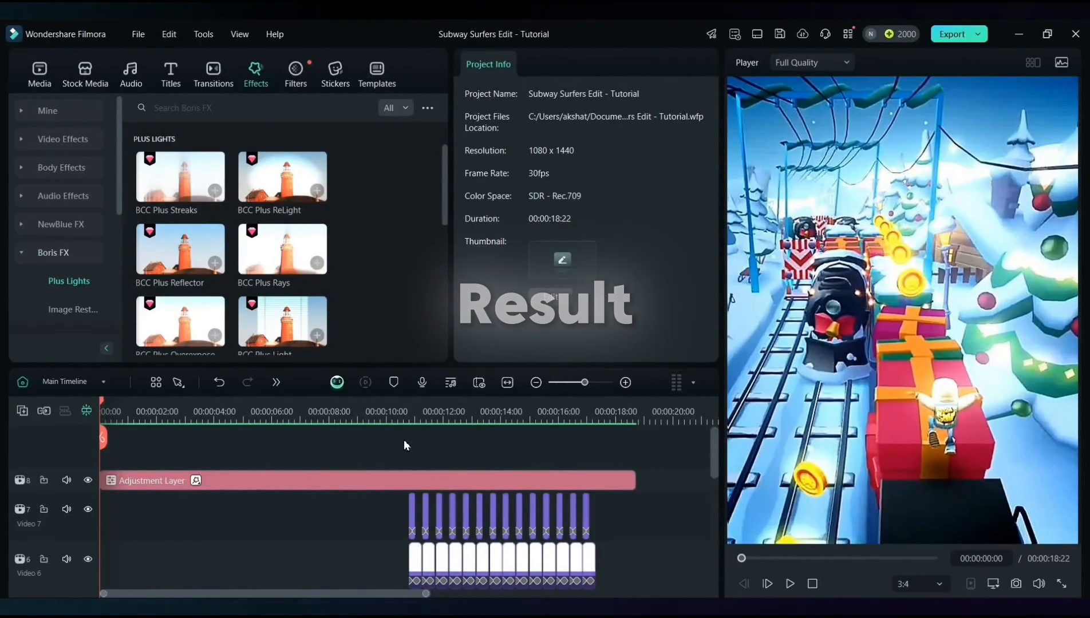
Play back the finished Subway Surfers/Neymar edit to review it
{"action": "left_click", "coordinate": [789, 583]}
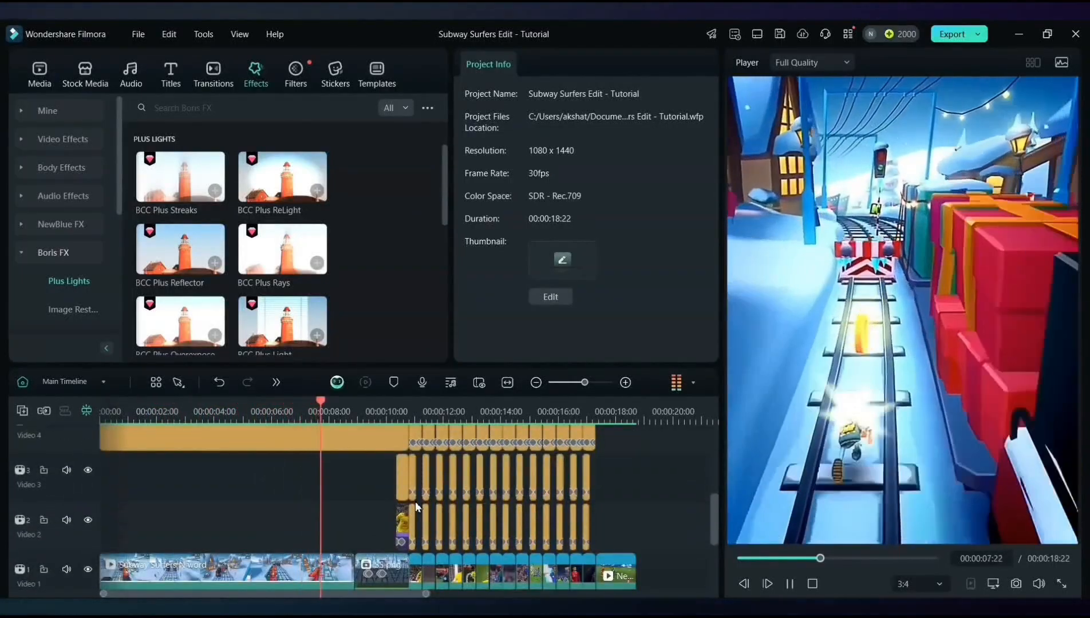
{"action": "left_click", "coordinate": [377, 401]}
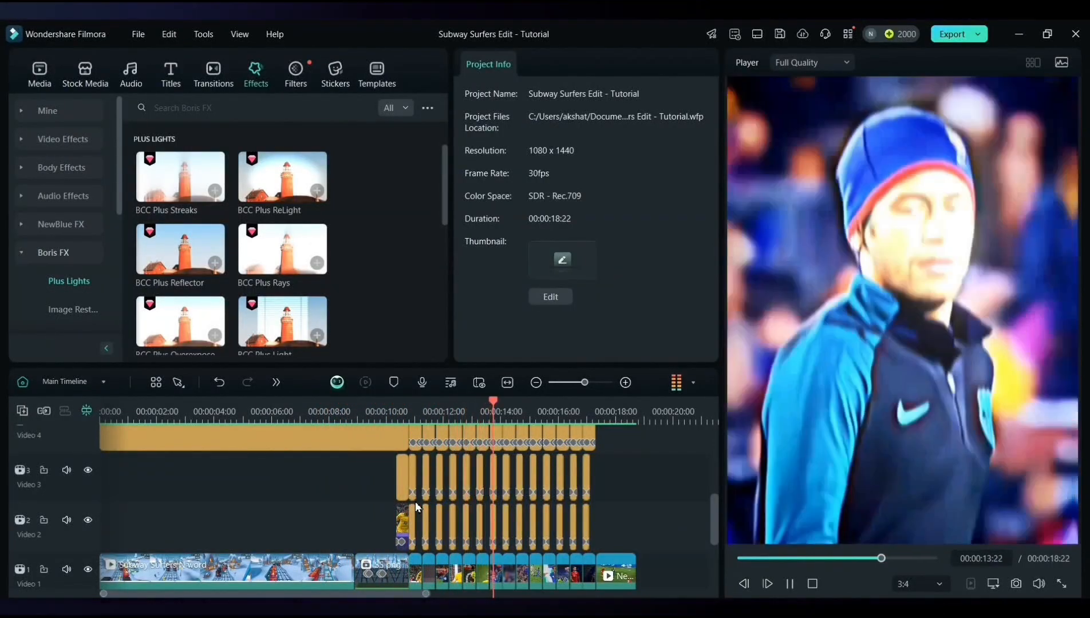
{"action": "left_click", "coordinate": [550, 411]}
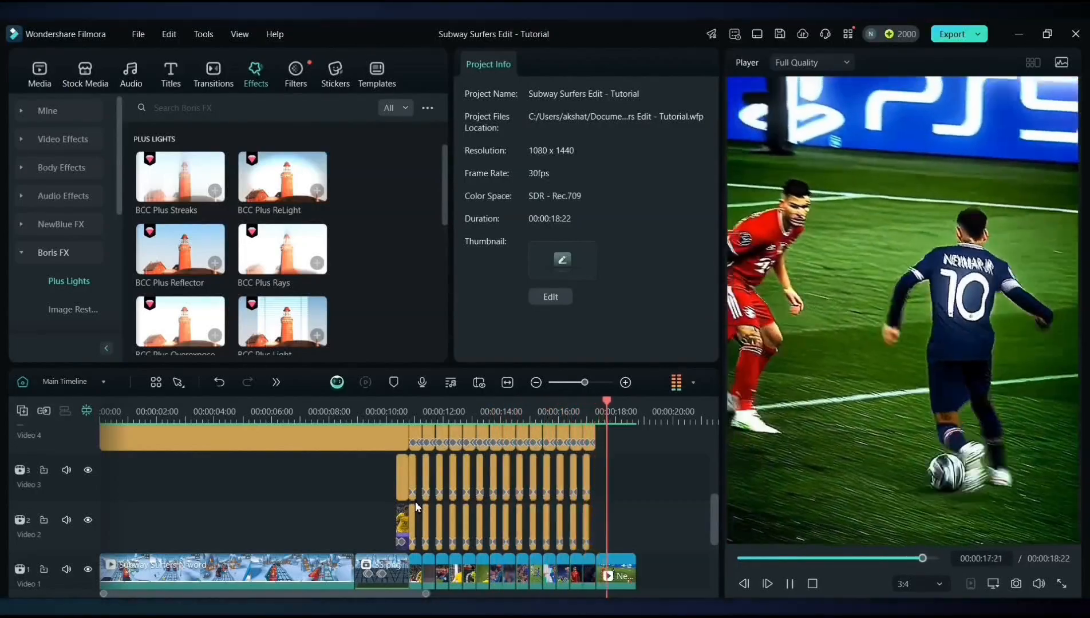
{"action": "left_click", "coordinate": [953, 33]}
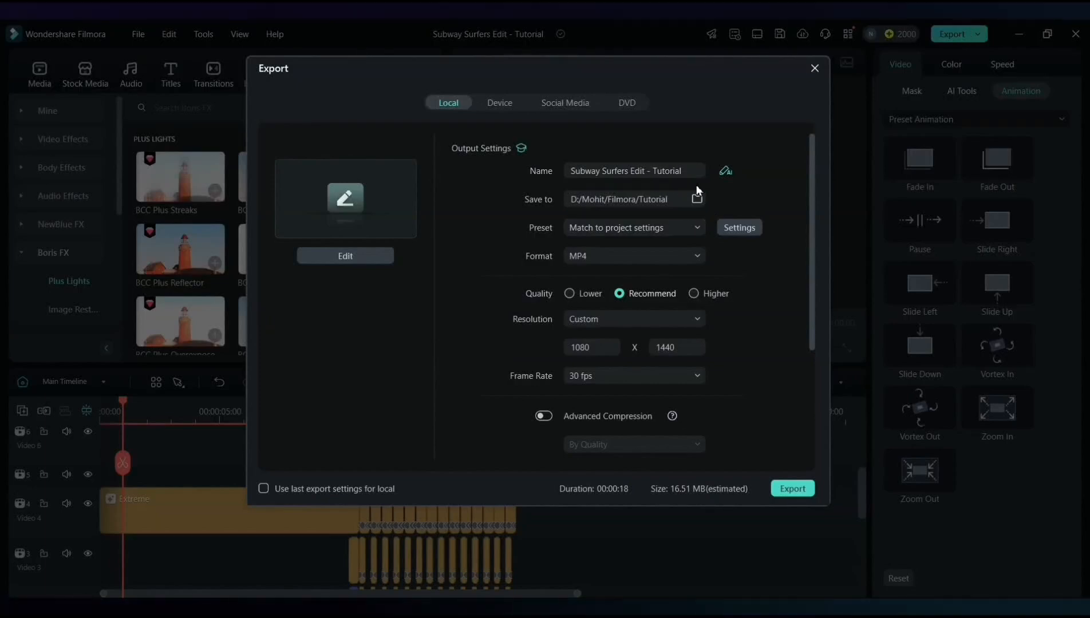
Switch the 1080x1440 30 fps MP4 export to Higher quality (about 21.87 MB)
{"action": "left_click", "coordinate": [694, 293]}
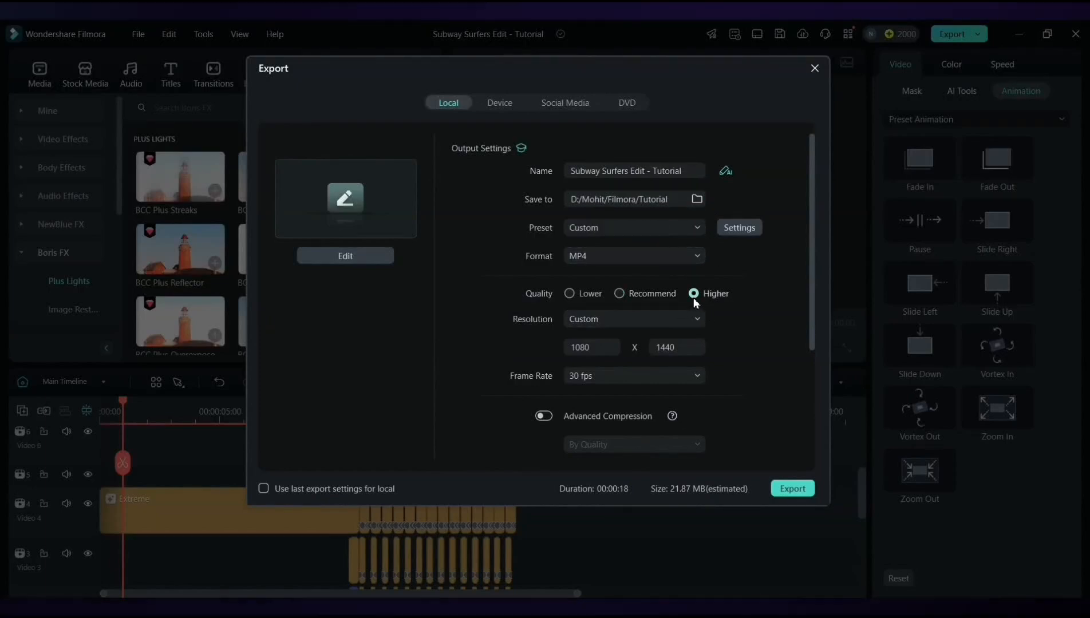
{"action": "mouse_move", "coordinate": [688, 411]}
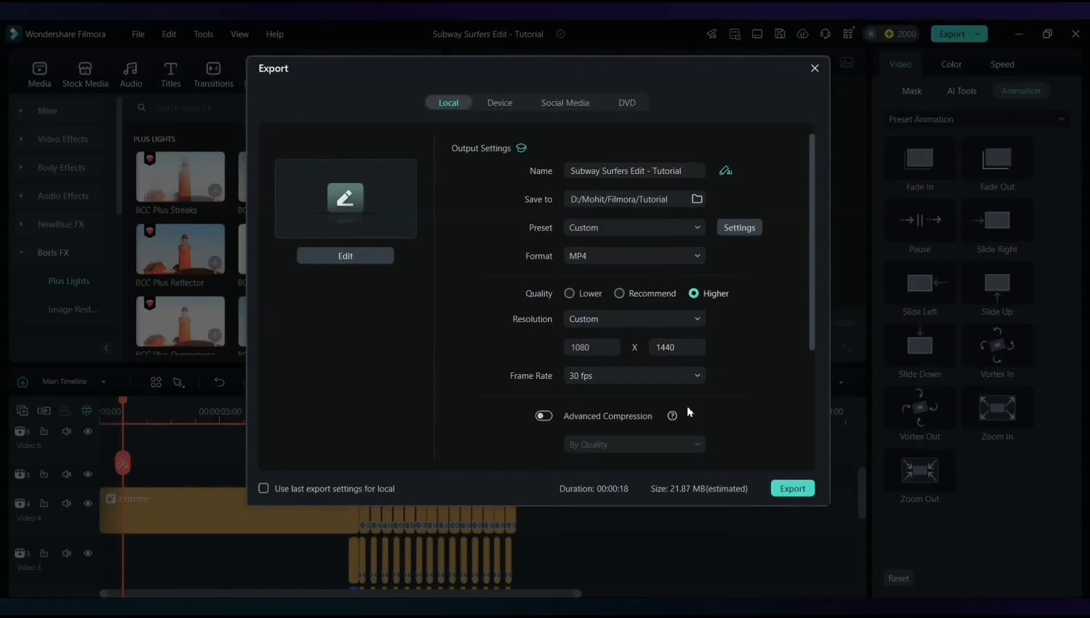
{"action": "left_click", "coordinate": [791, 488]}
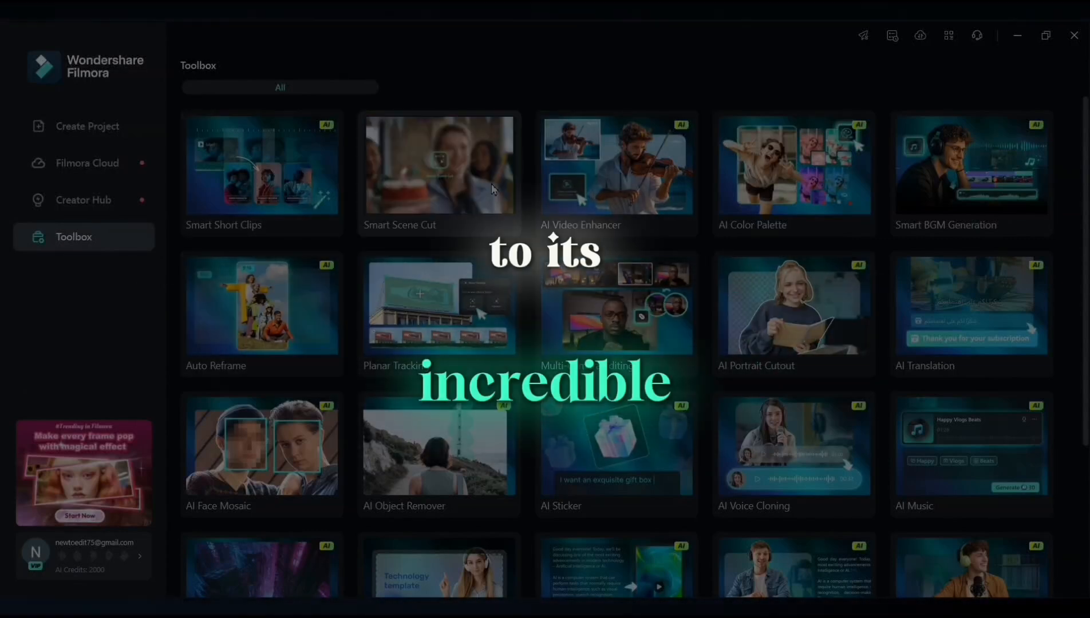
{"action": "scroll", "scroll_direction": "down", "scroll_amount": 3}
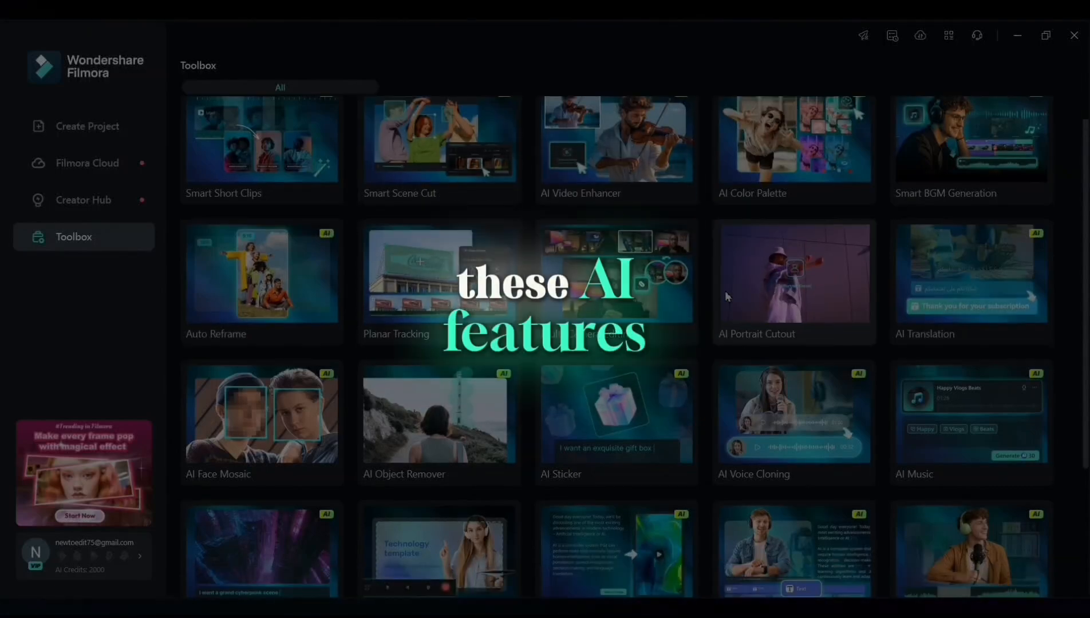
{"action": "scroll", "scroll_direction": "down", "scroll_amount": 3}
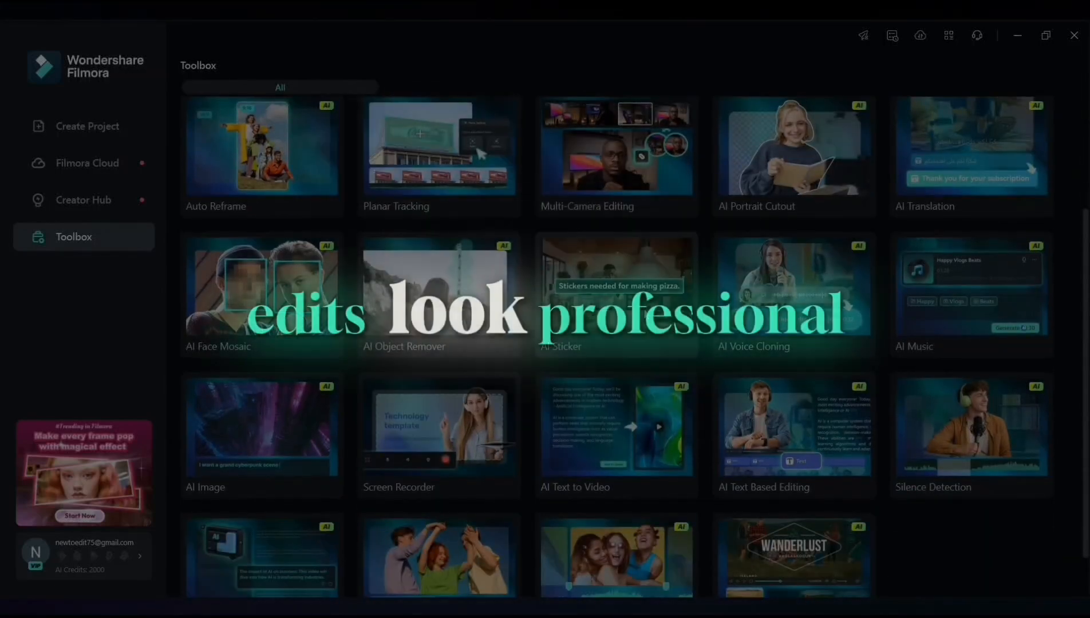